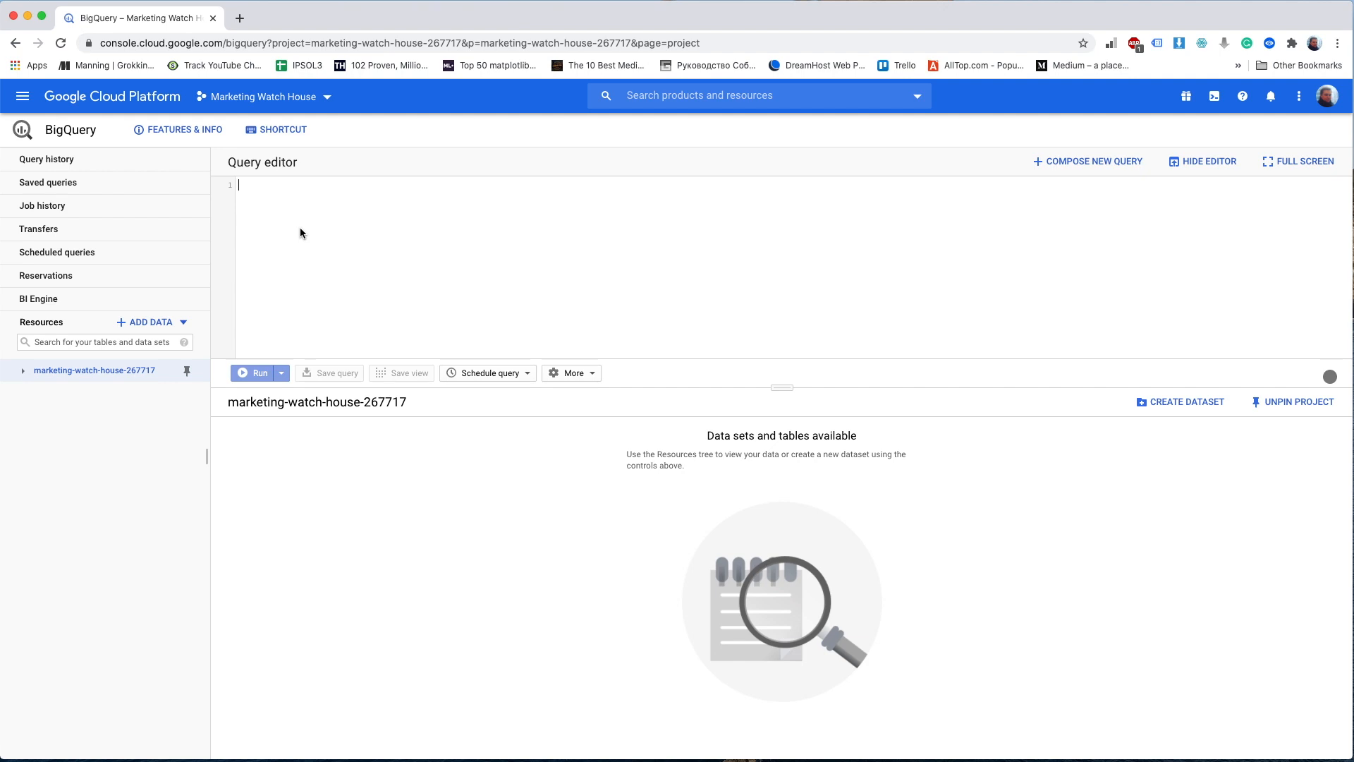
type("SELECT *")
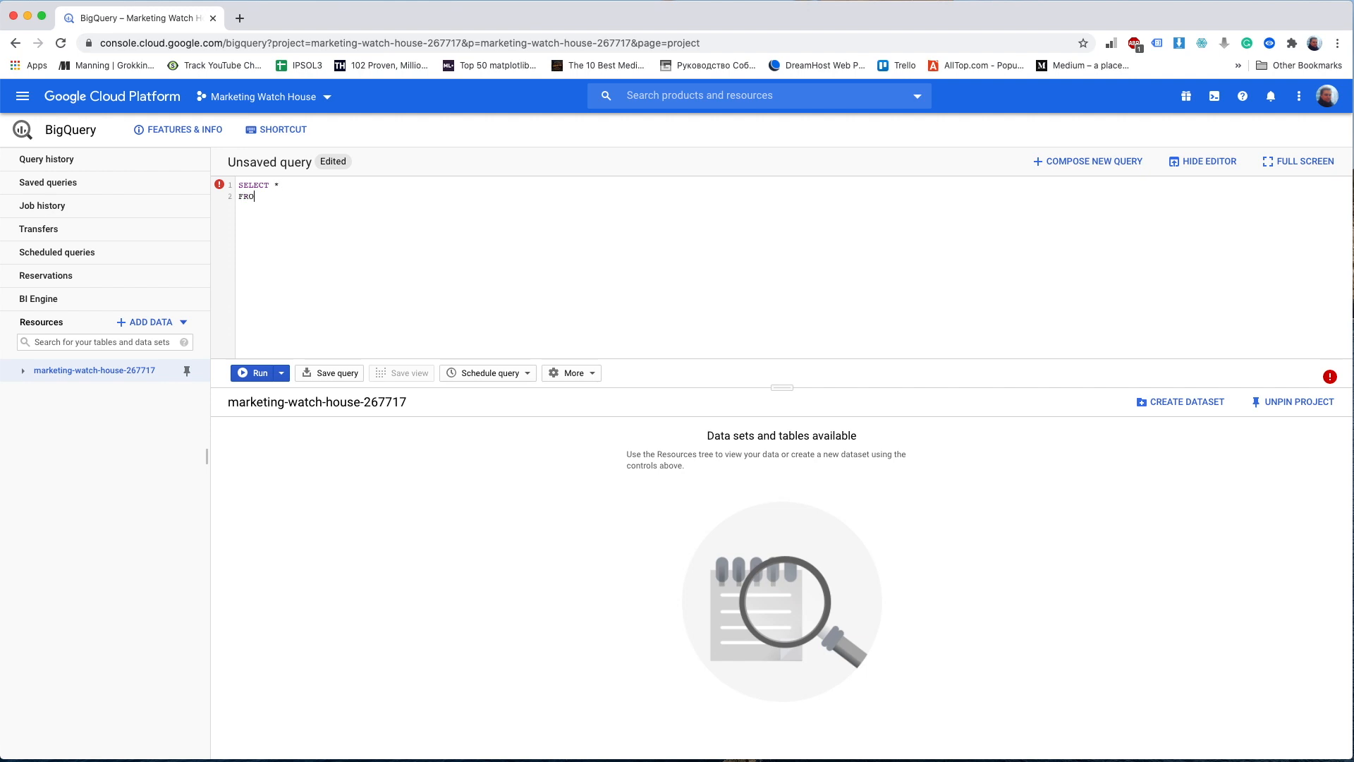
type("M goog")
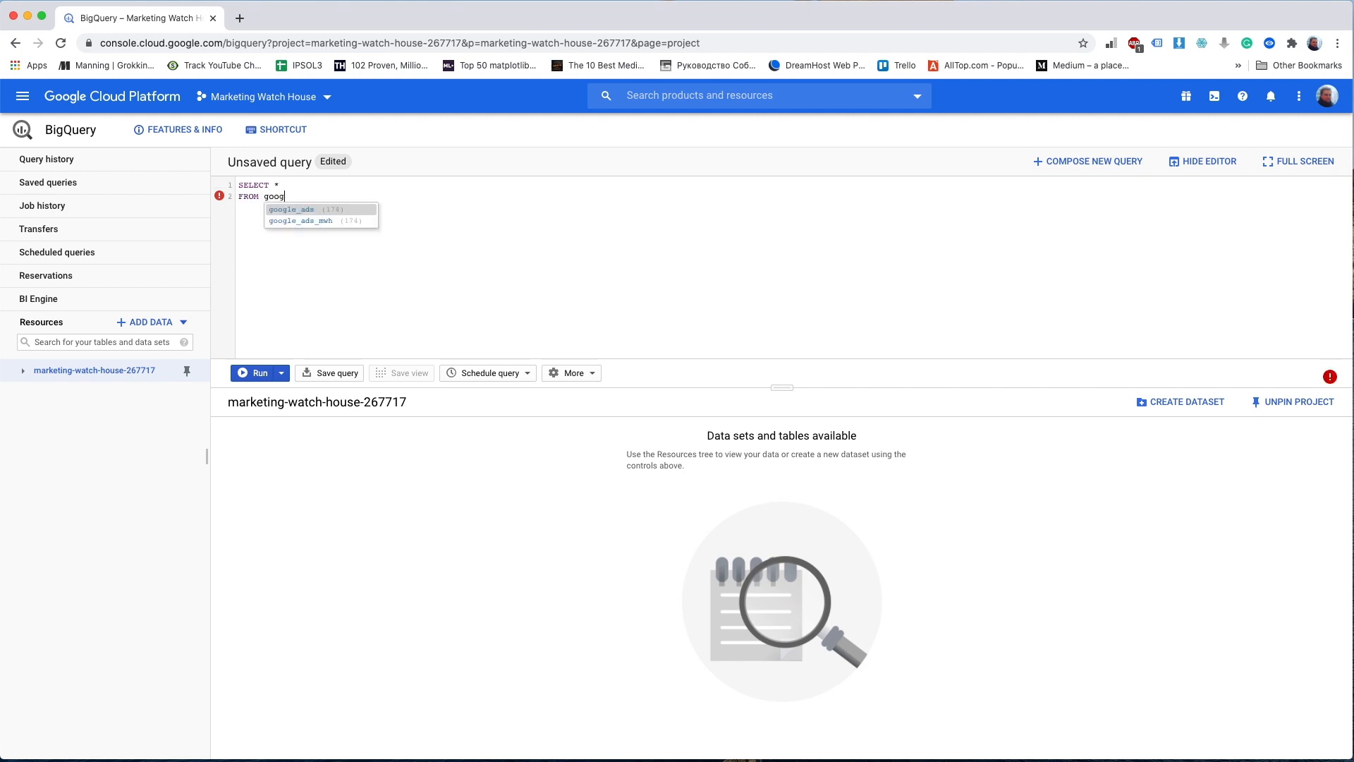
left_click(300, 220)
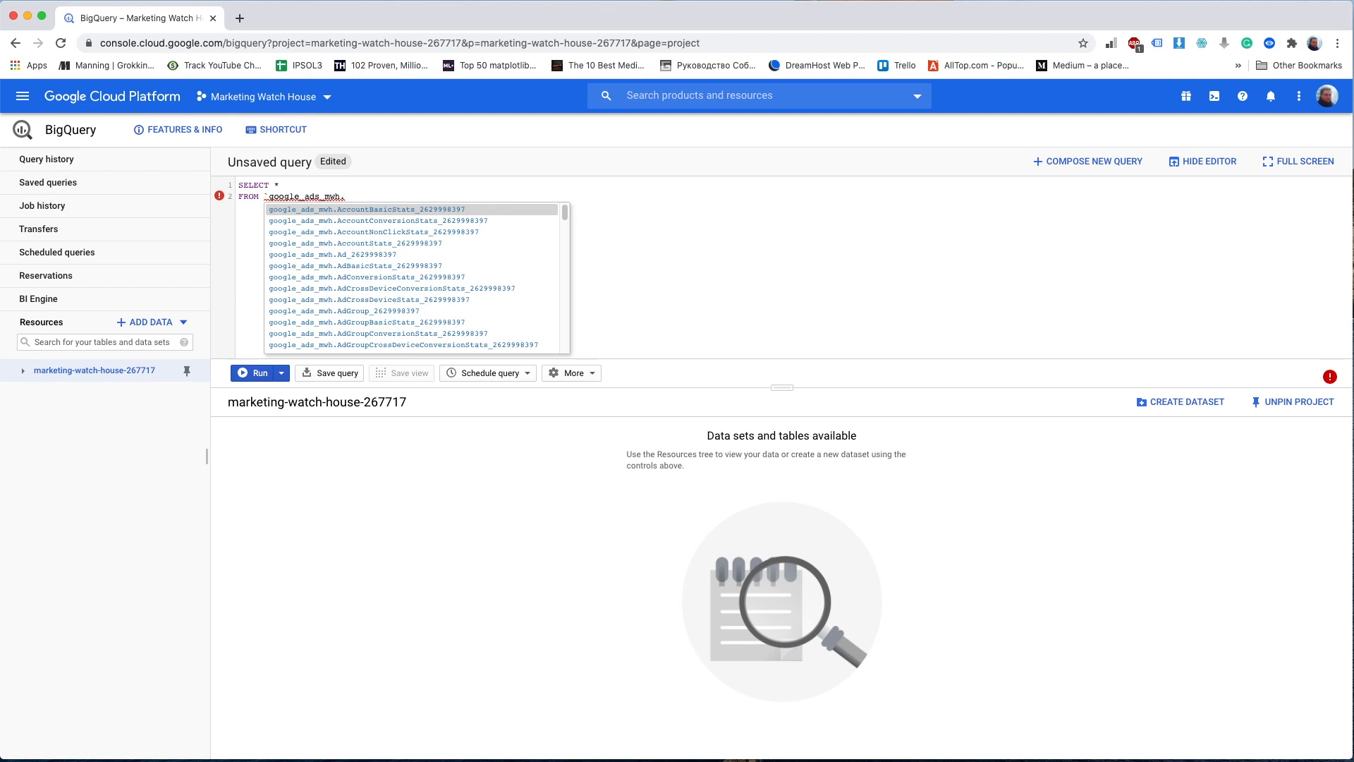
left_click(368, 209)
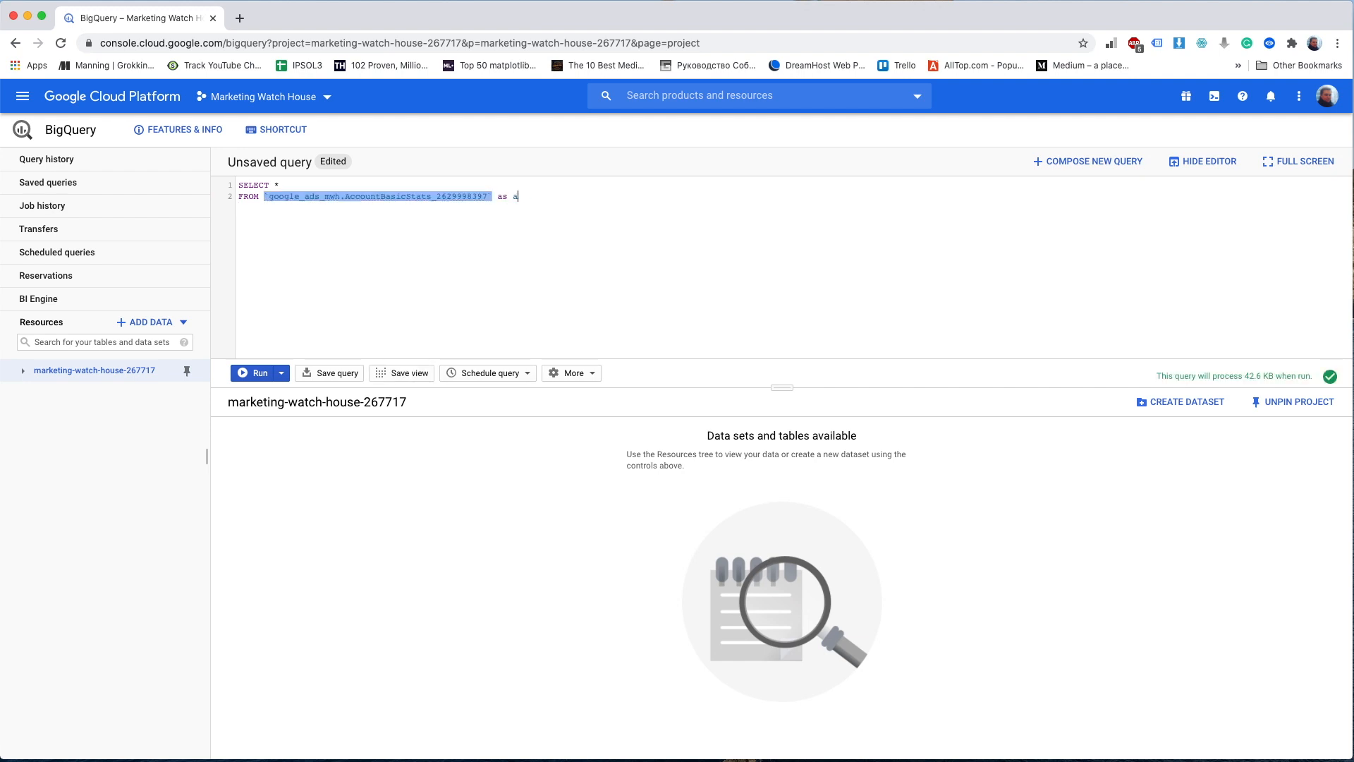
type("stats")
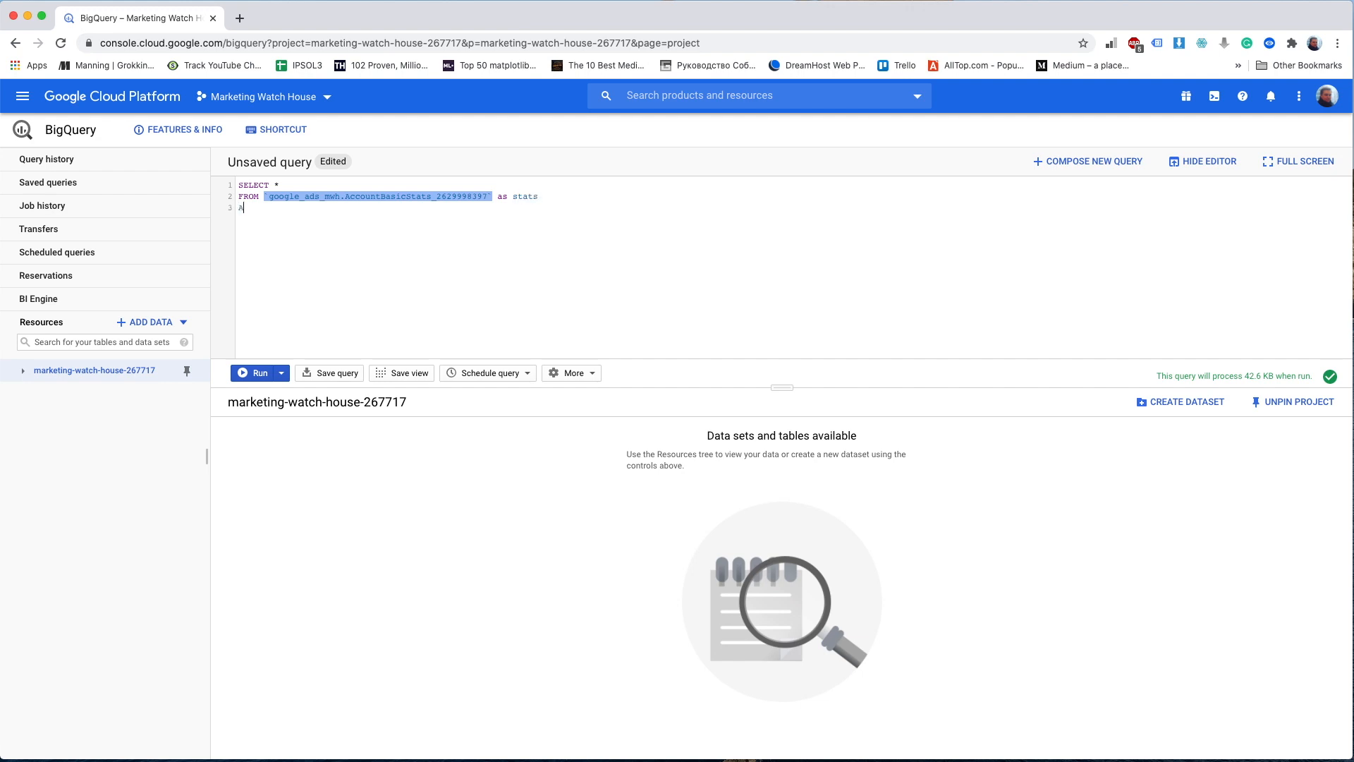
type("LEFT JOIN")
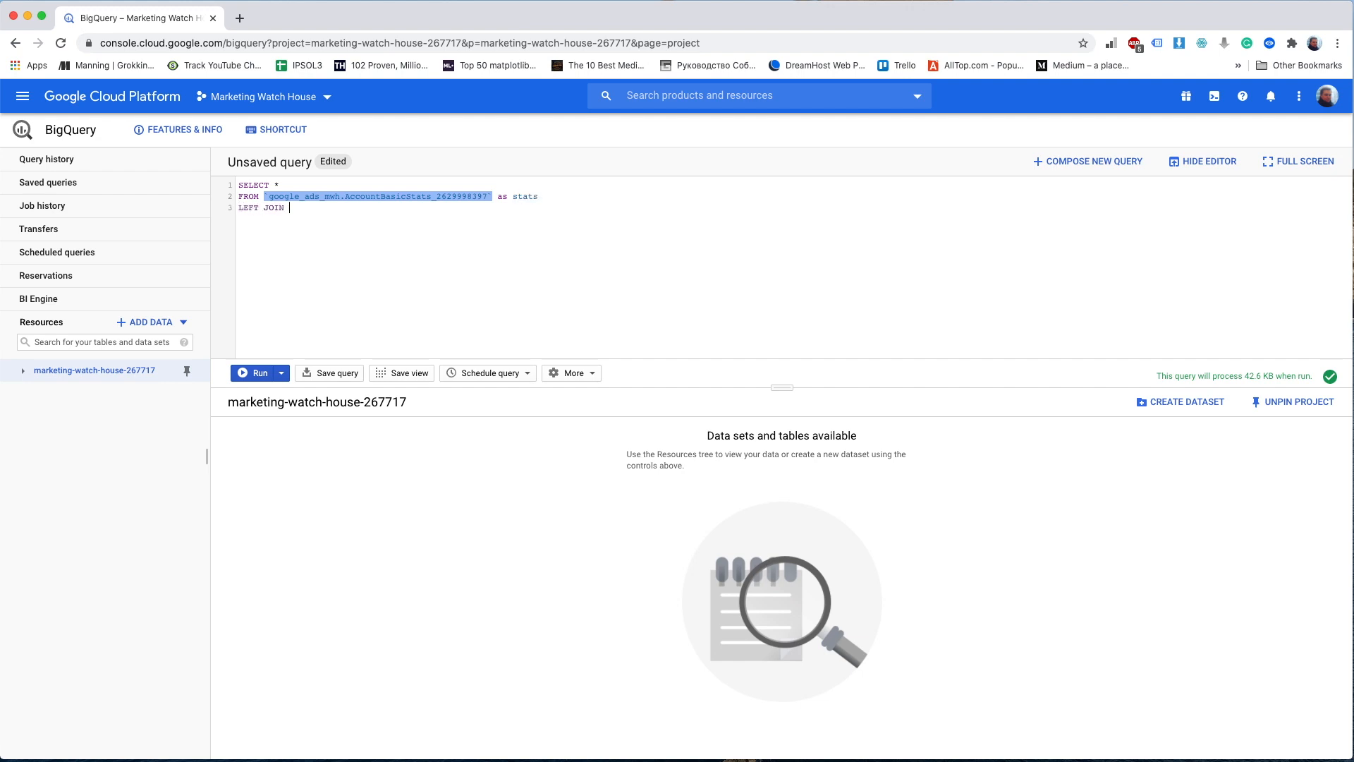
type("google_ads_mwh.Customer_2629998397` as acc")
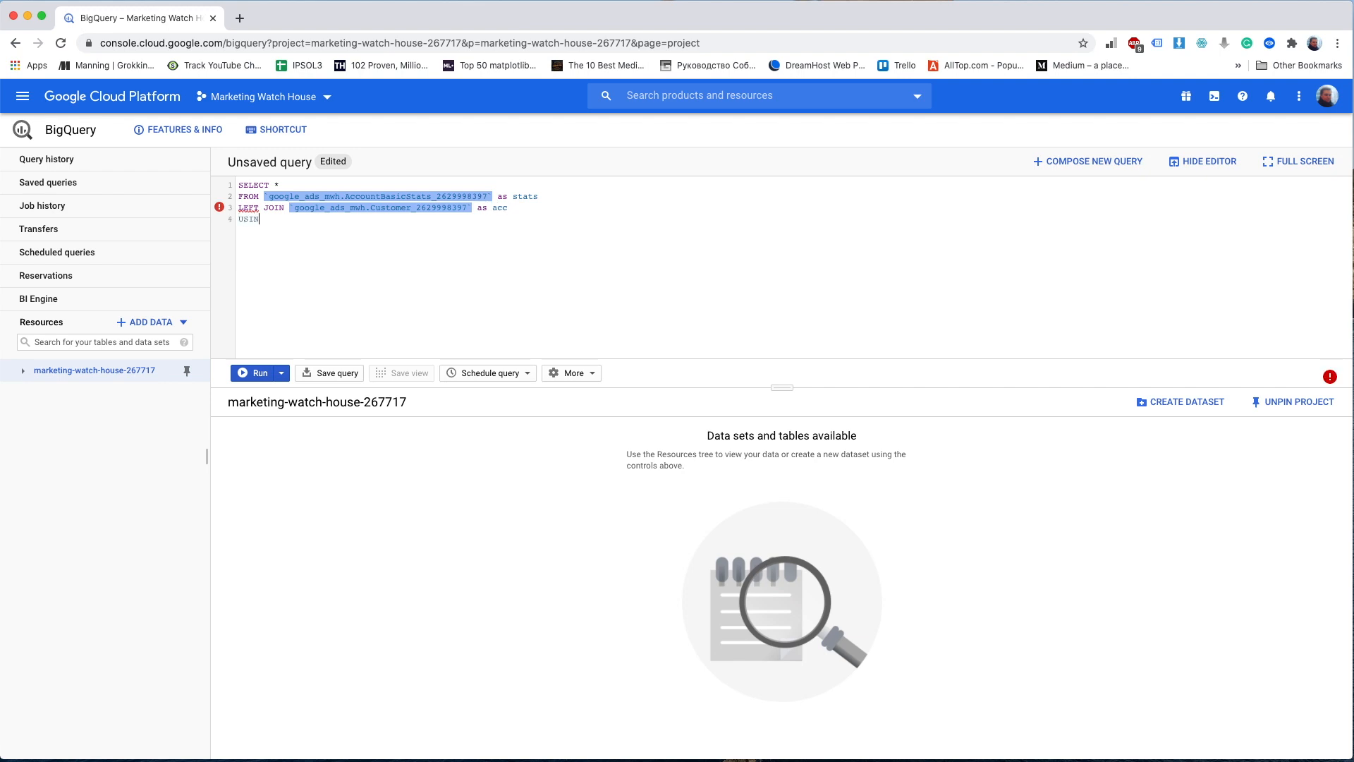
type("(")
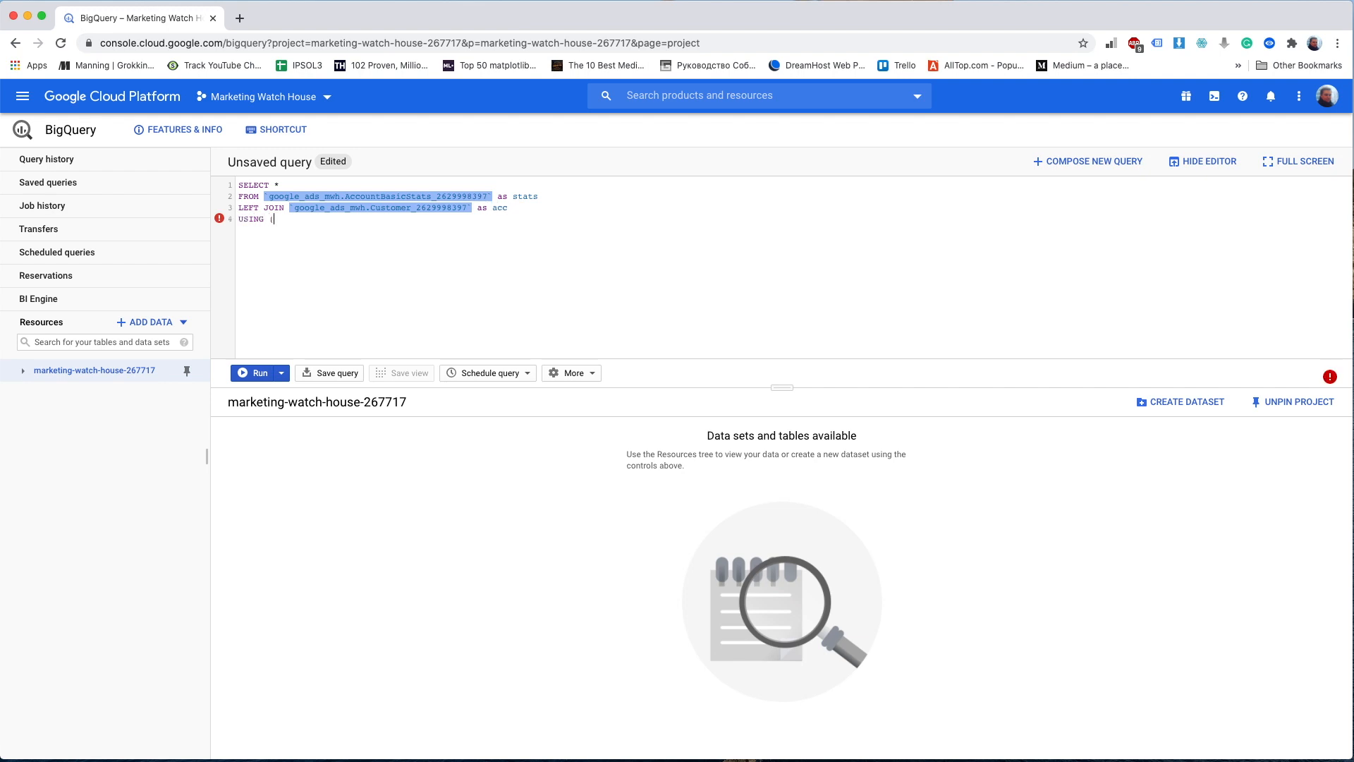
type("(Exter")
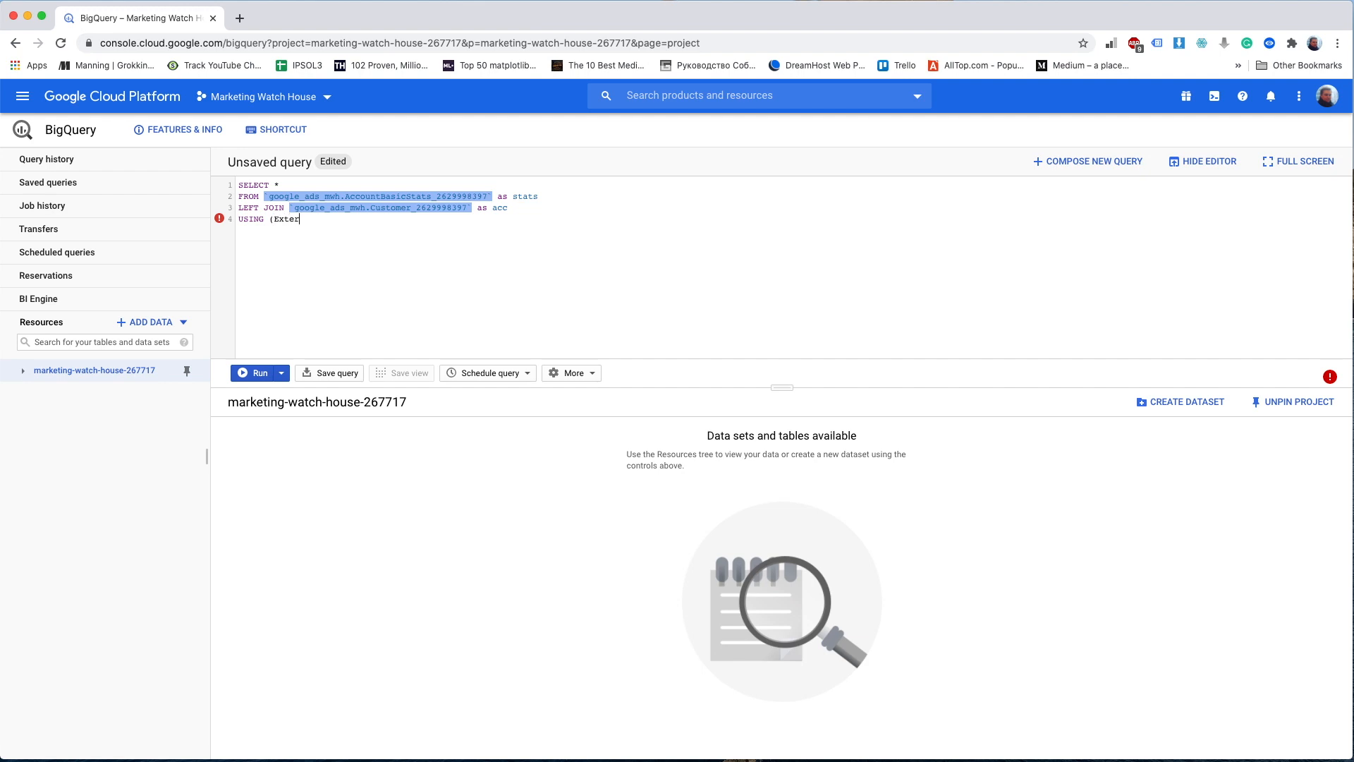
type("nal")
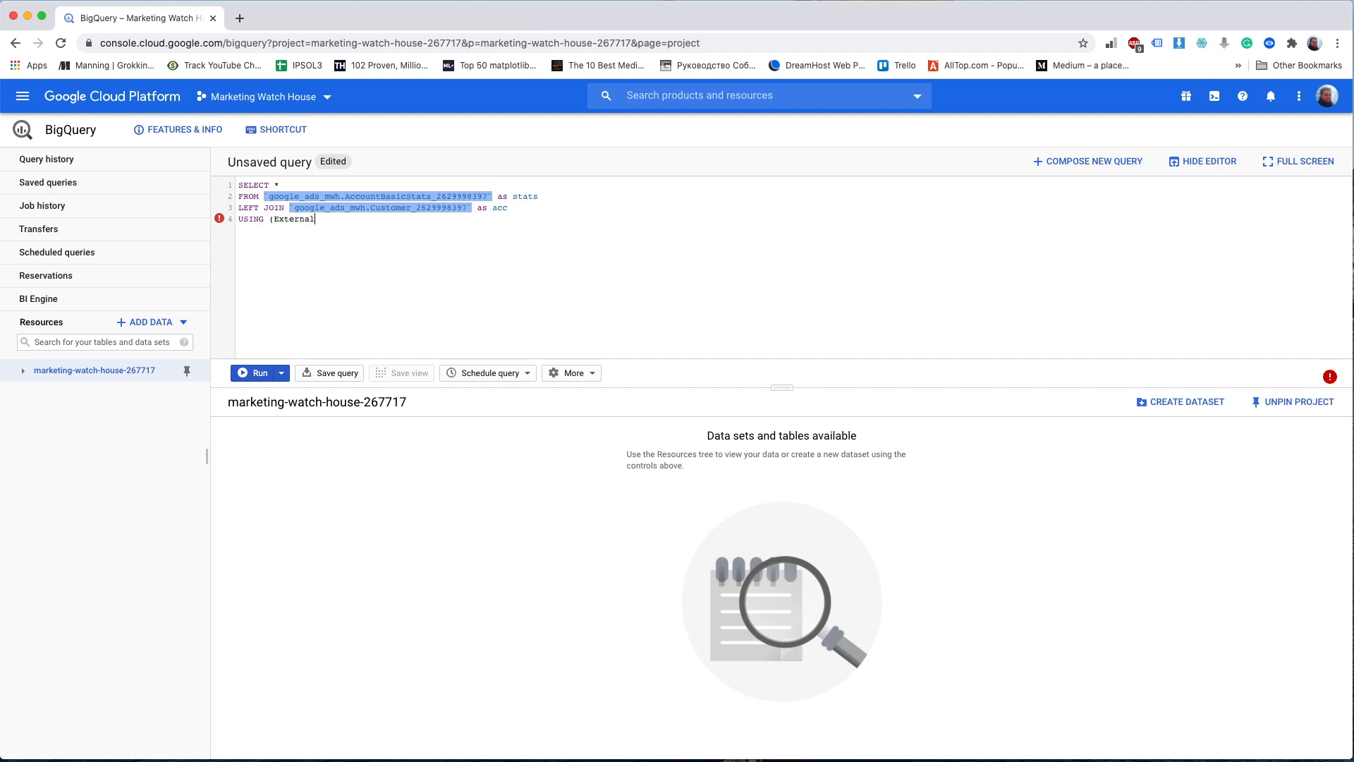
type("CustomerId")
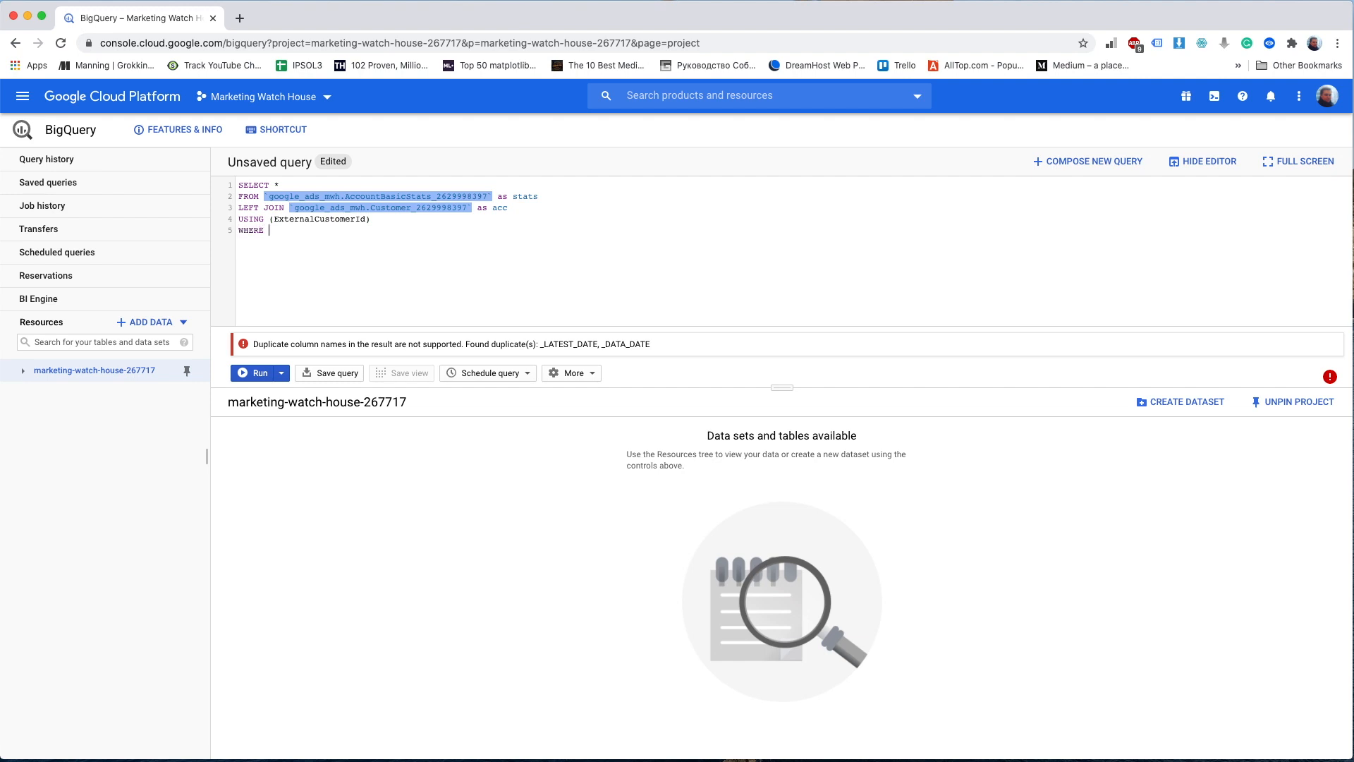
Filter to stats._DATA_DATE >= DATE_ADD(CURRENT_DATE, INTERVAL -10 DAY).
type("stats.")
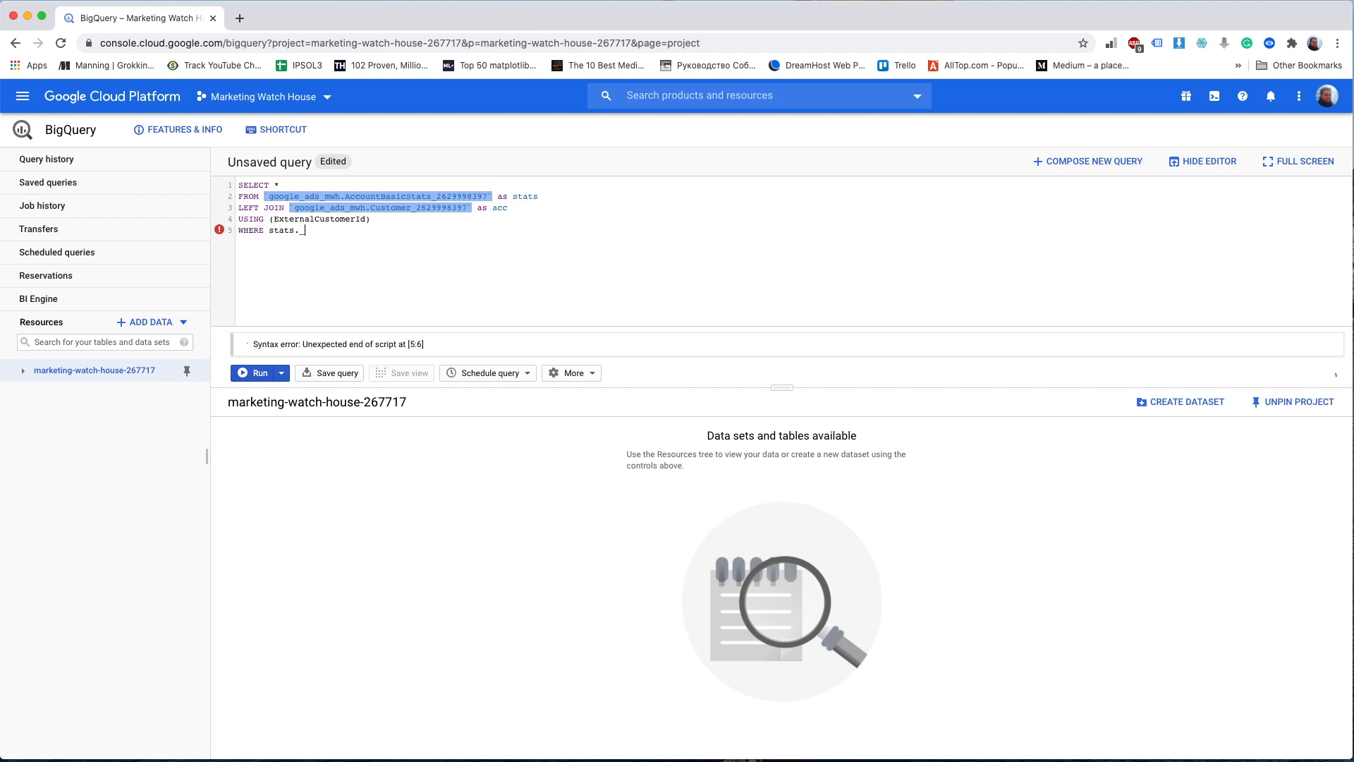
type("_DATE A")
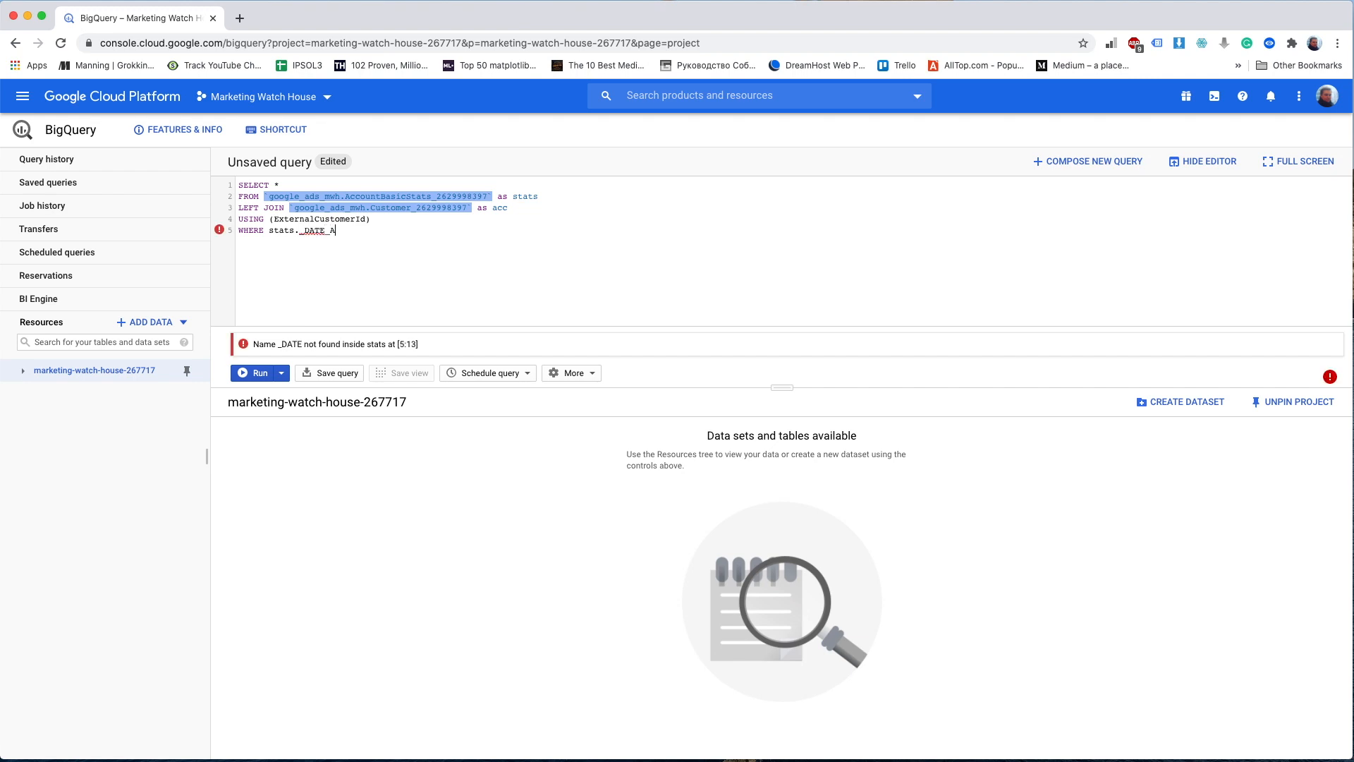
type("DATE")
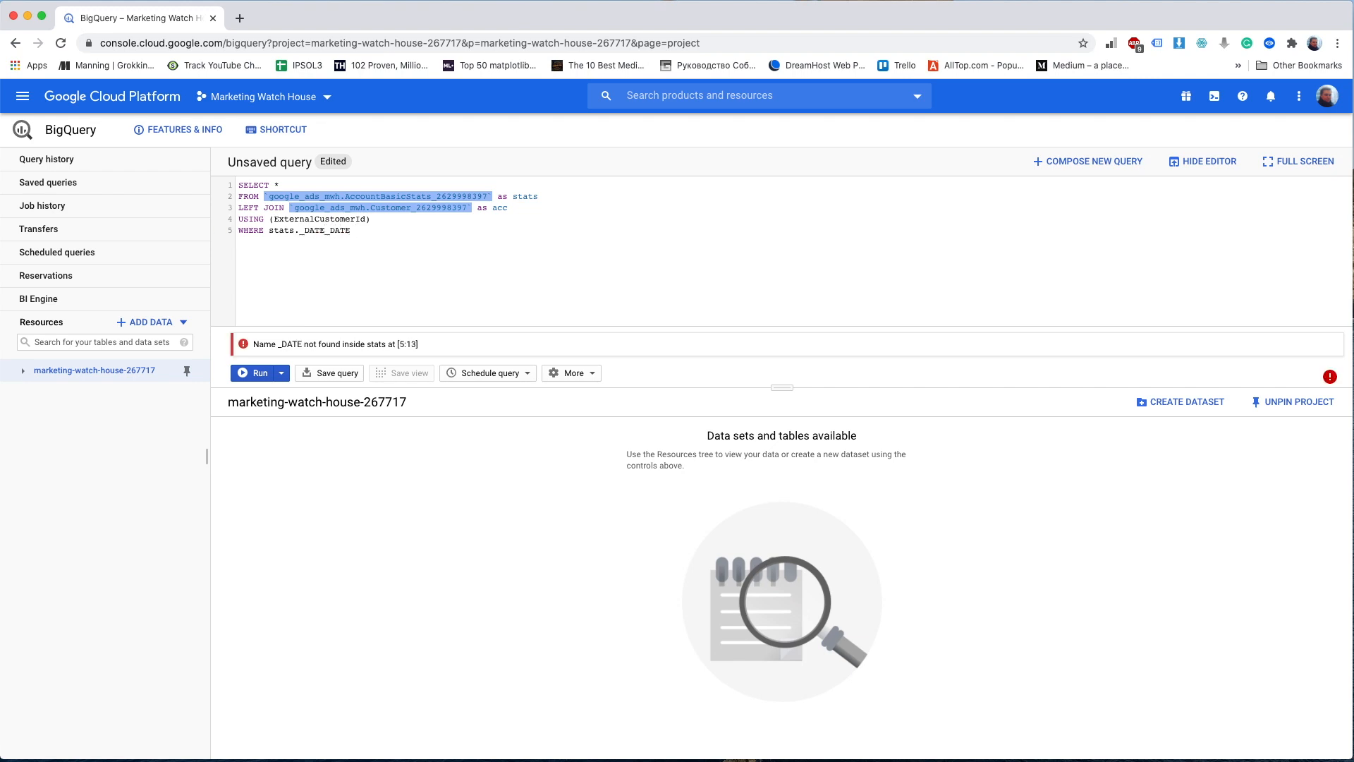
type("_DATE")
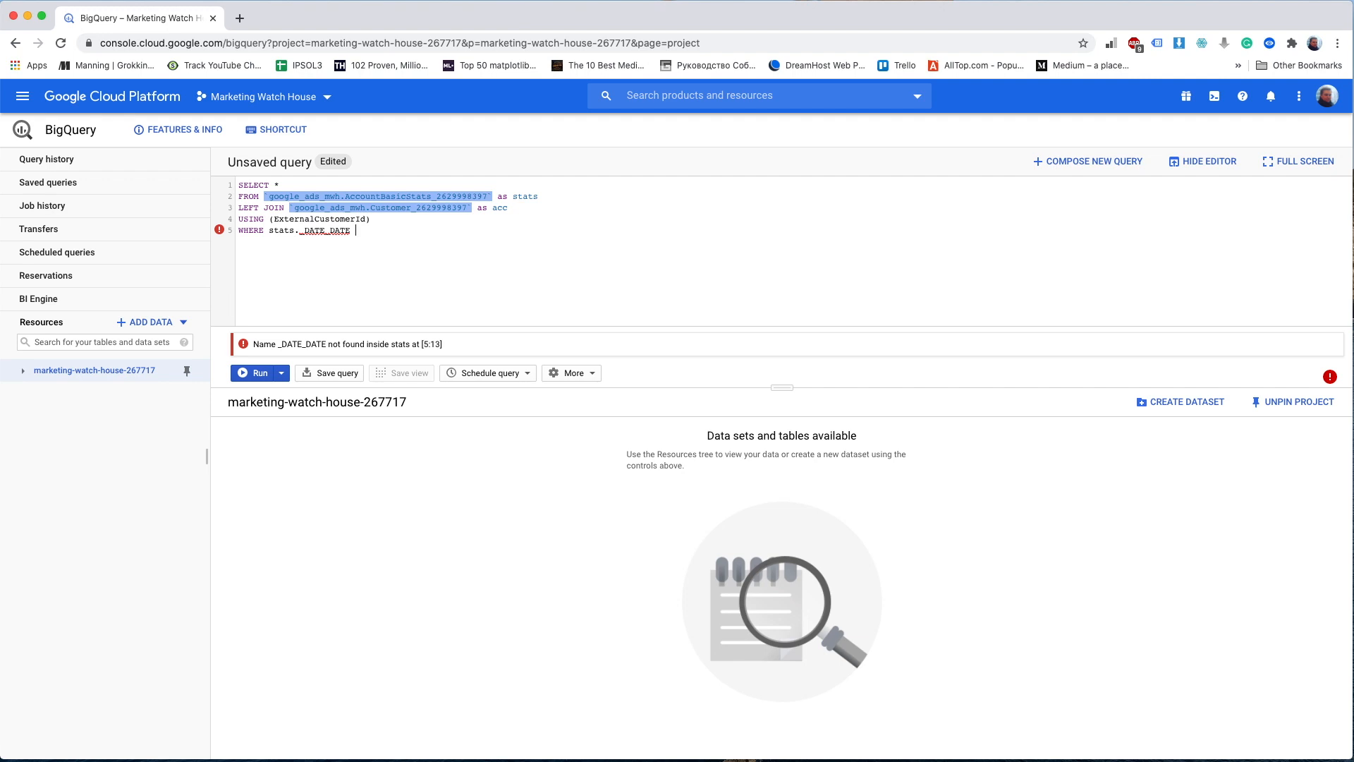
type(">=")
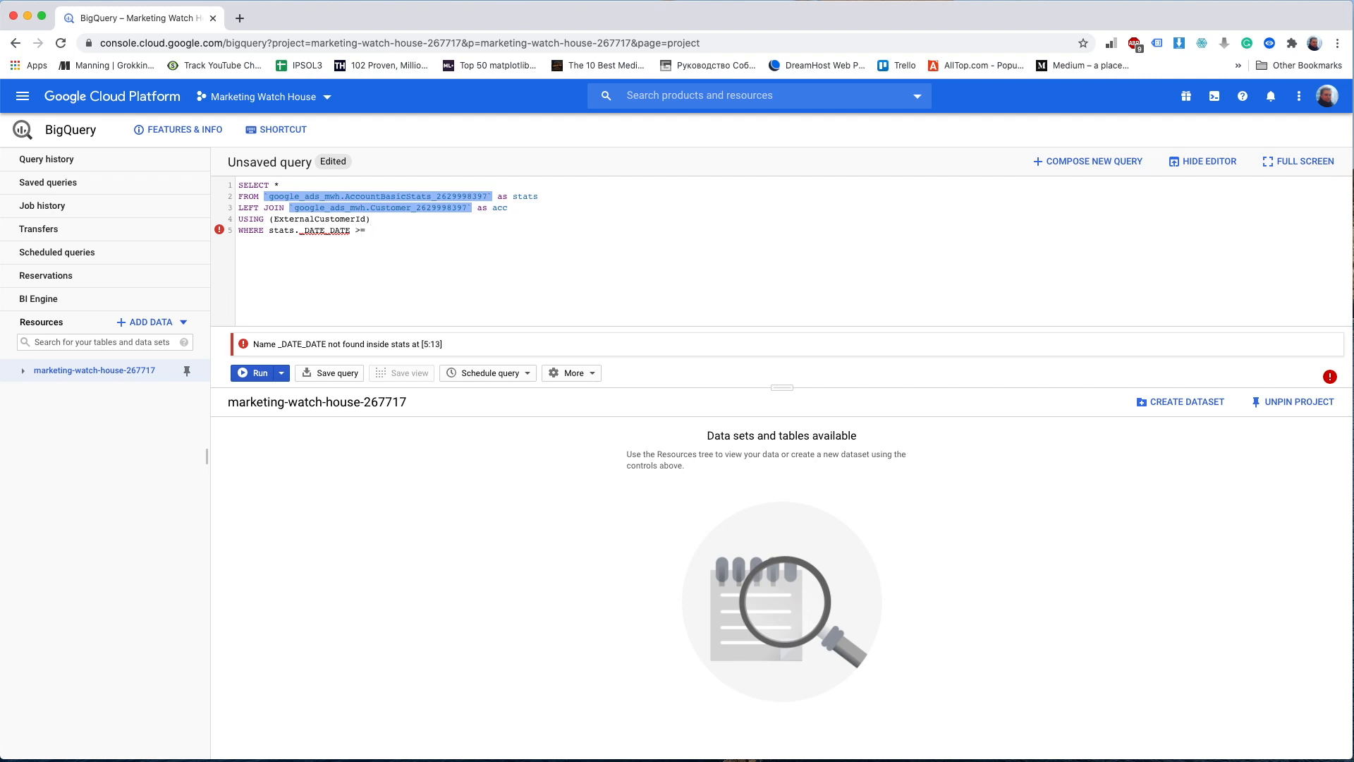
type("DAT")
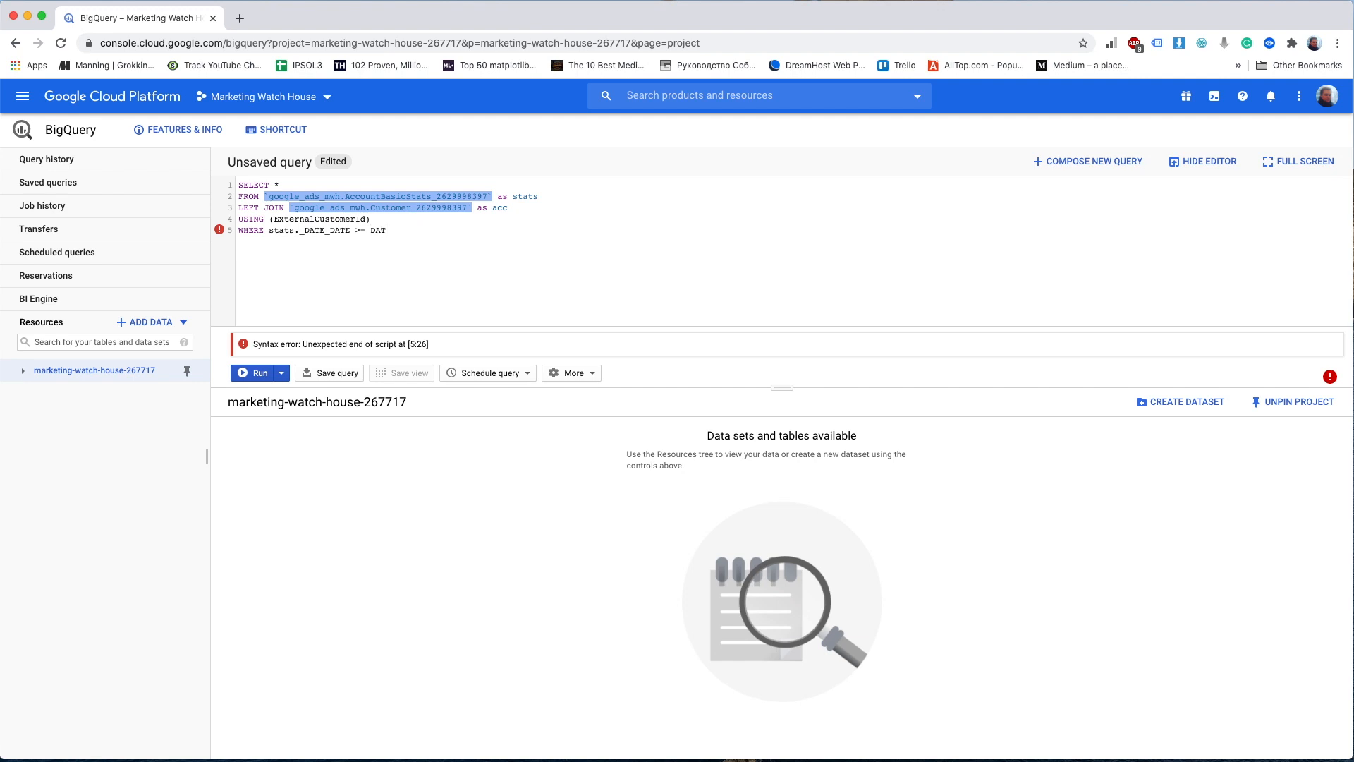
type("E_ADD(CURR")
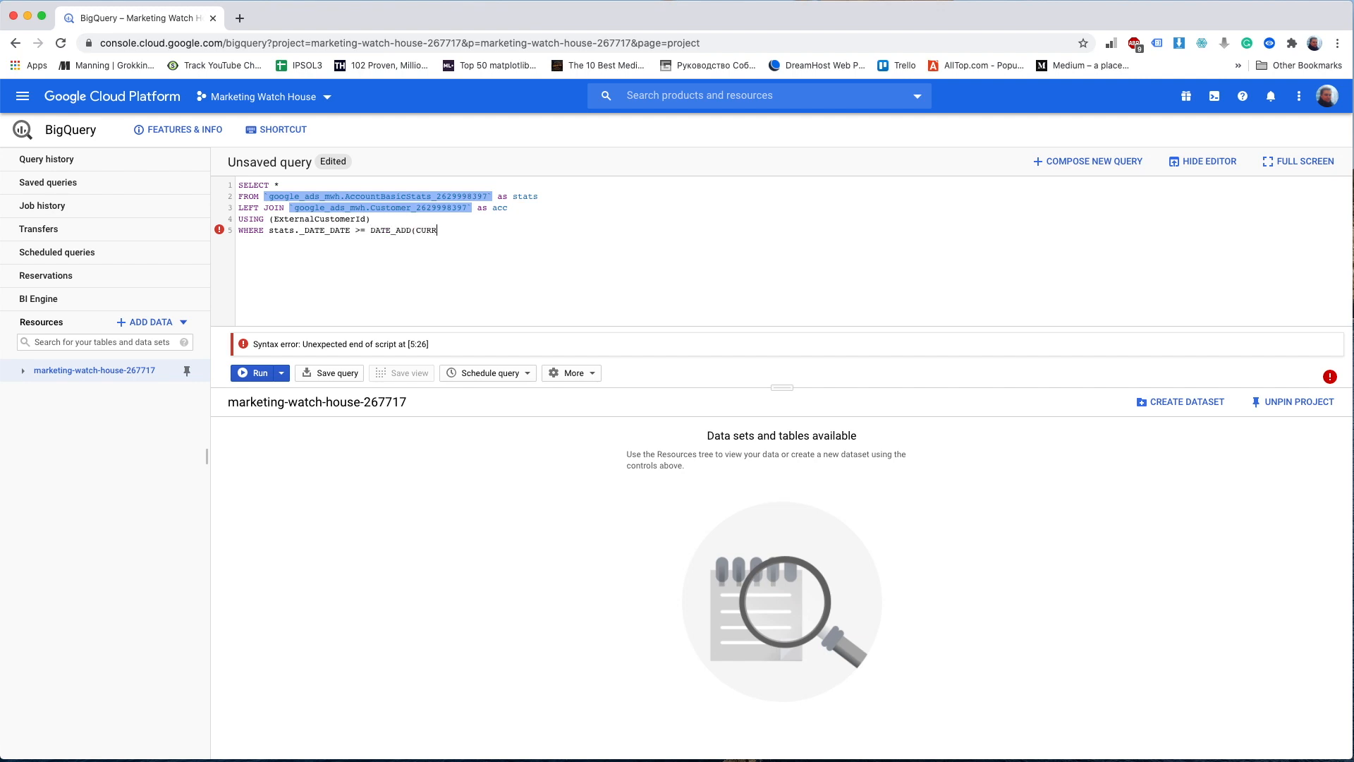
type("ENT_DATE,")
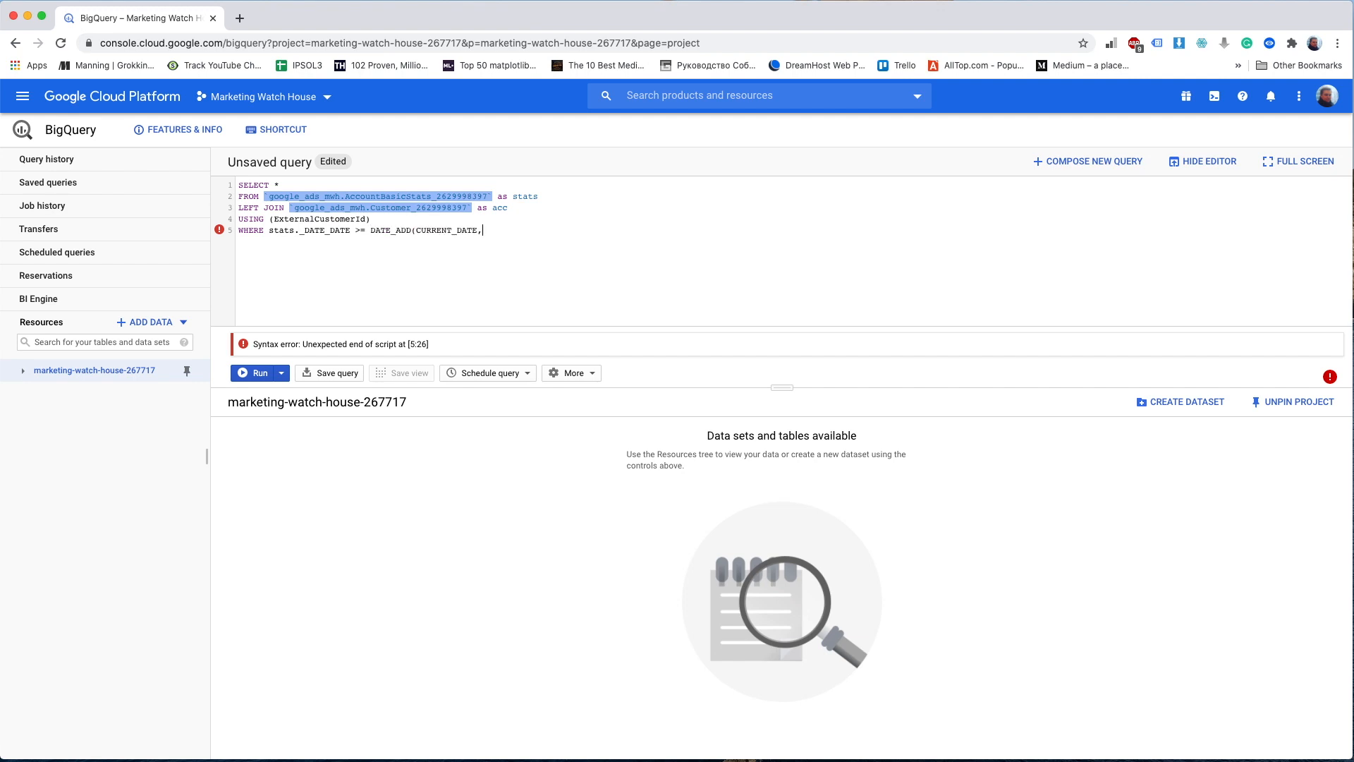
type("INTERVAL")
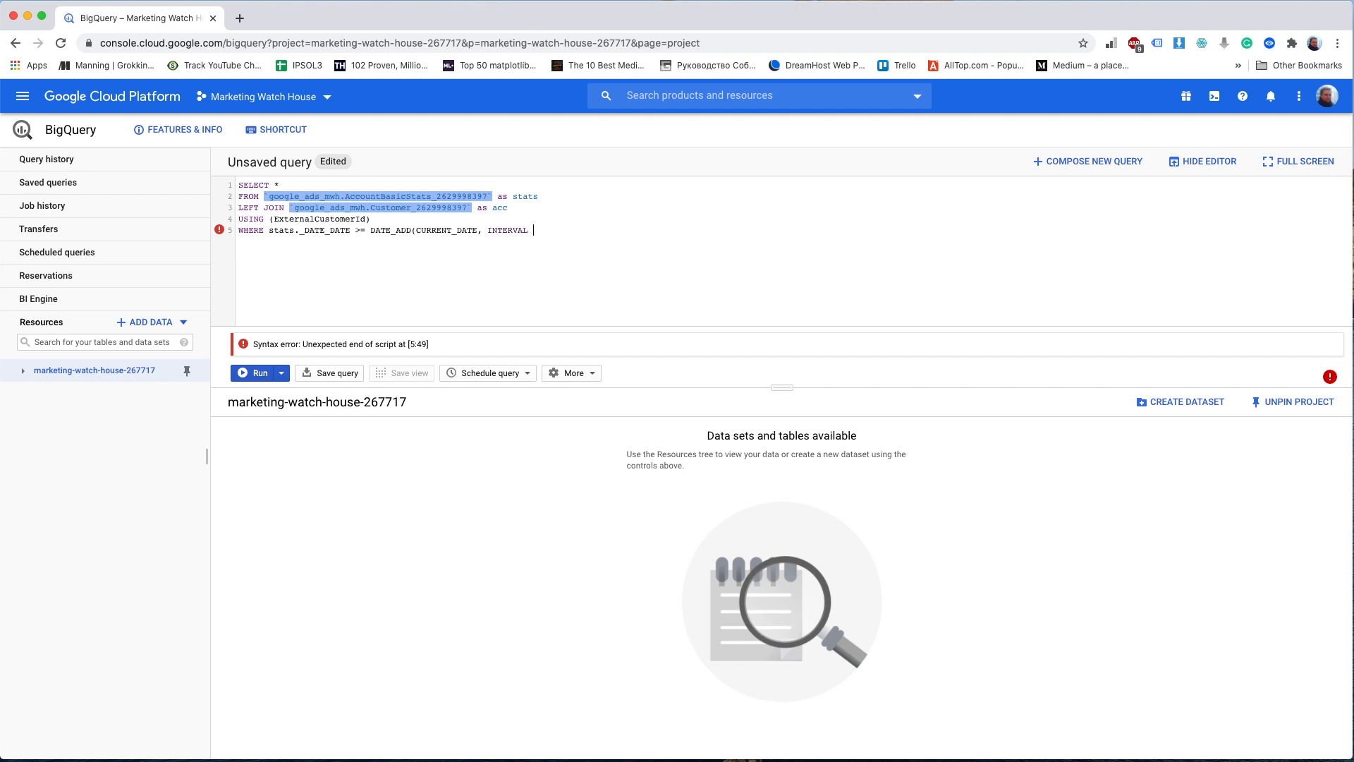
type("-10 DA")
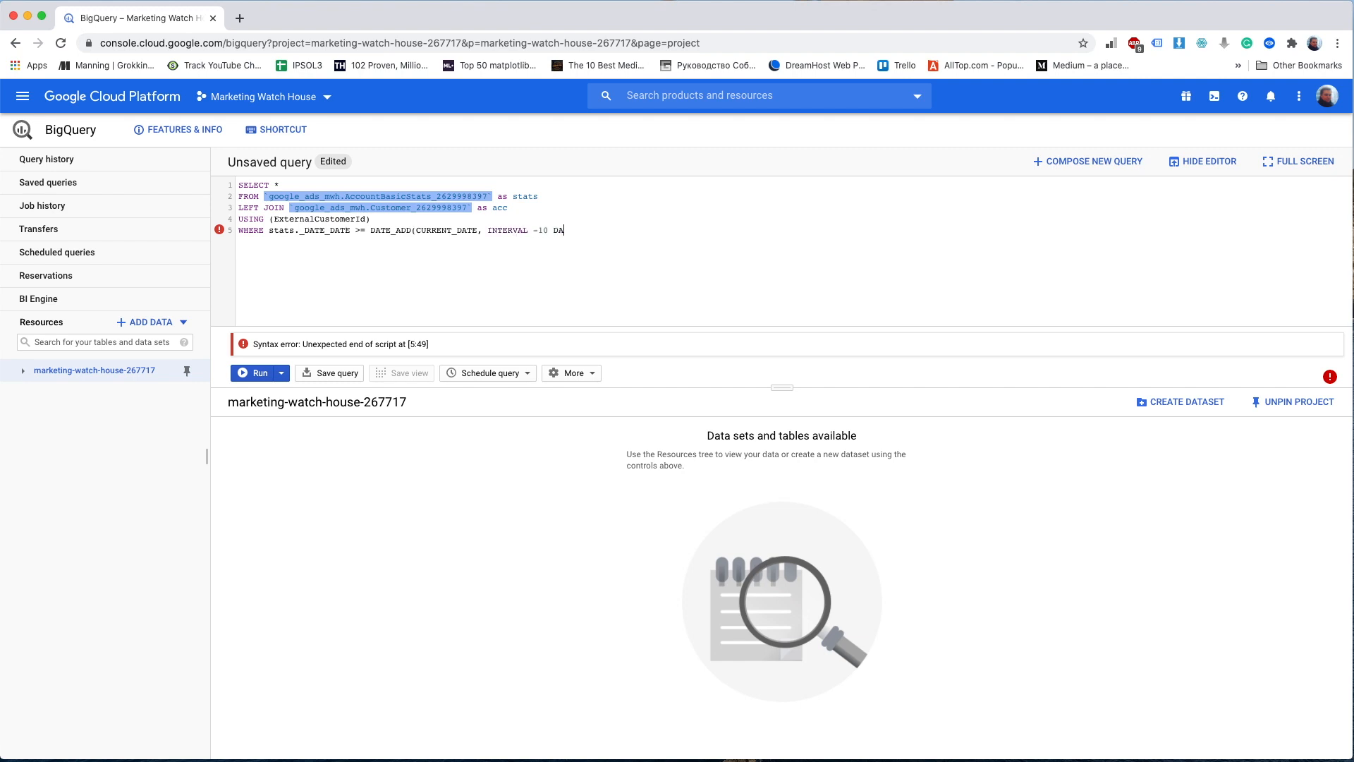
type("Y)")
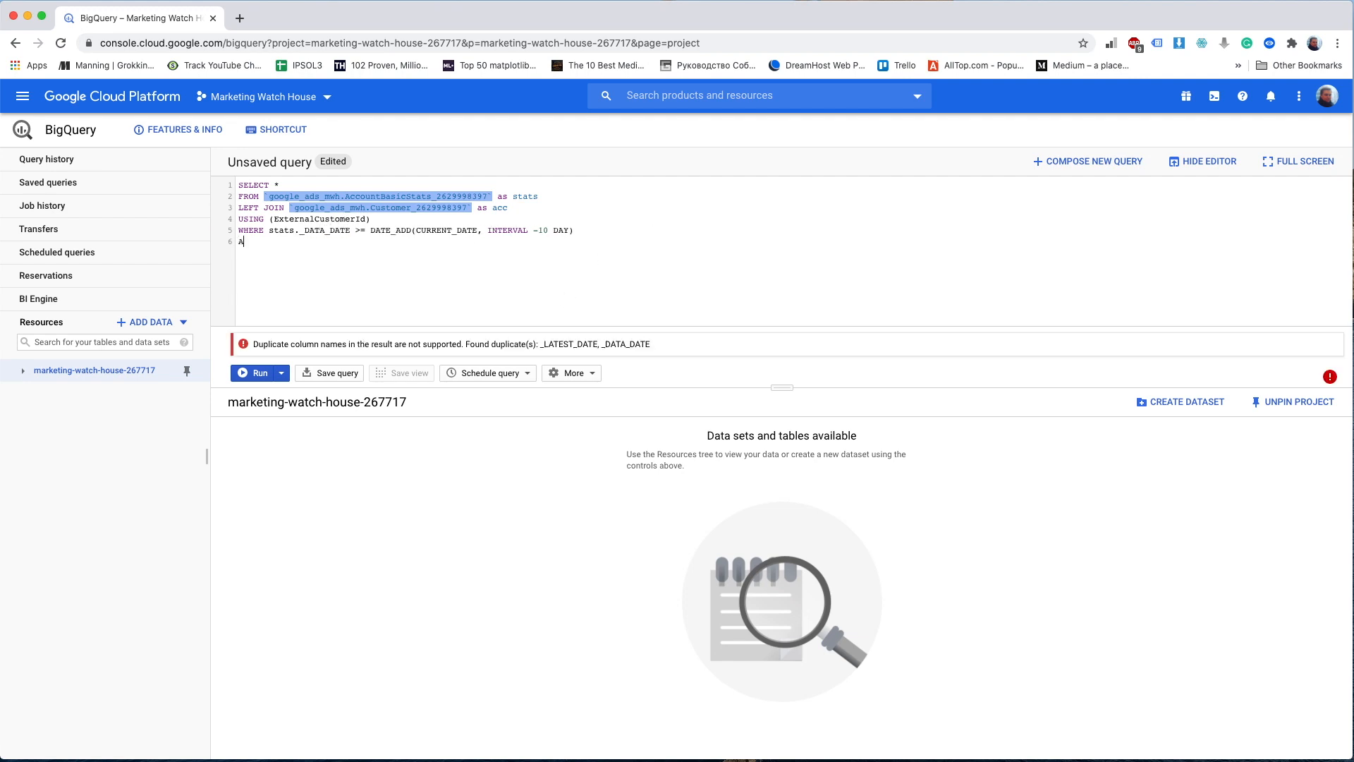
Add an AND line and change the select list to stats.* plus acc.CustomerDescri….
type("ND")
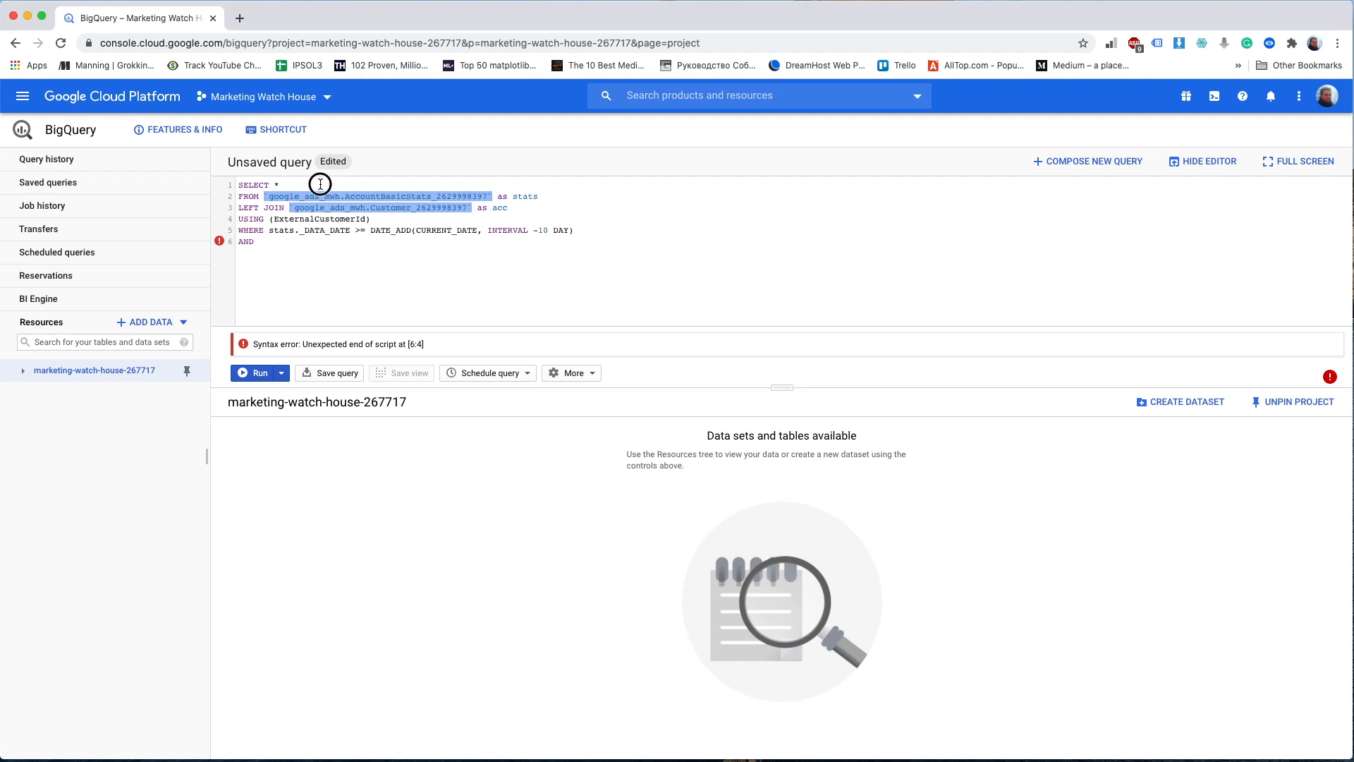
type("stats")
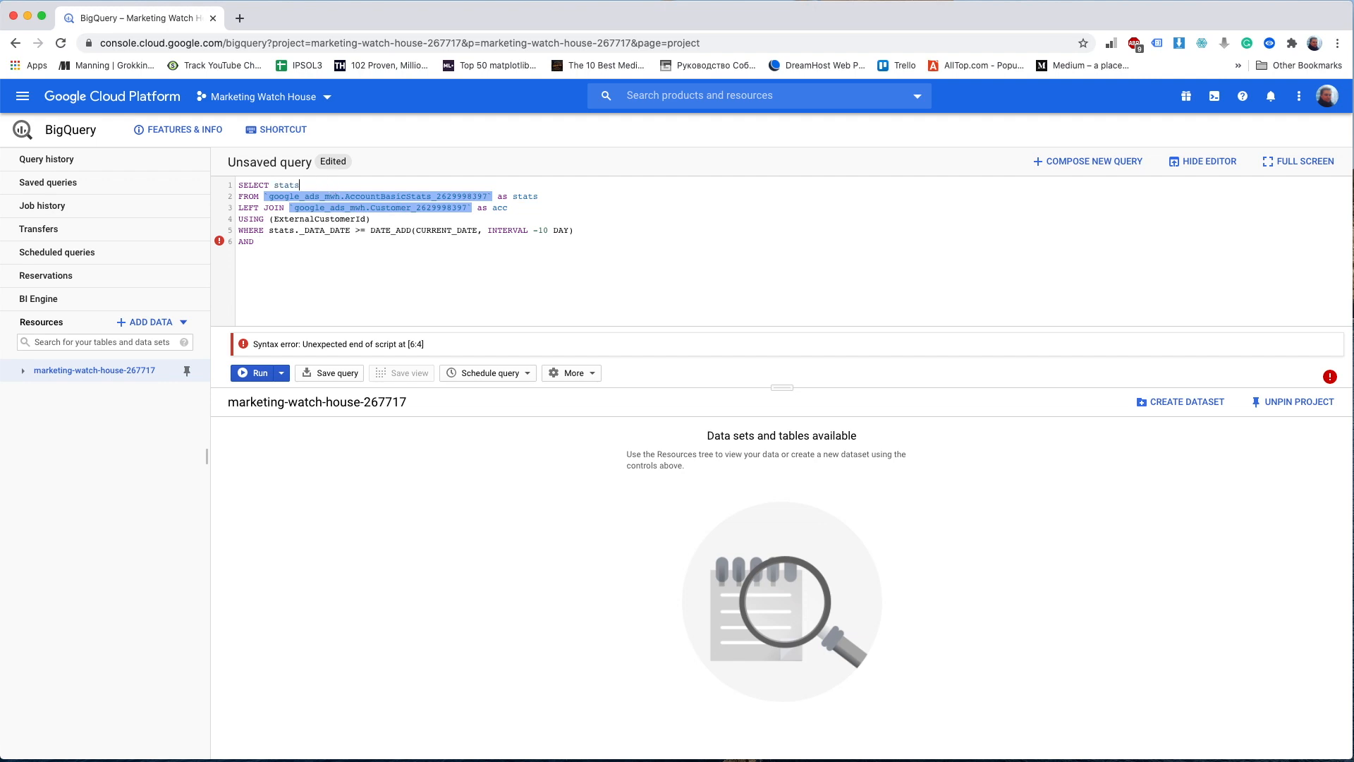
type(".*,")
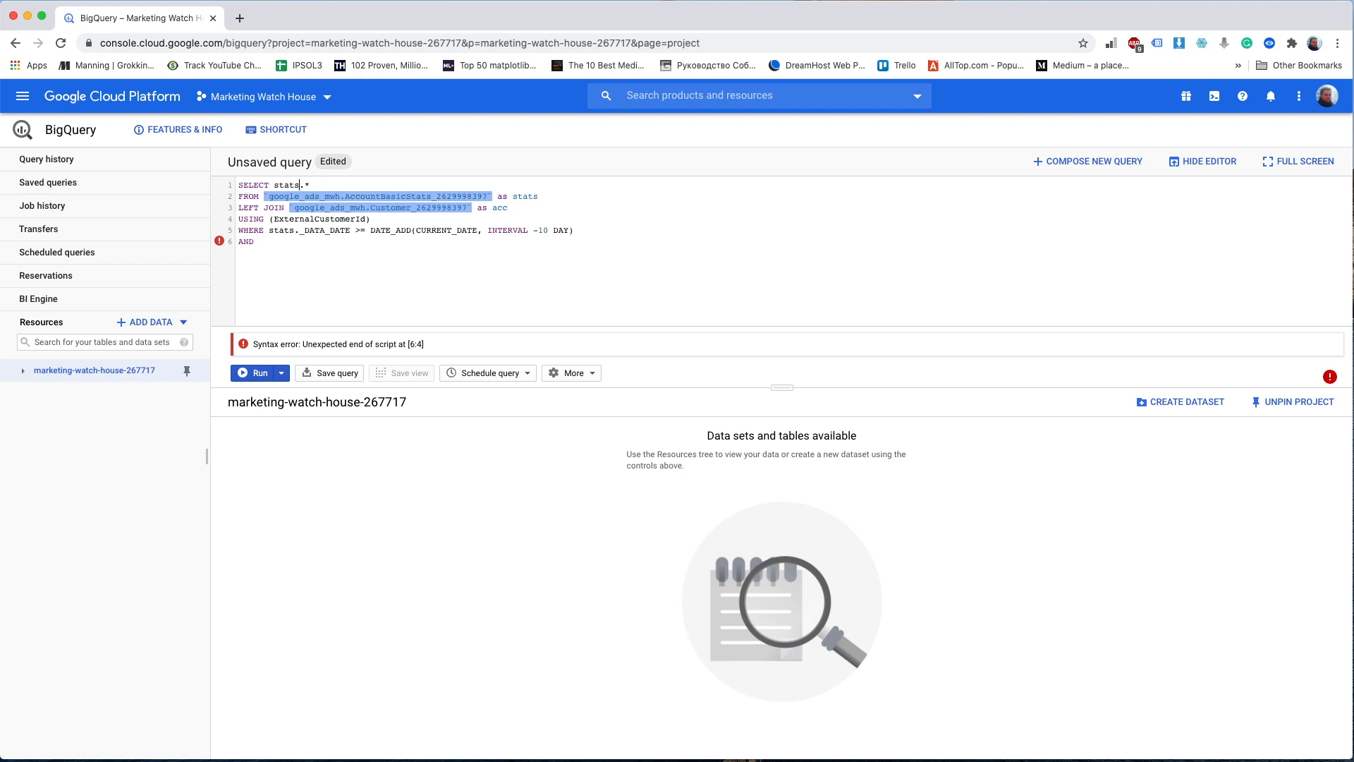
type("acc.Cus")
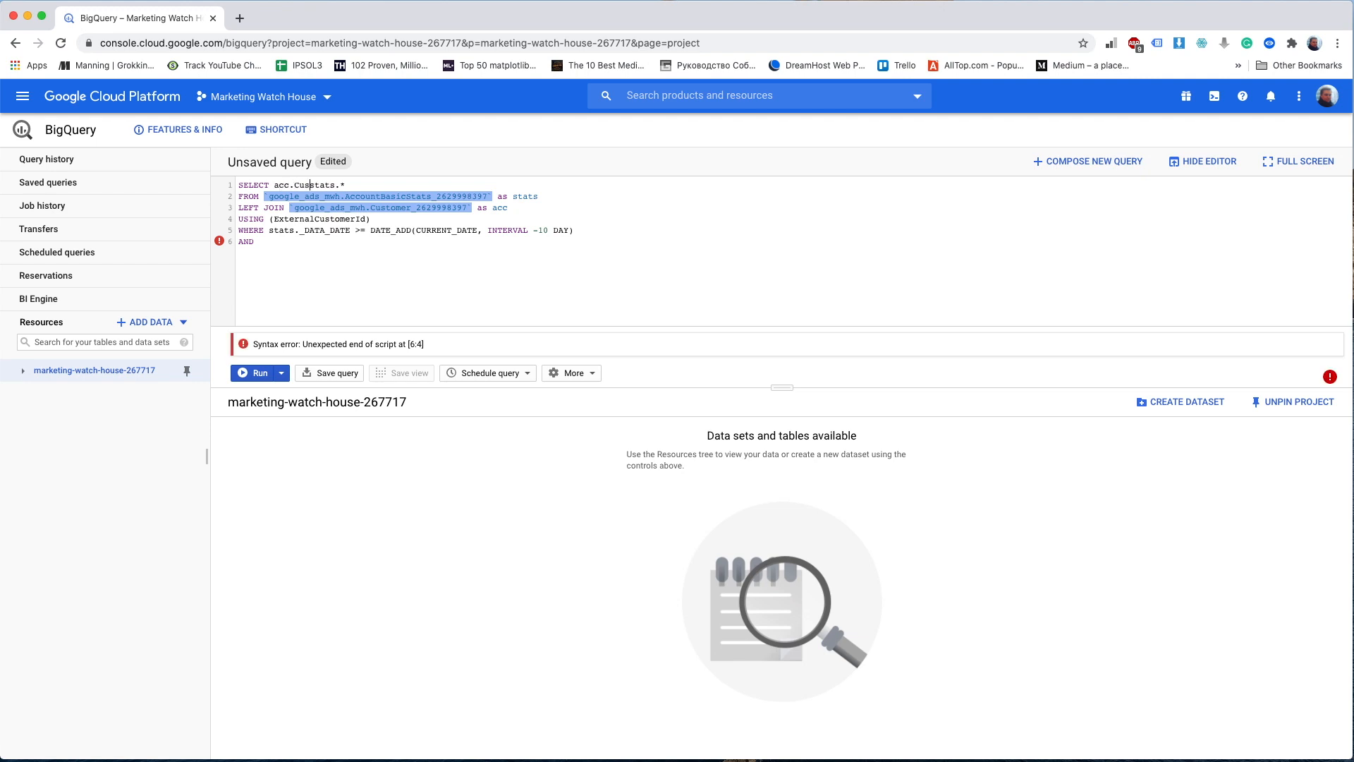
type("CustomerDescri")
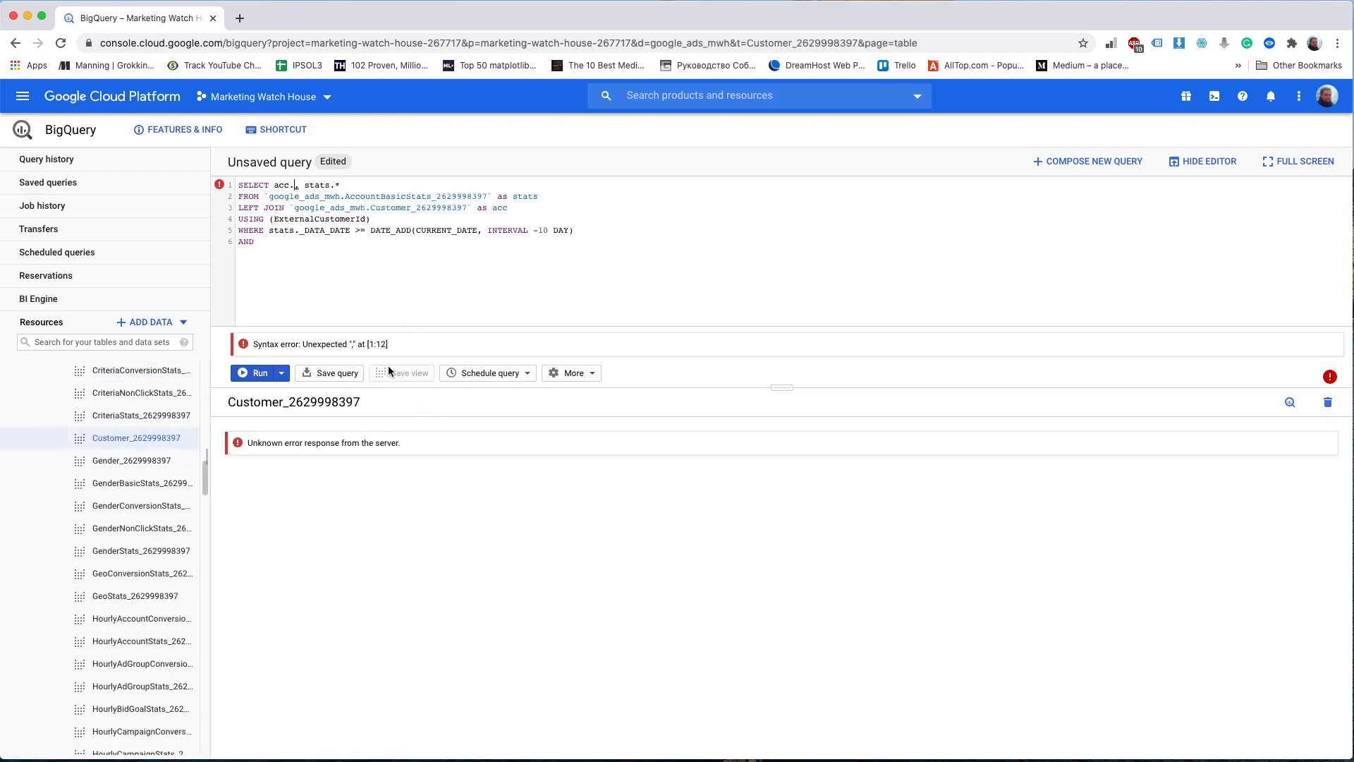
left_click_drag(280, 196, 466, 207)
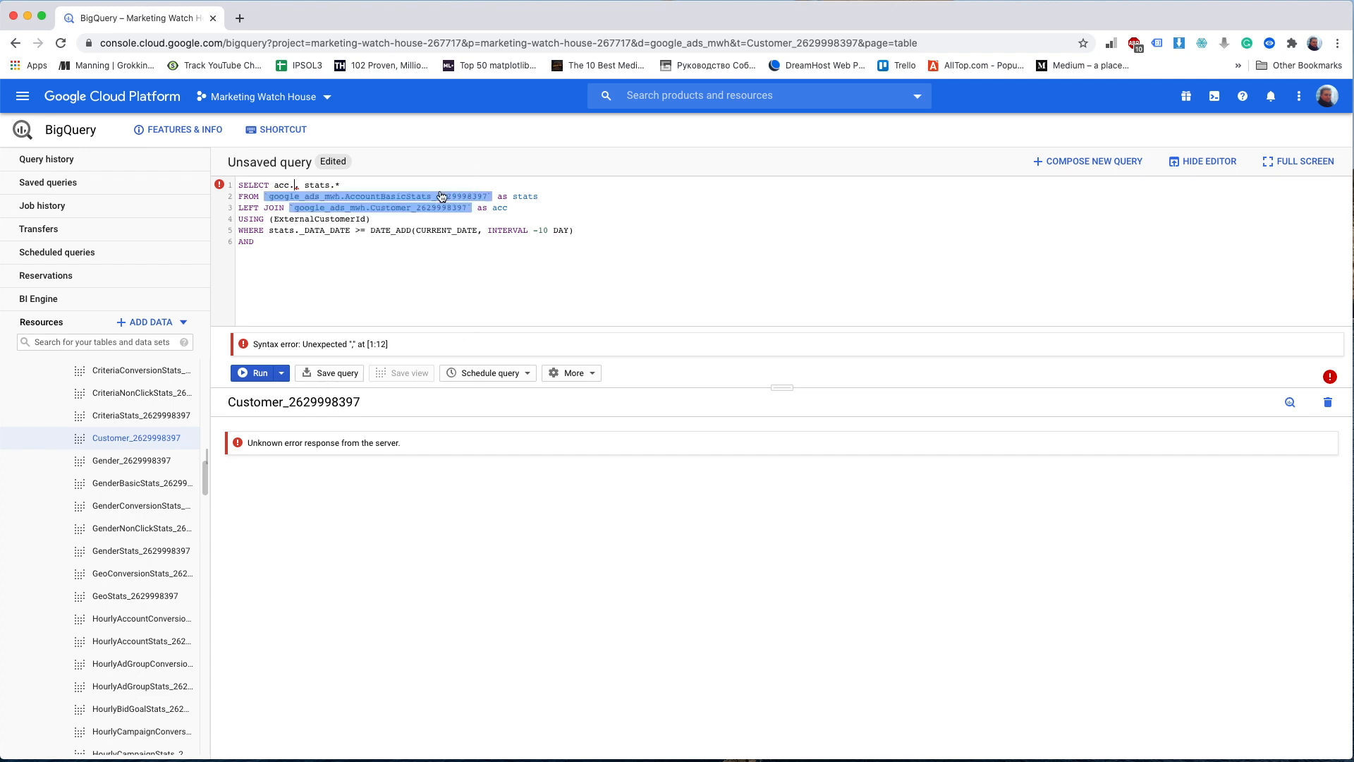
left_click(127, 438)
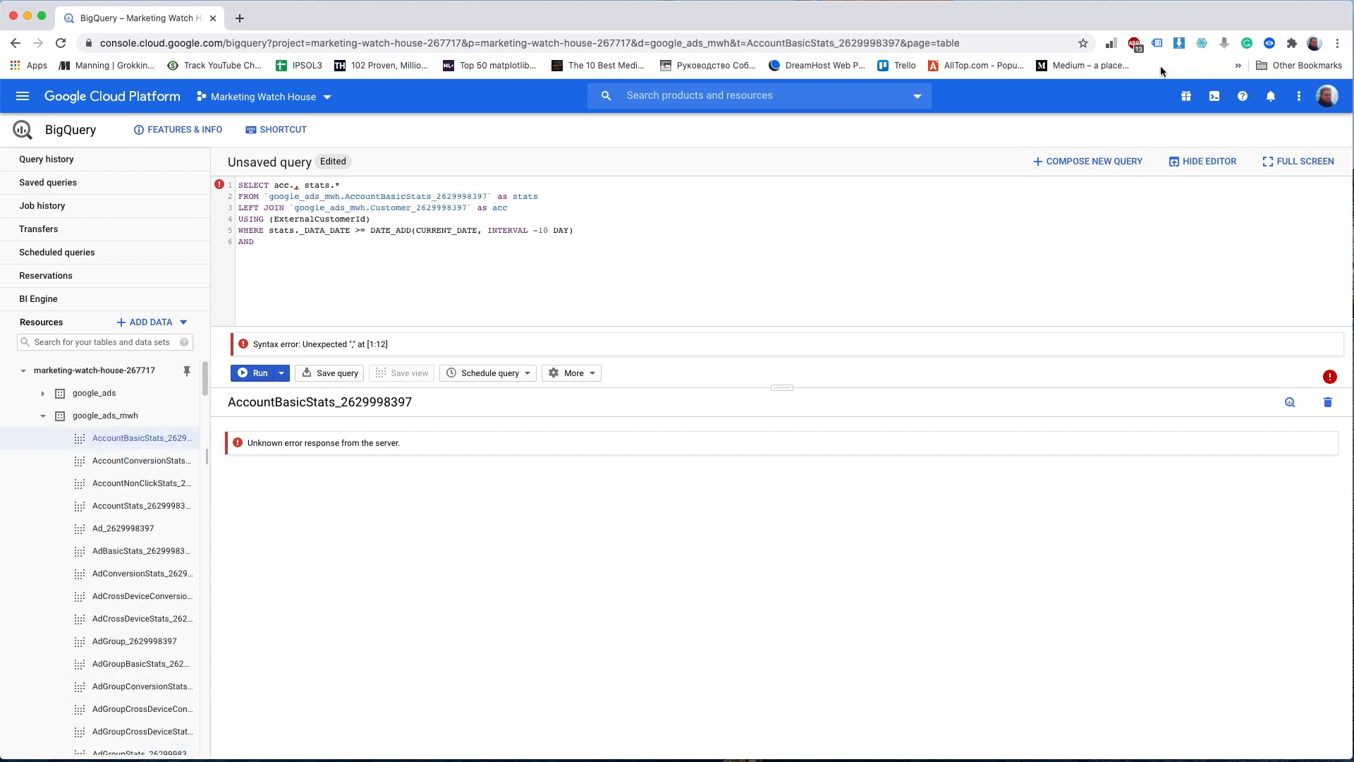
left_click(1133, 43)
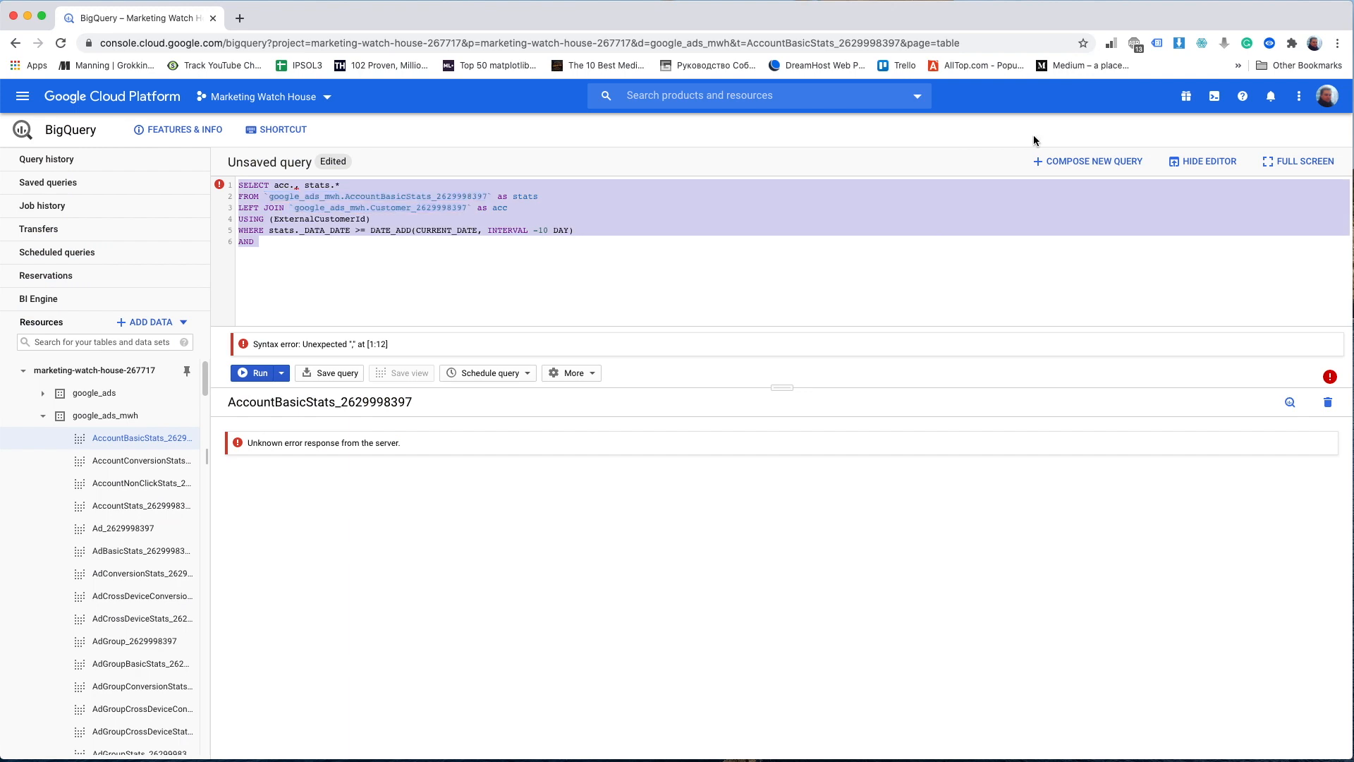
left_click(61, 43)
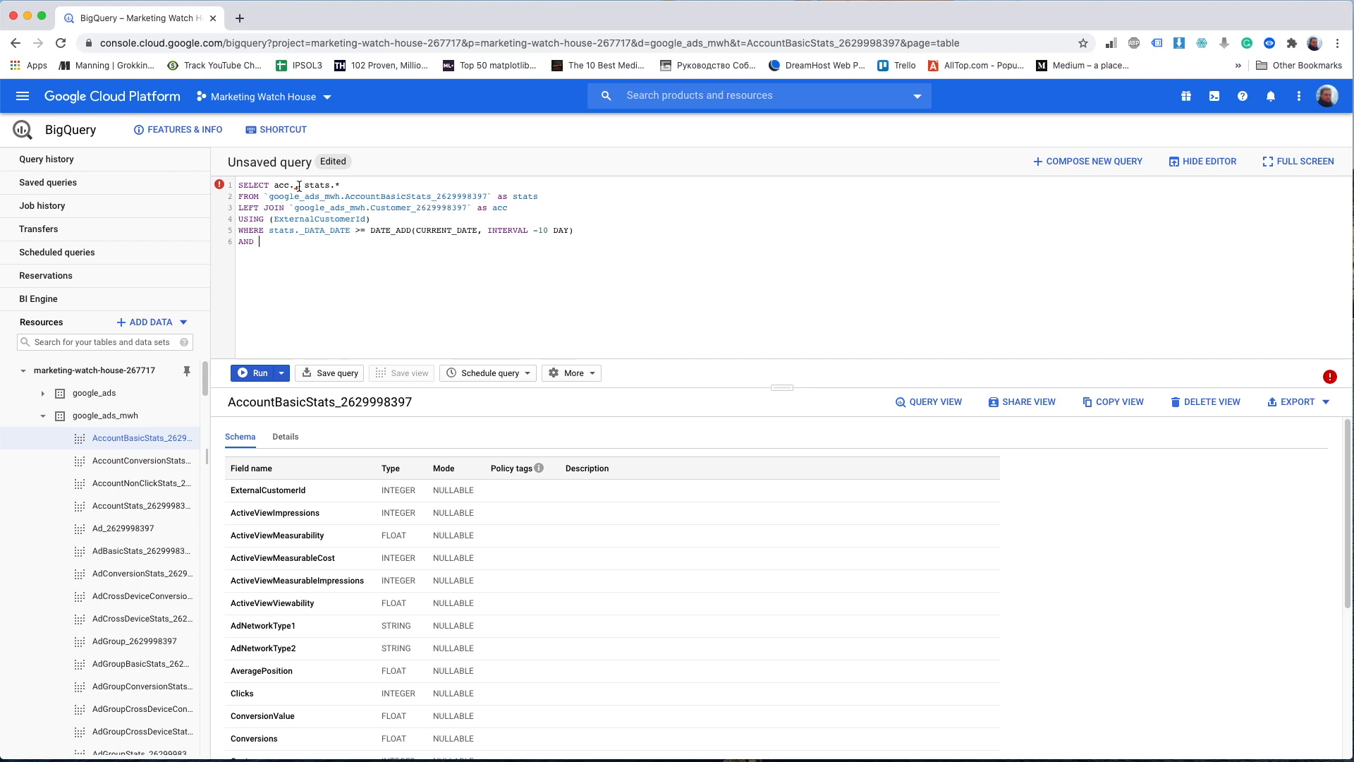
Complete the AND condition as acc._DATA_DATE = acc._LATEST_DATE.
type("acc.")
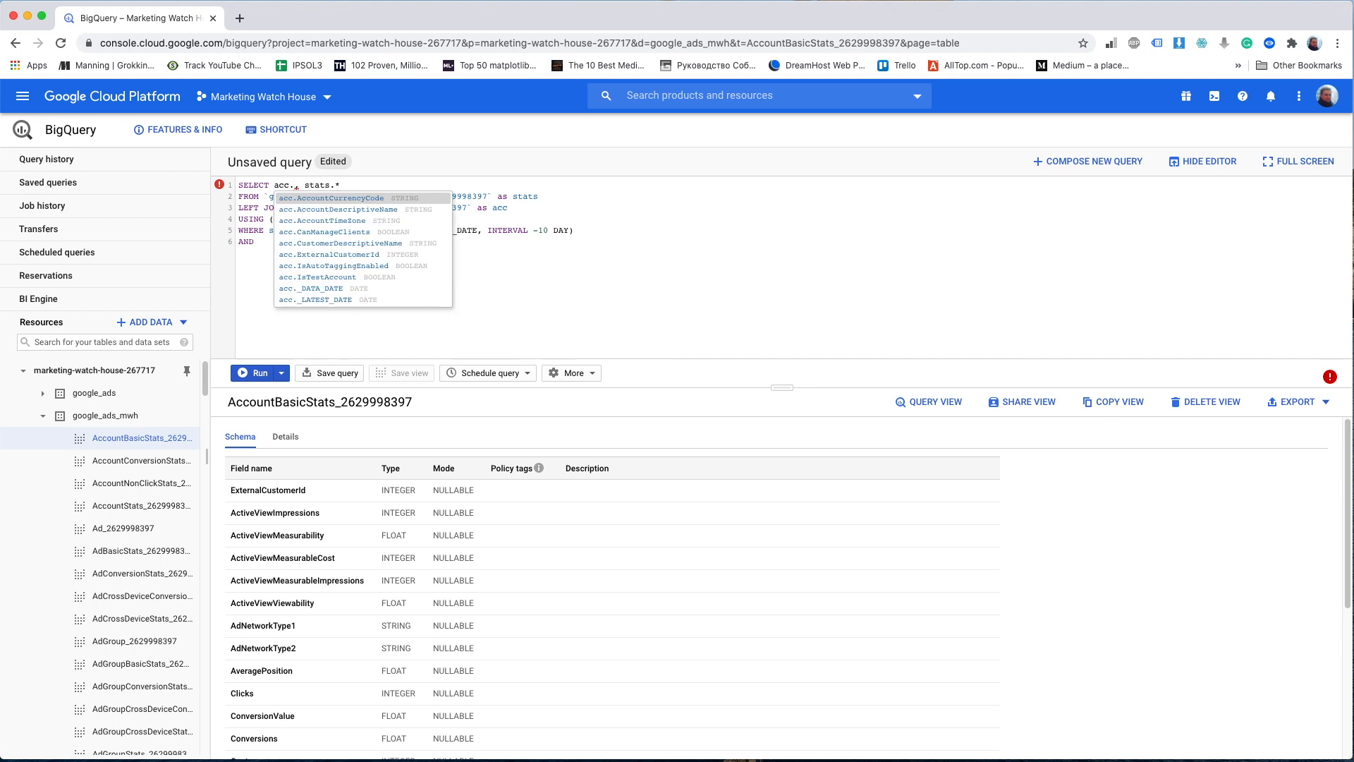
type("CustomerDescriptiveName")
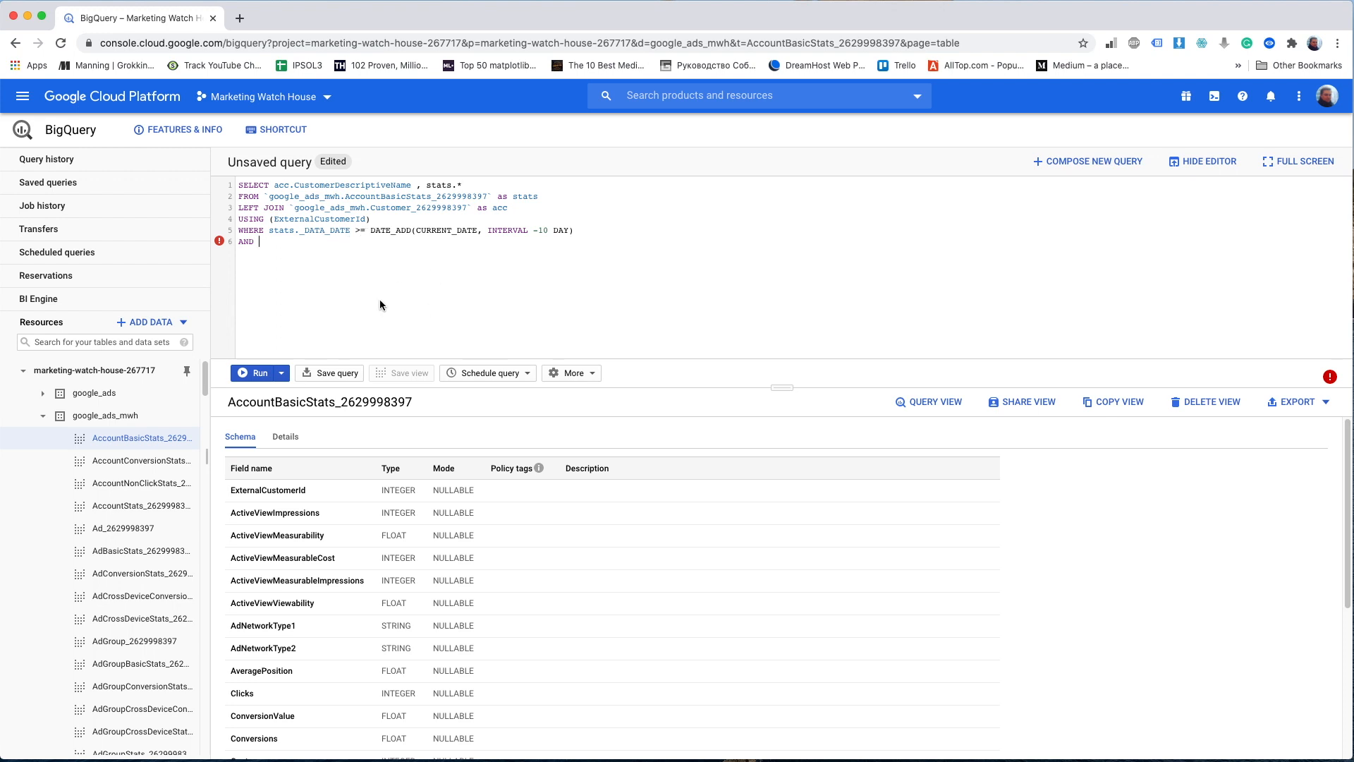
mouse_move(384, 304)
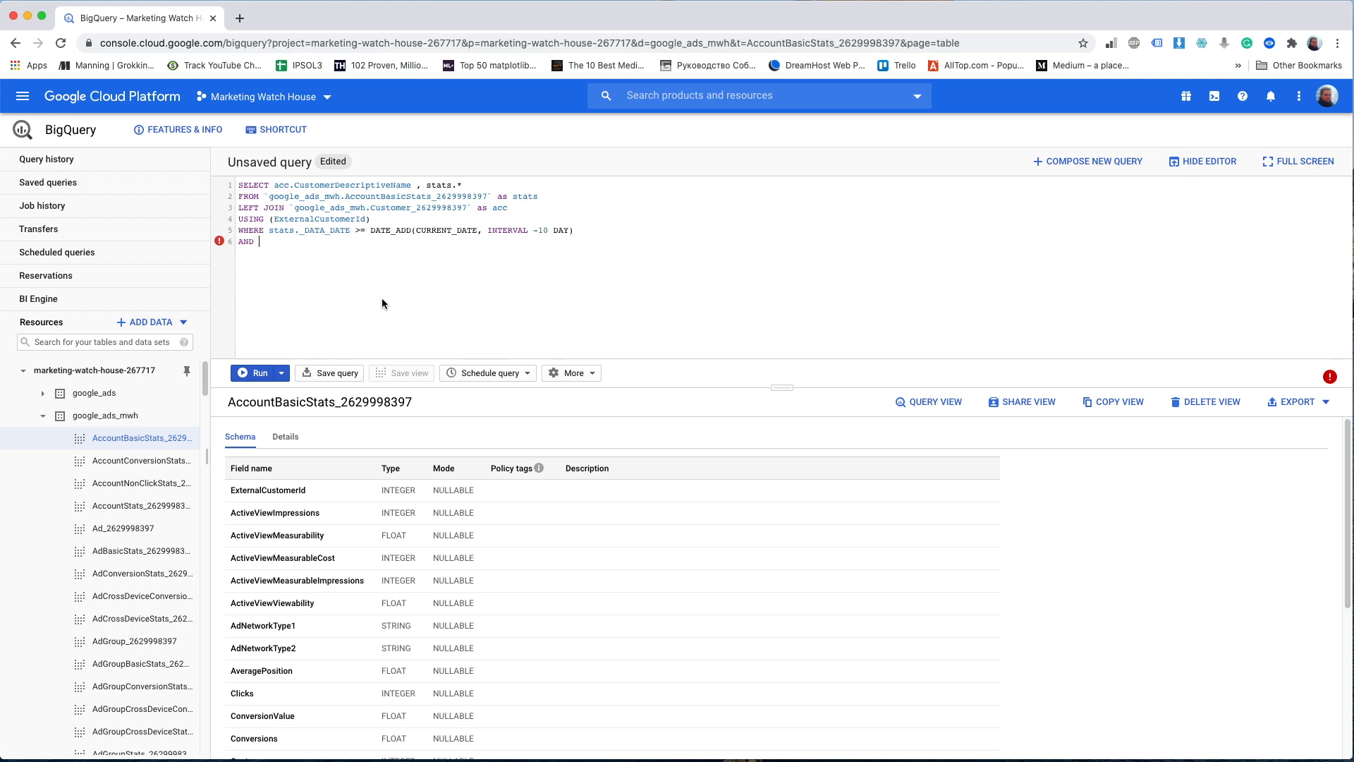
type("a")
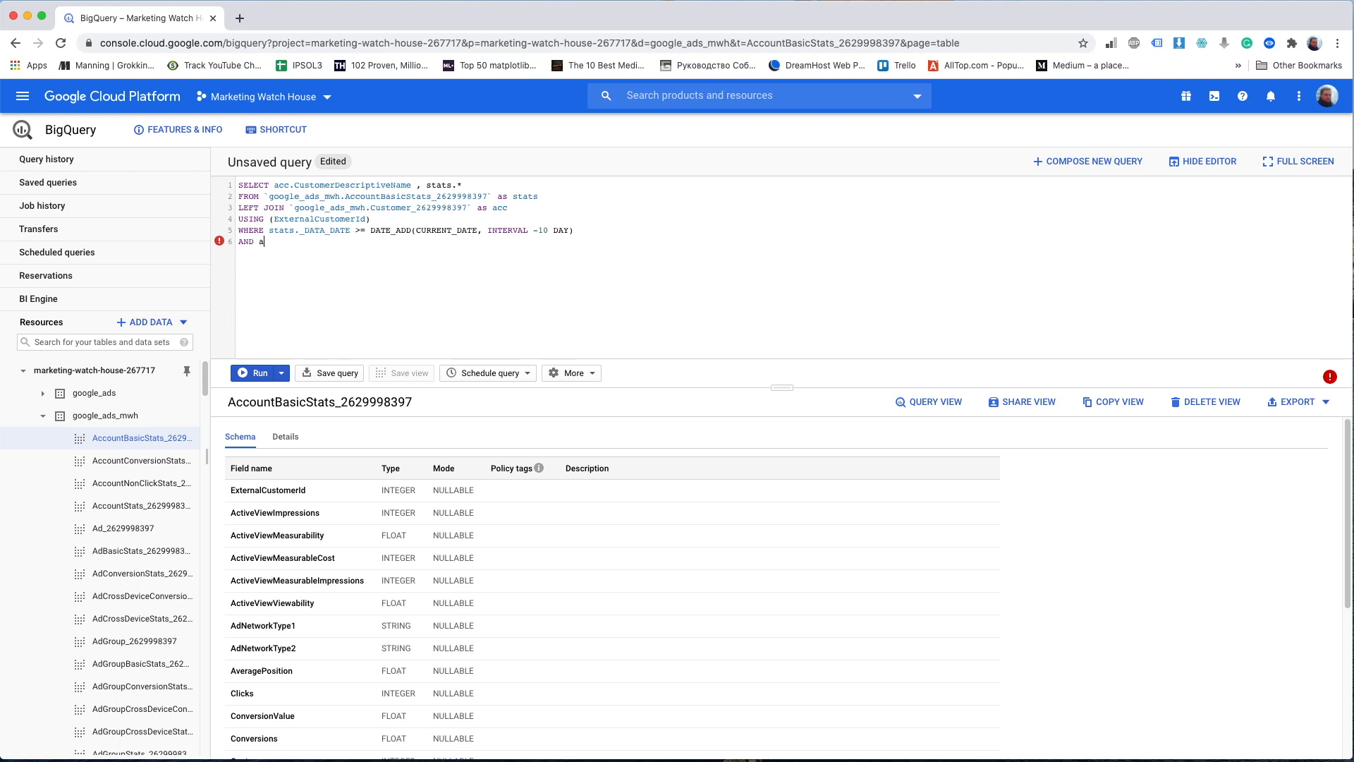
type("cc.")
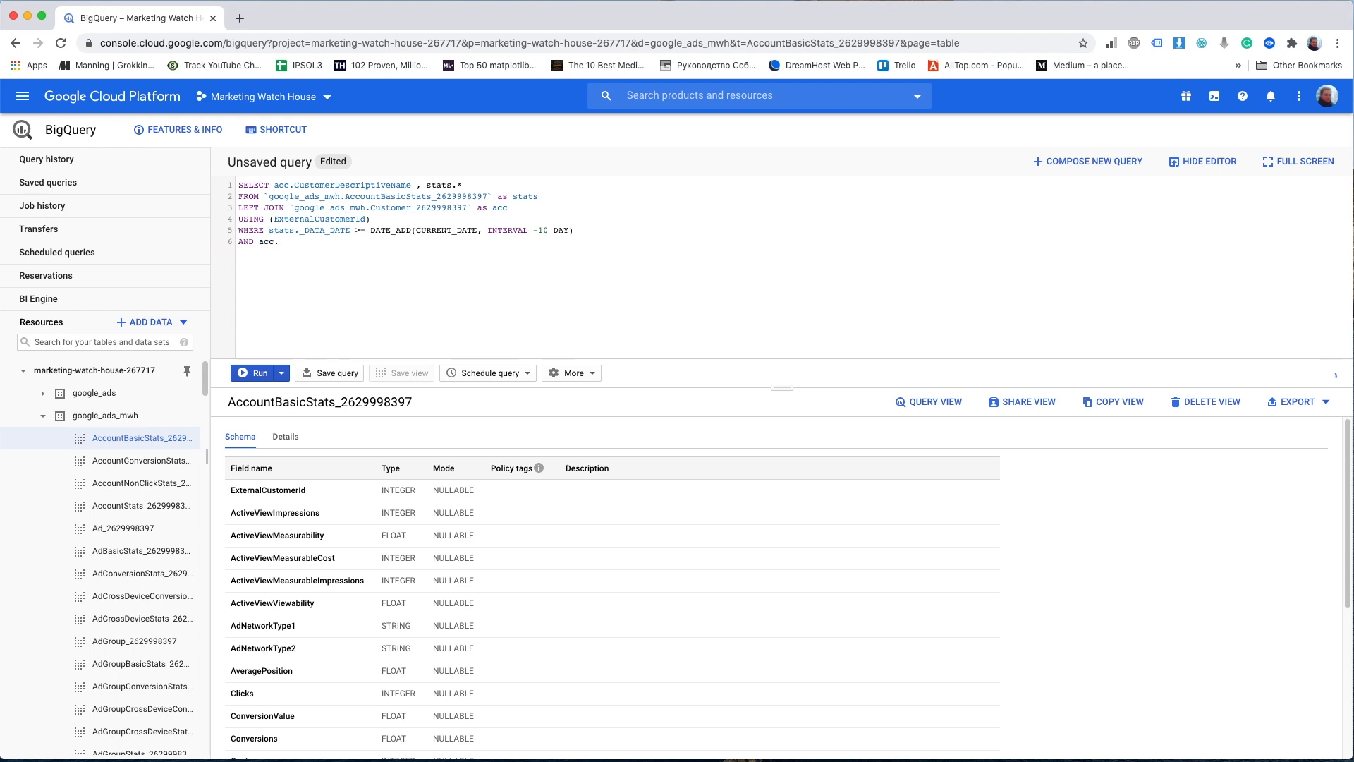
type("_DA")
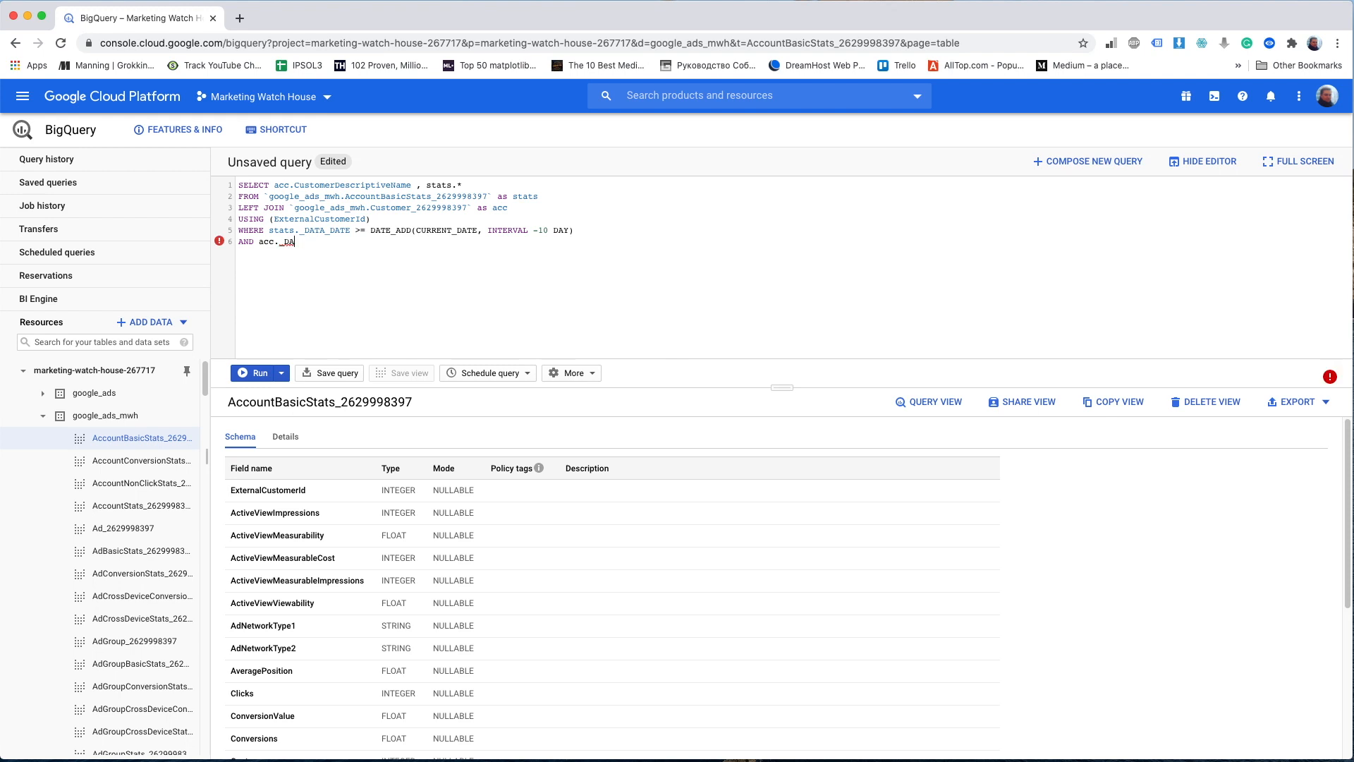
type("TA-DATE = acc")
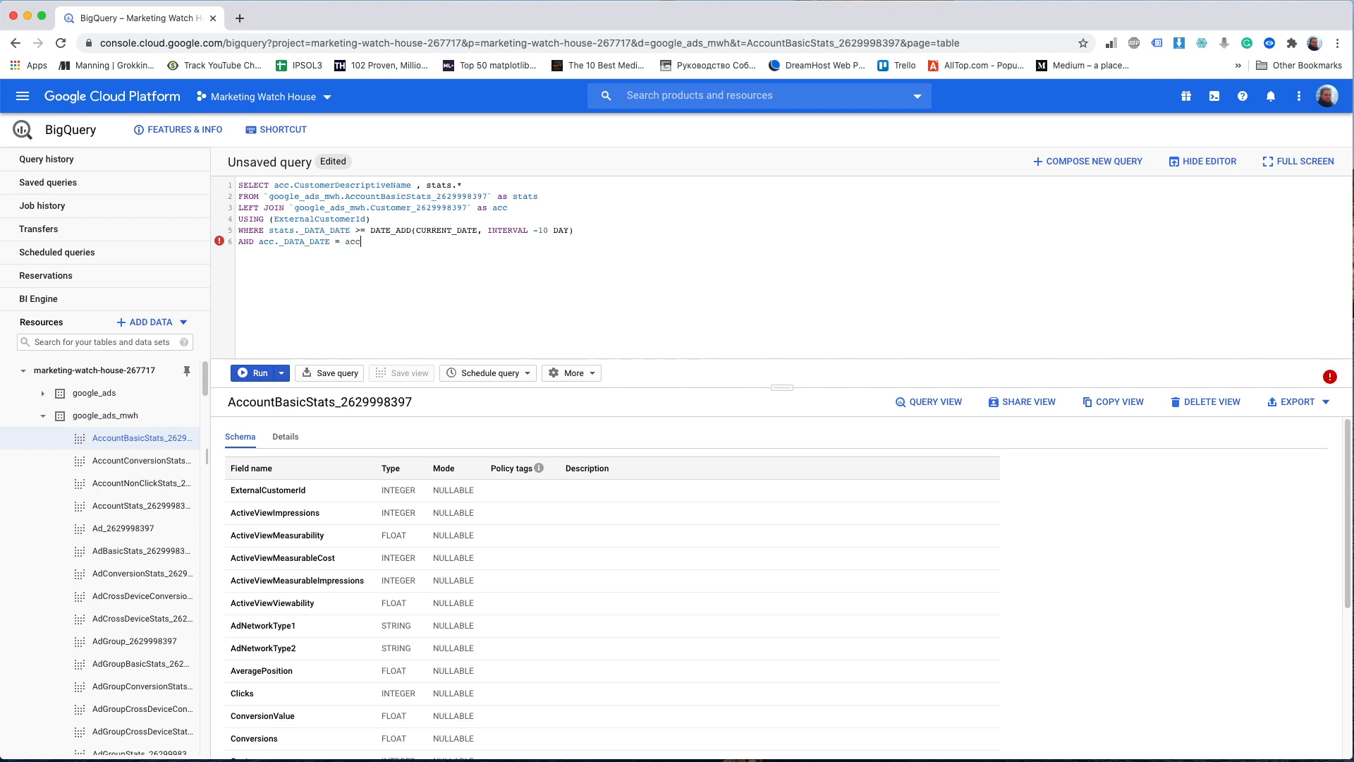
type("_LATEST")
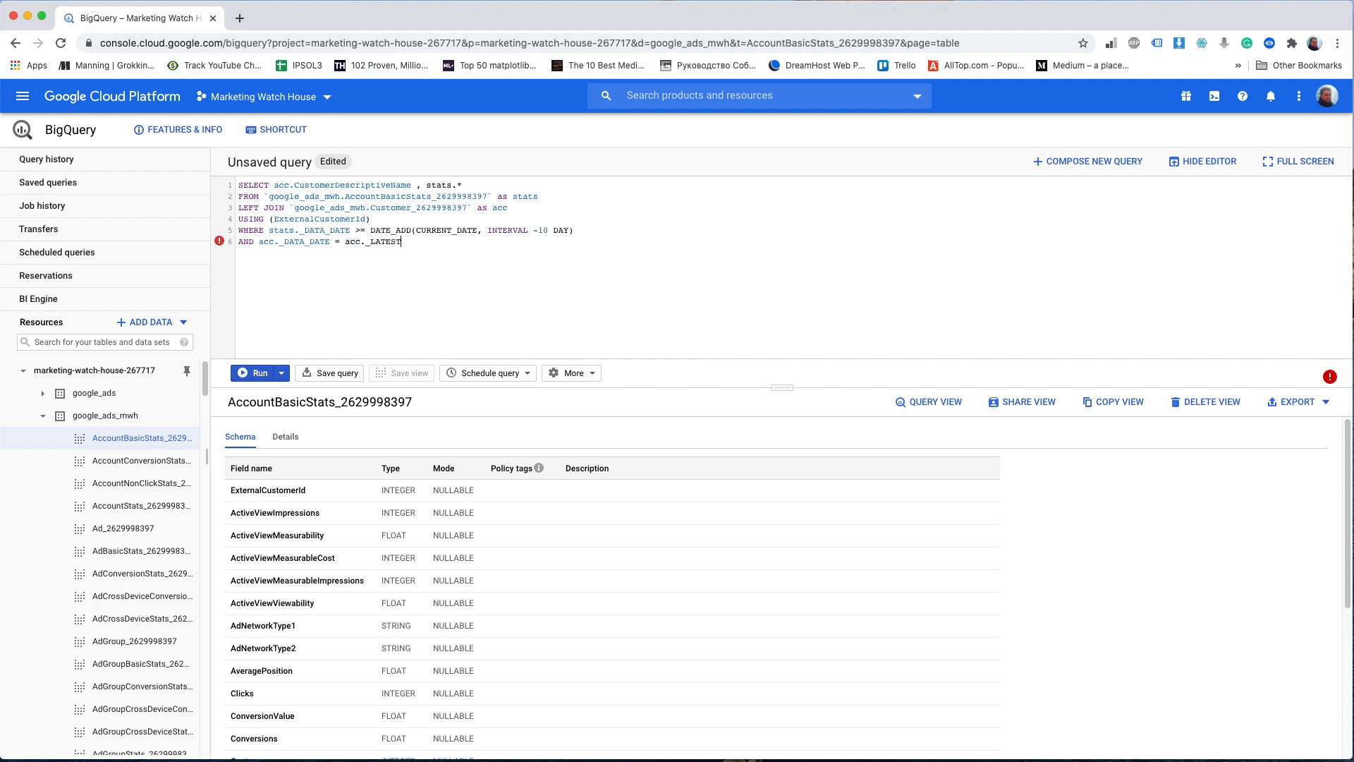
type("_DATE")
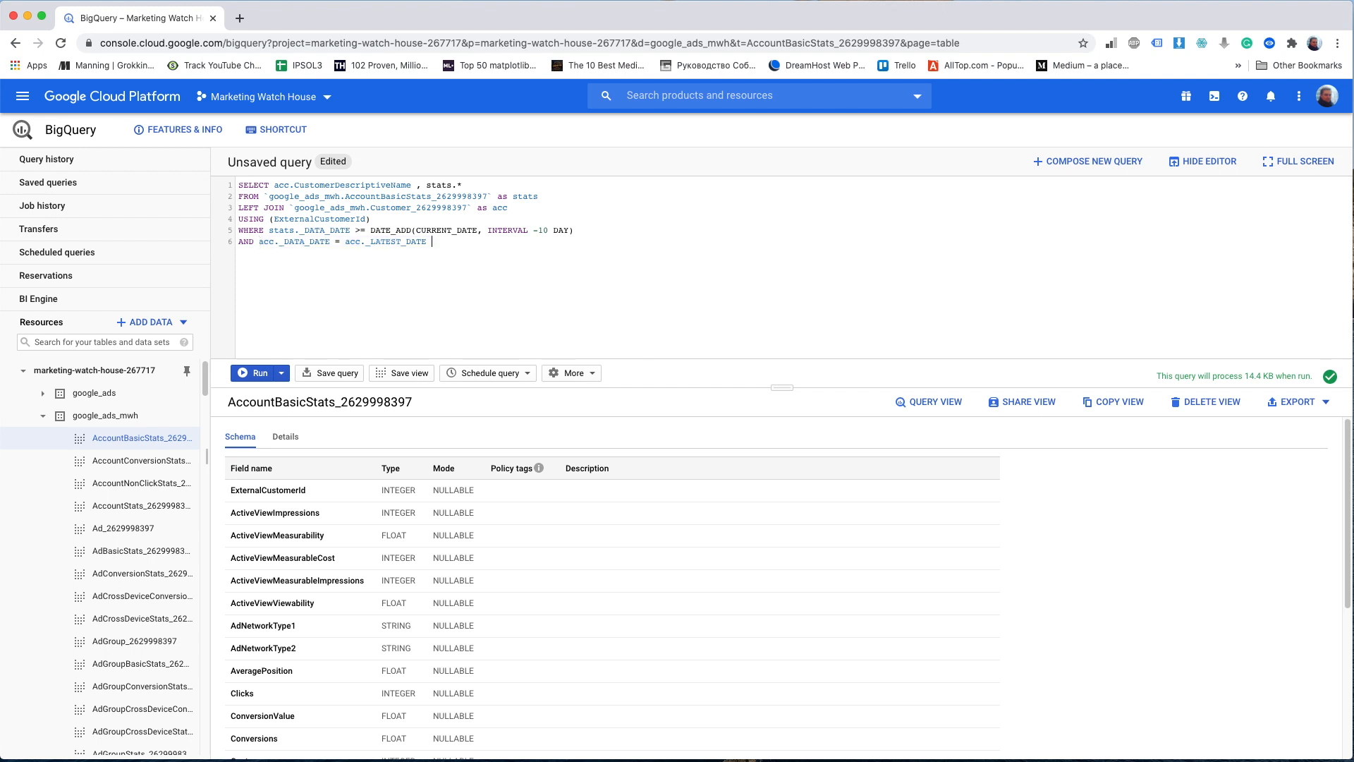
Run the join query and review its 89 result rows with account names.
left_click(256, 374)
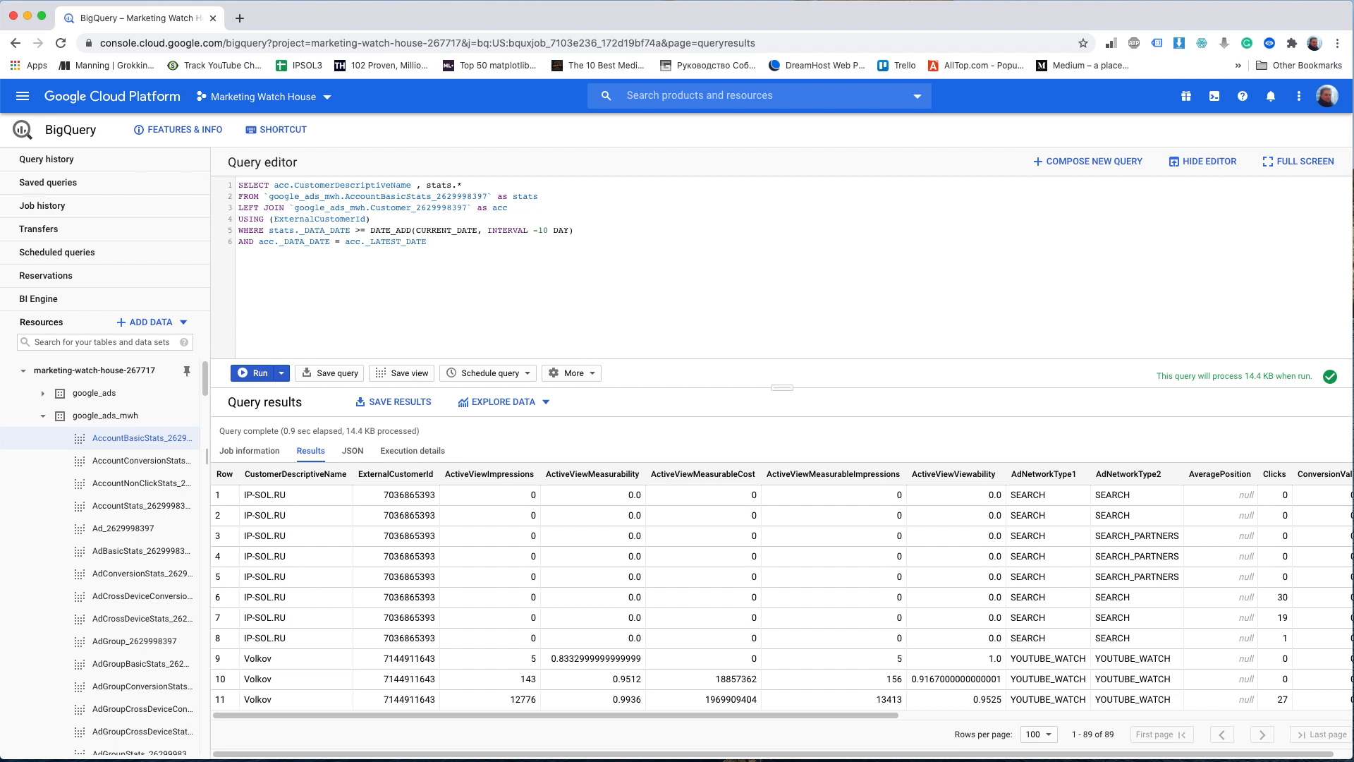
left_click(431, 242)
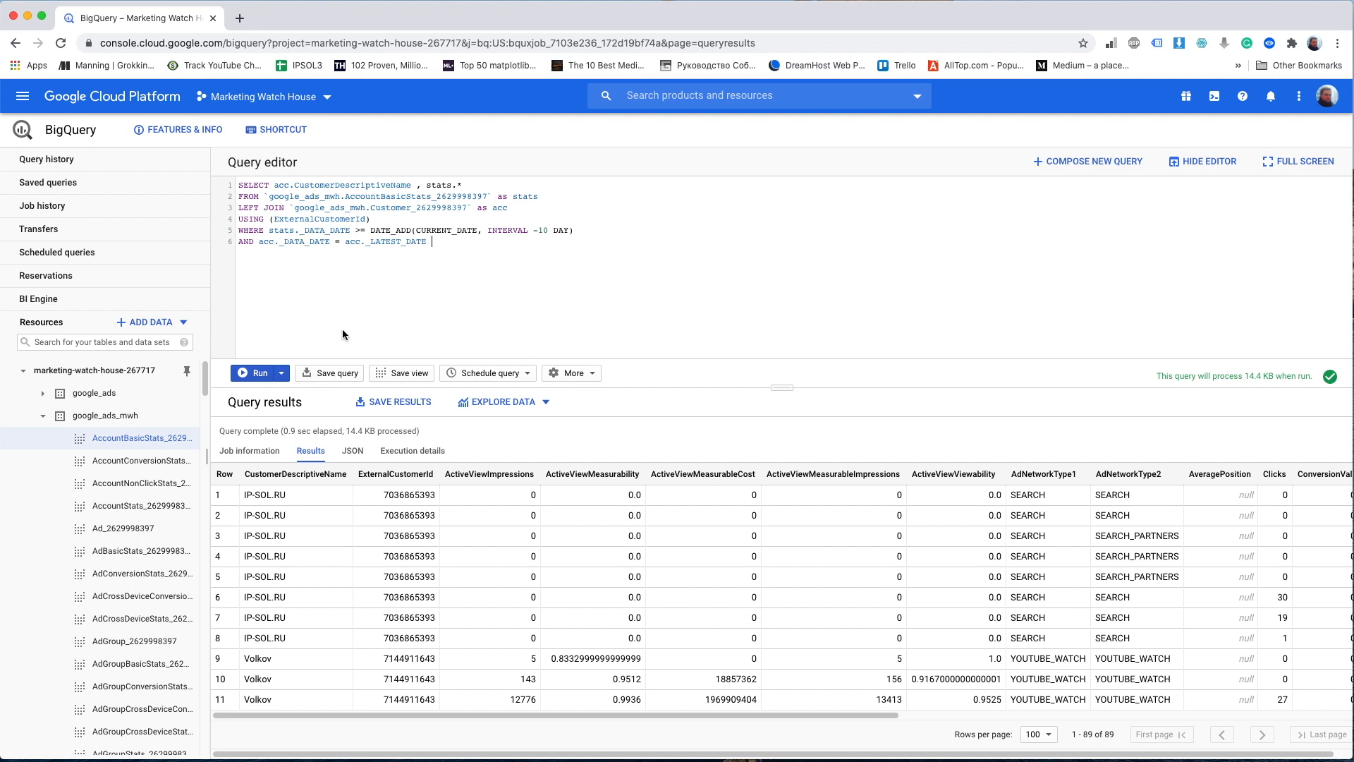
Attempt to save the query as view every_day_account_report in google_ads_ready_reports.
left_click(407, 372)
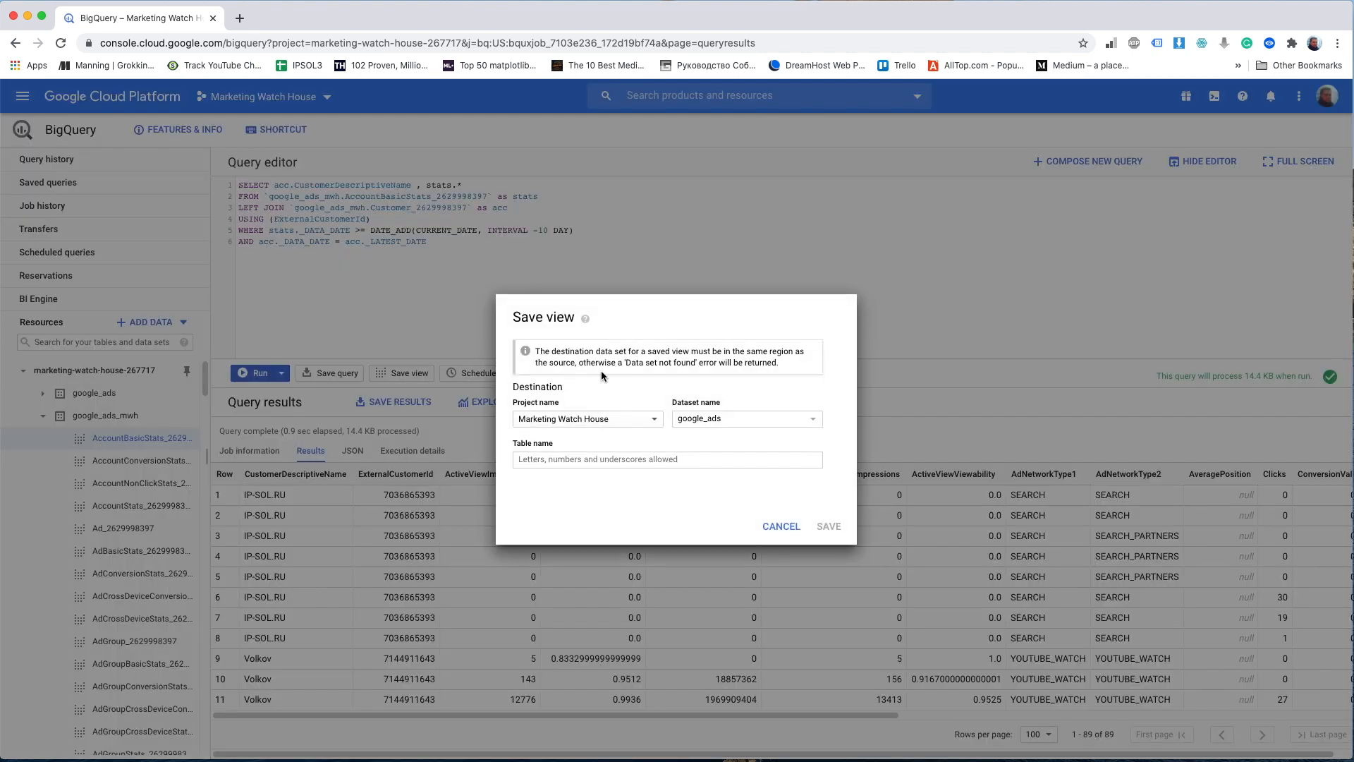
left_click(747, 419)
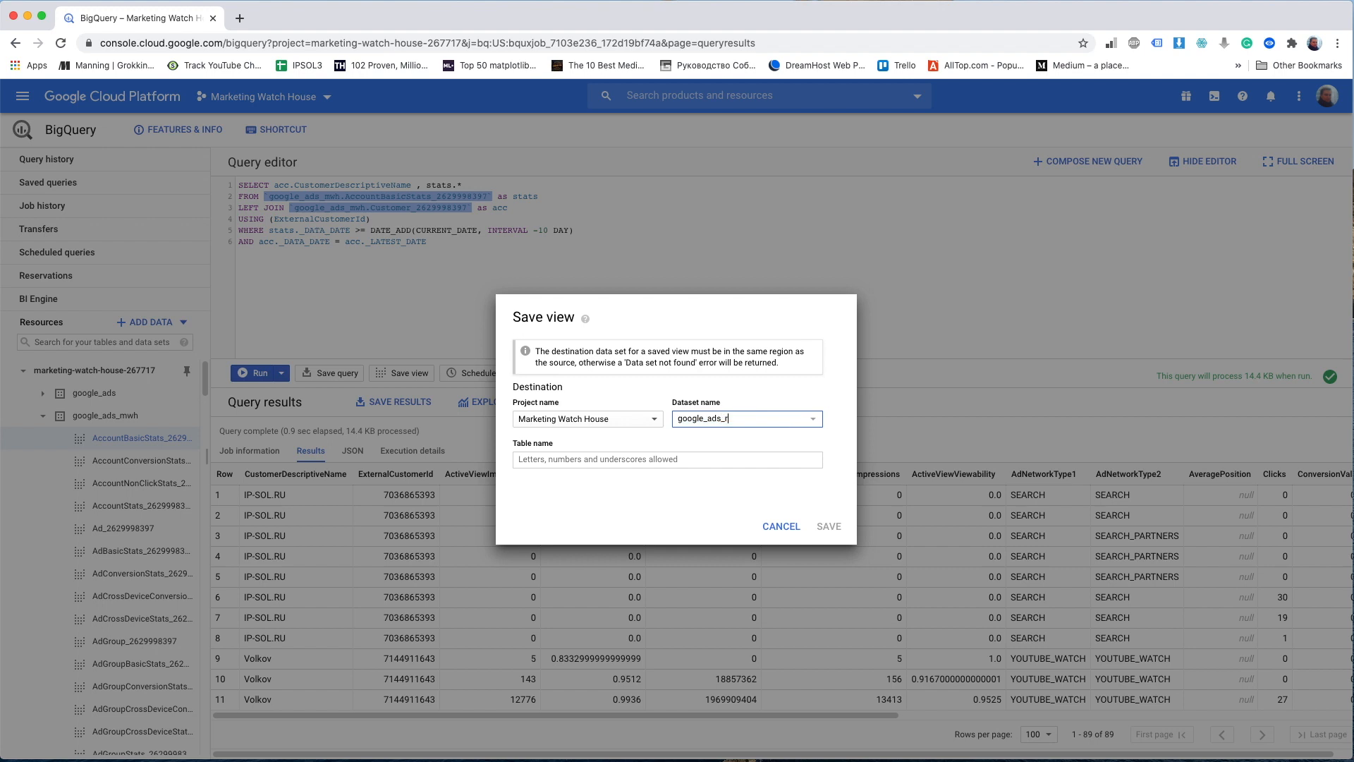
type("eady_r")
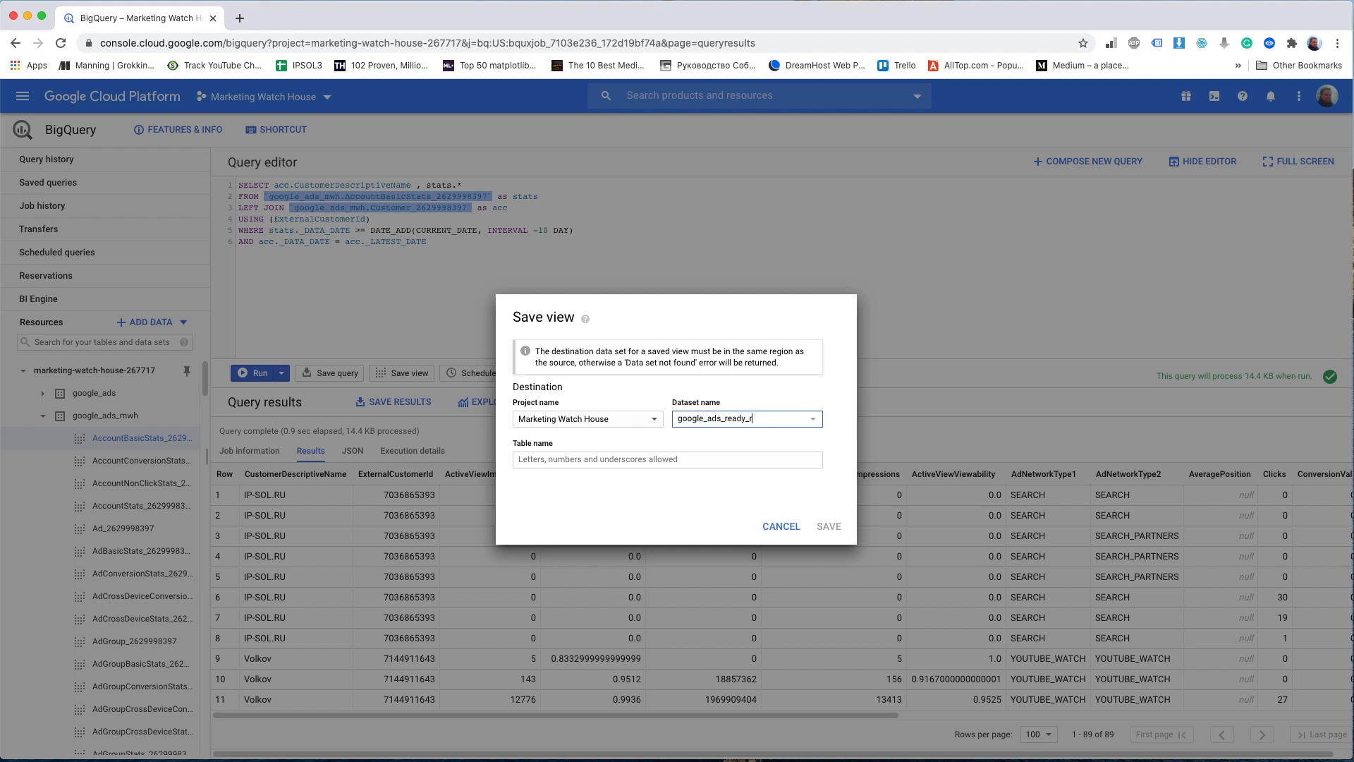
left_click(668, 459)
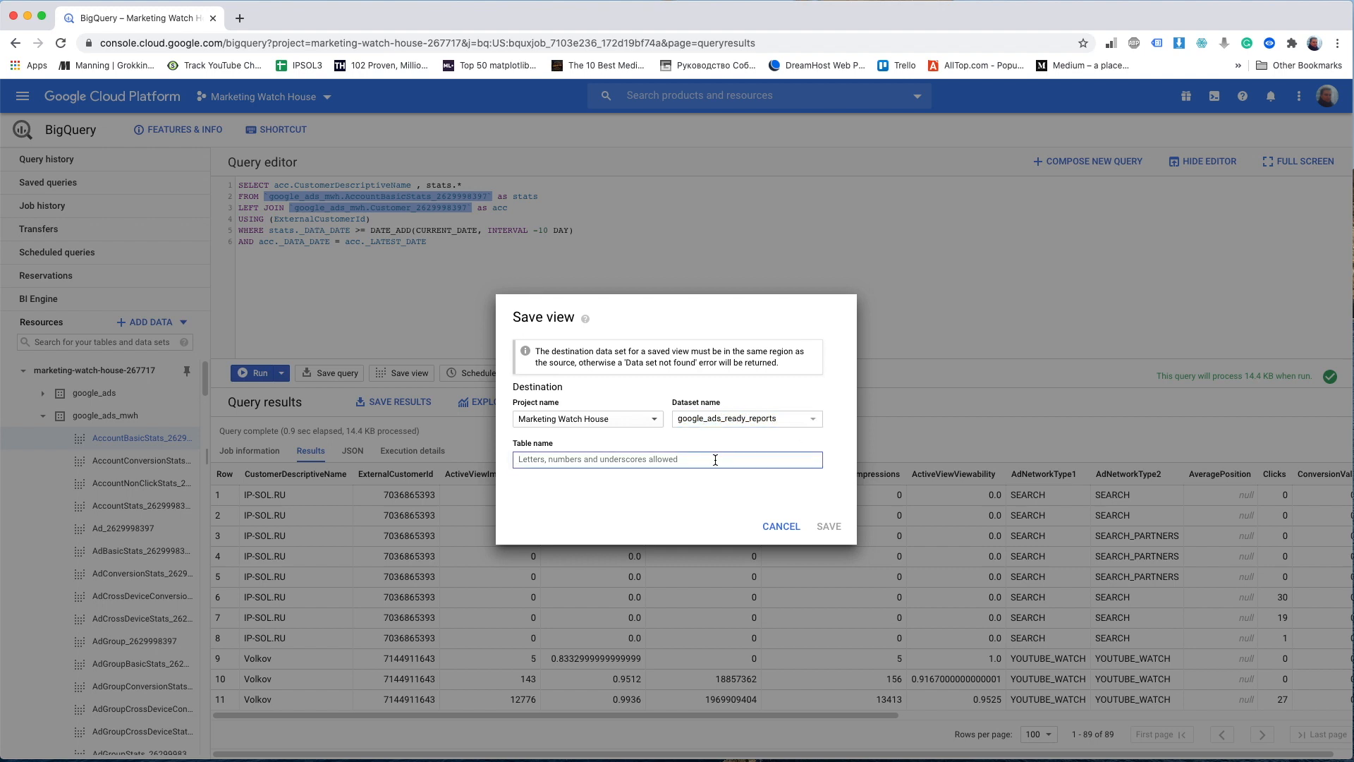
type("every_day_account_")
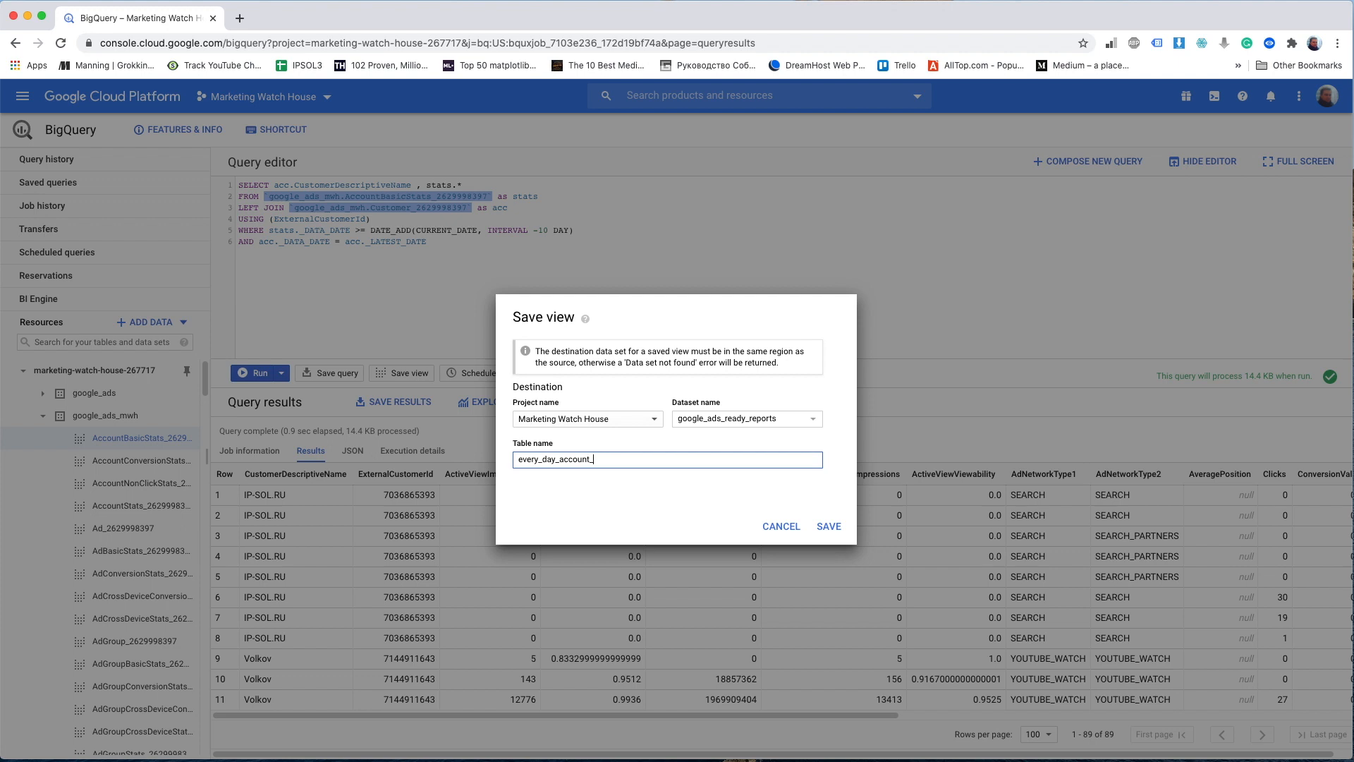
type("report")
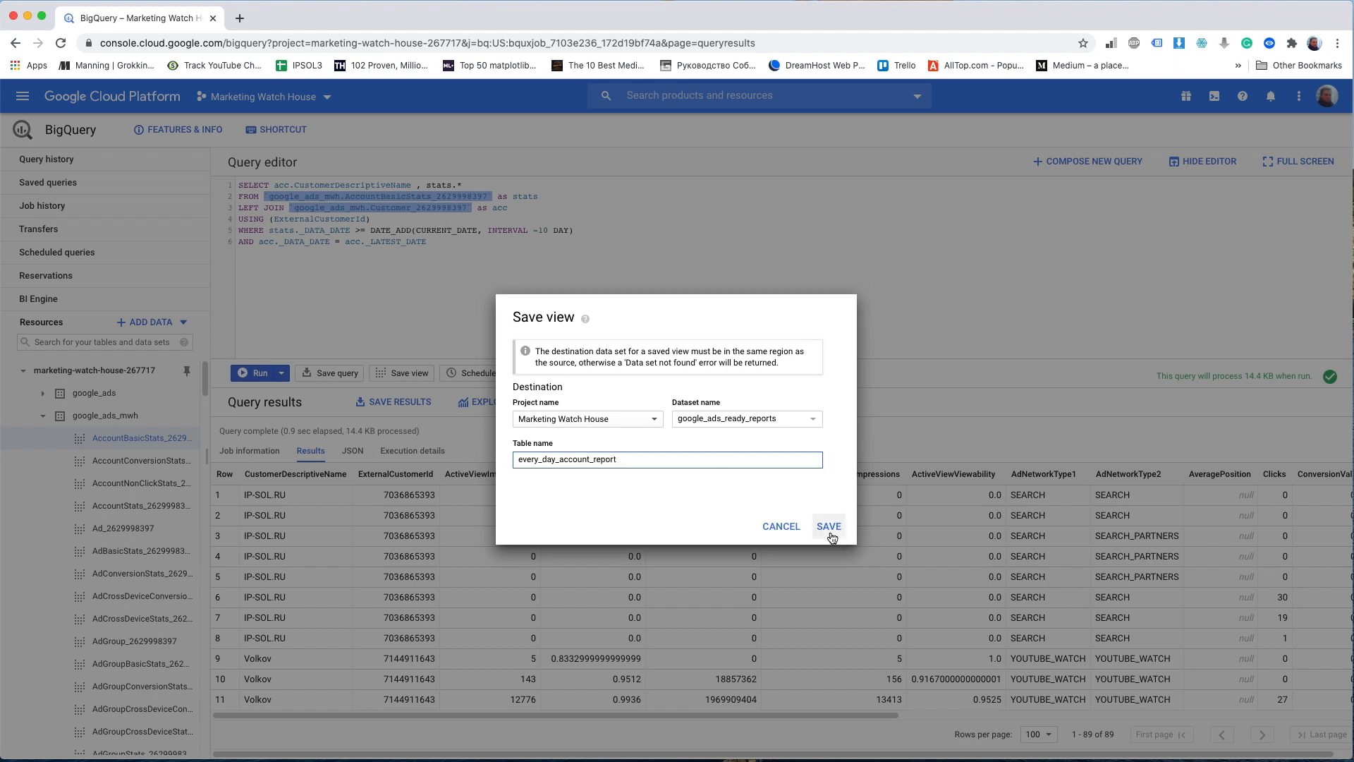
left_click(829, 526)
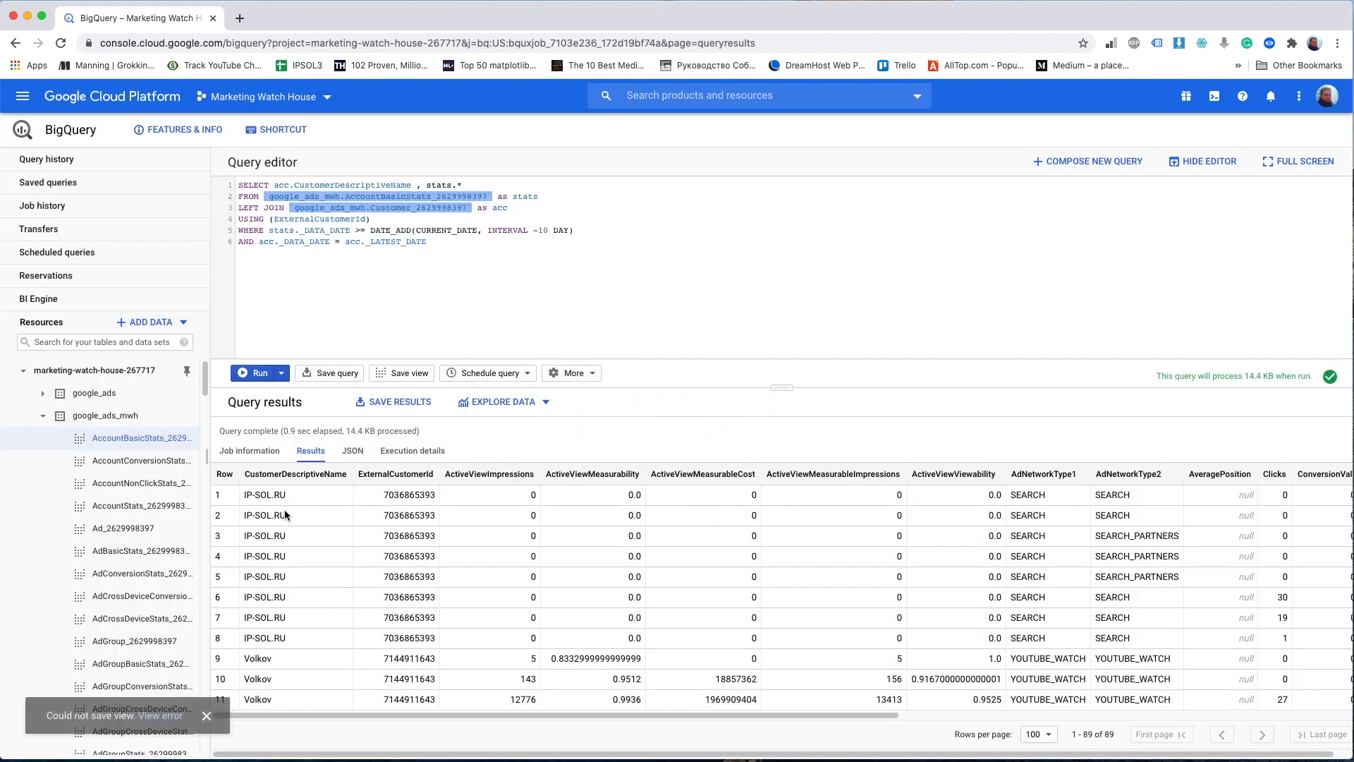
Compare data locations of google_ads_report_views and google_ads_mwh, both US.
left_click(42, 416)
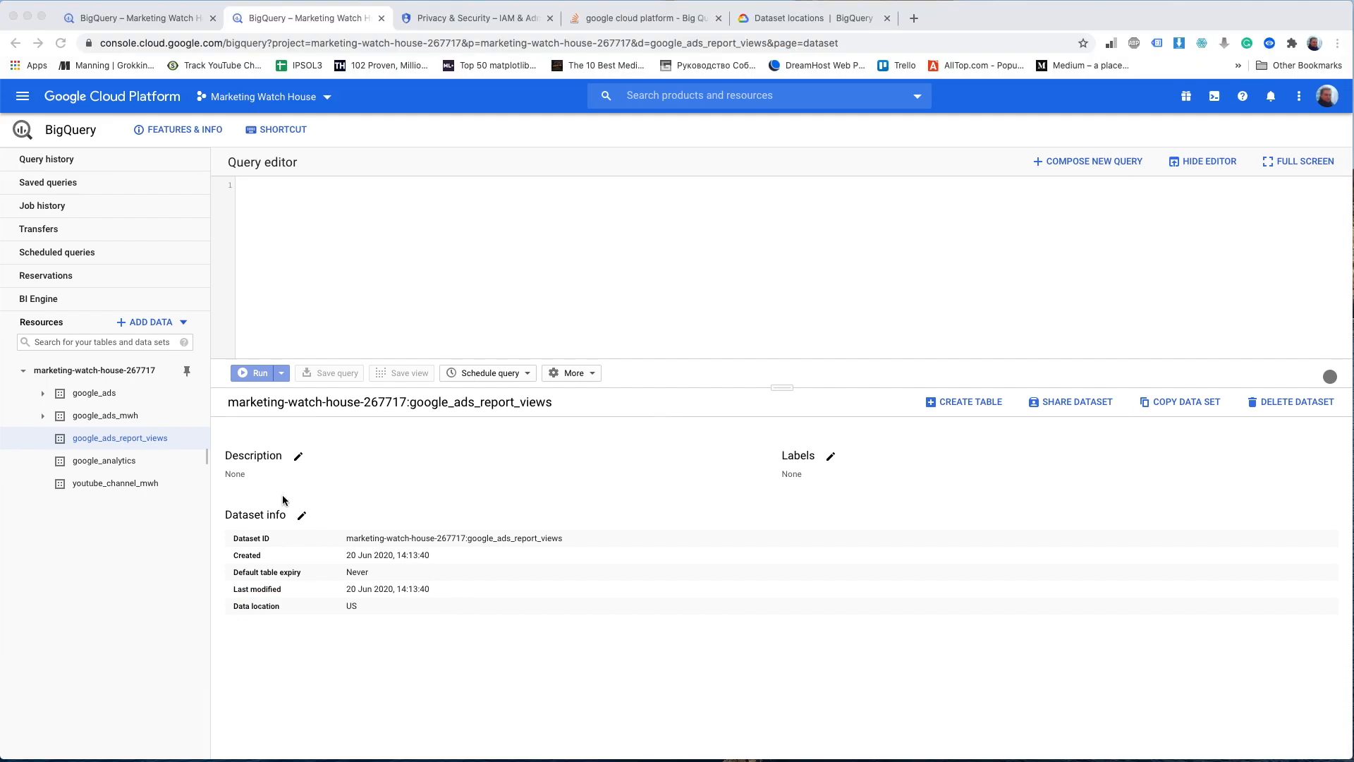
mouse_move(295, 610)
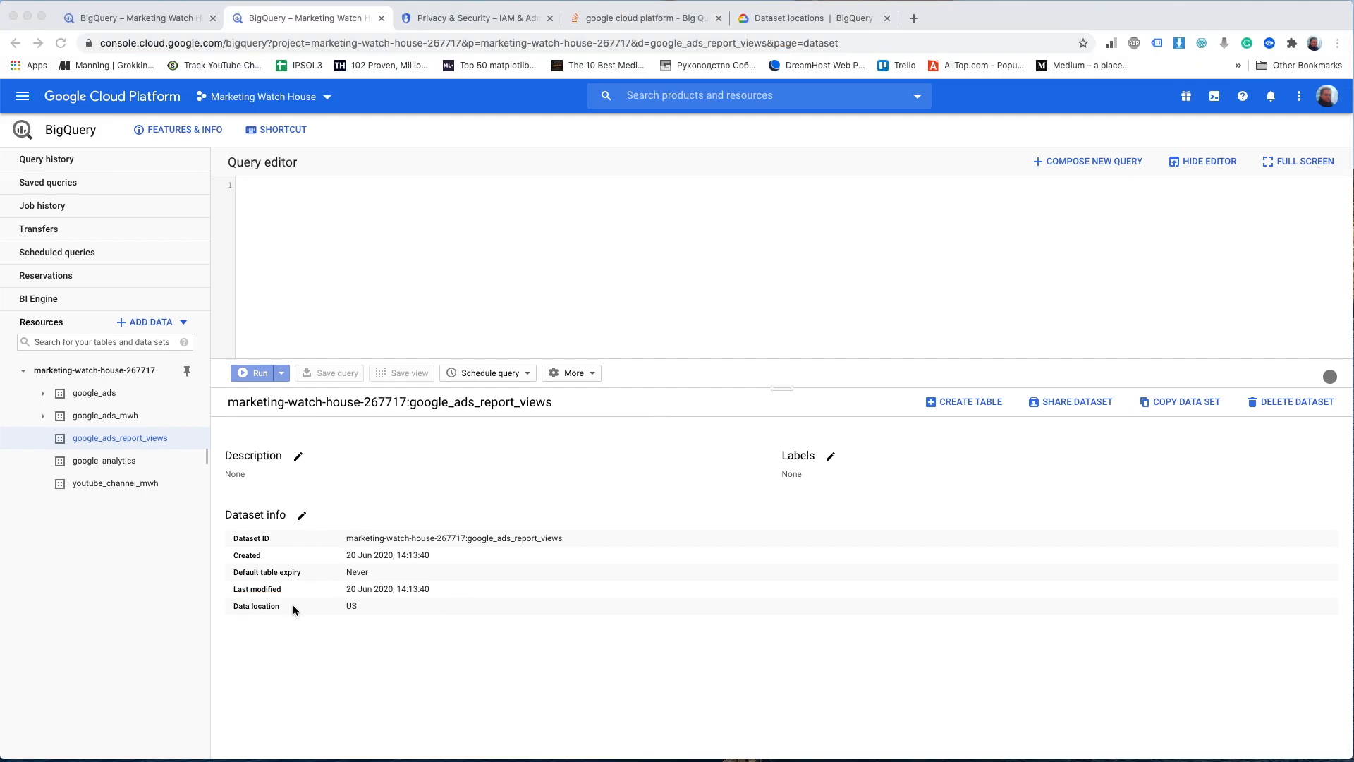
double_click(351, 605)
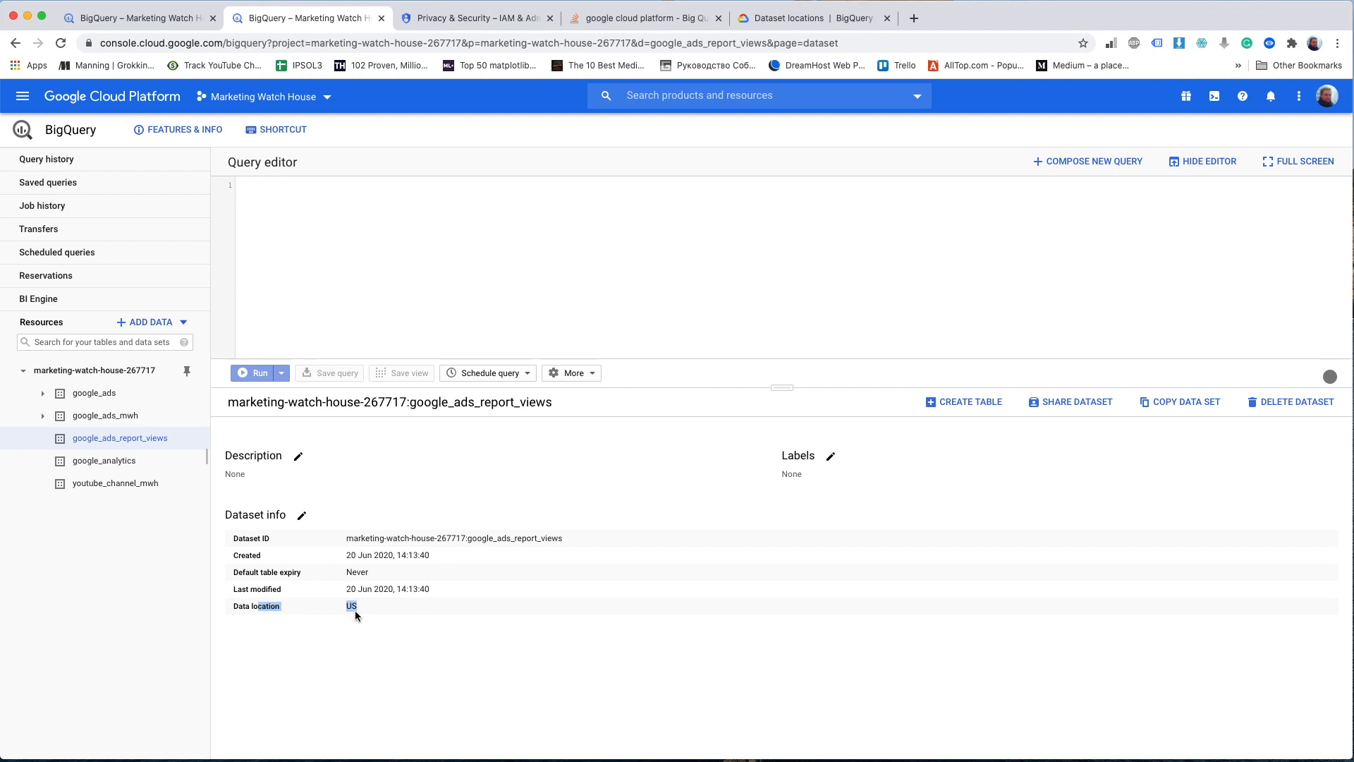
left_click(105, 415)
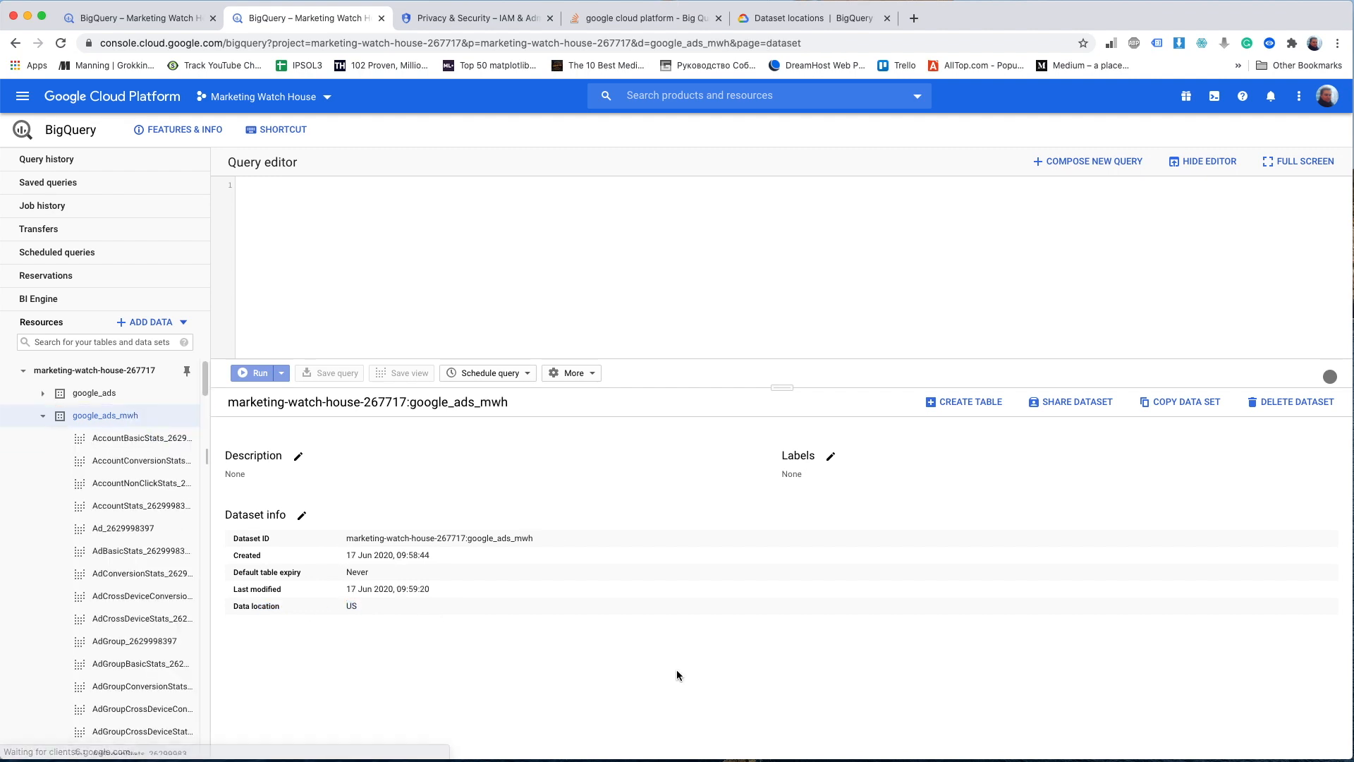
mouse_move(367, 625)
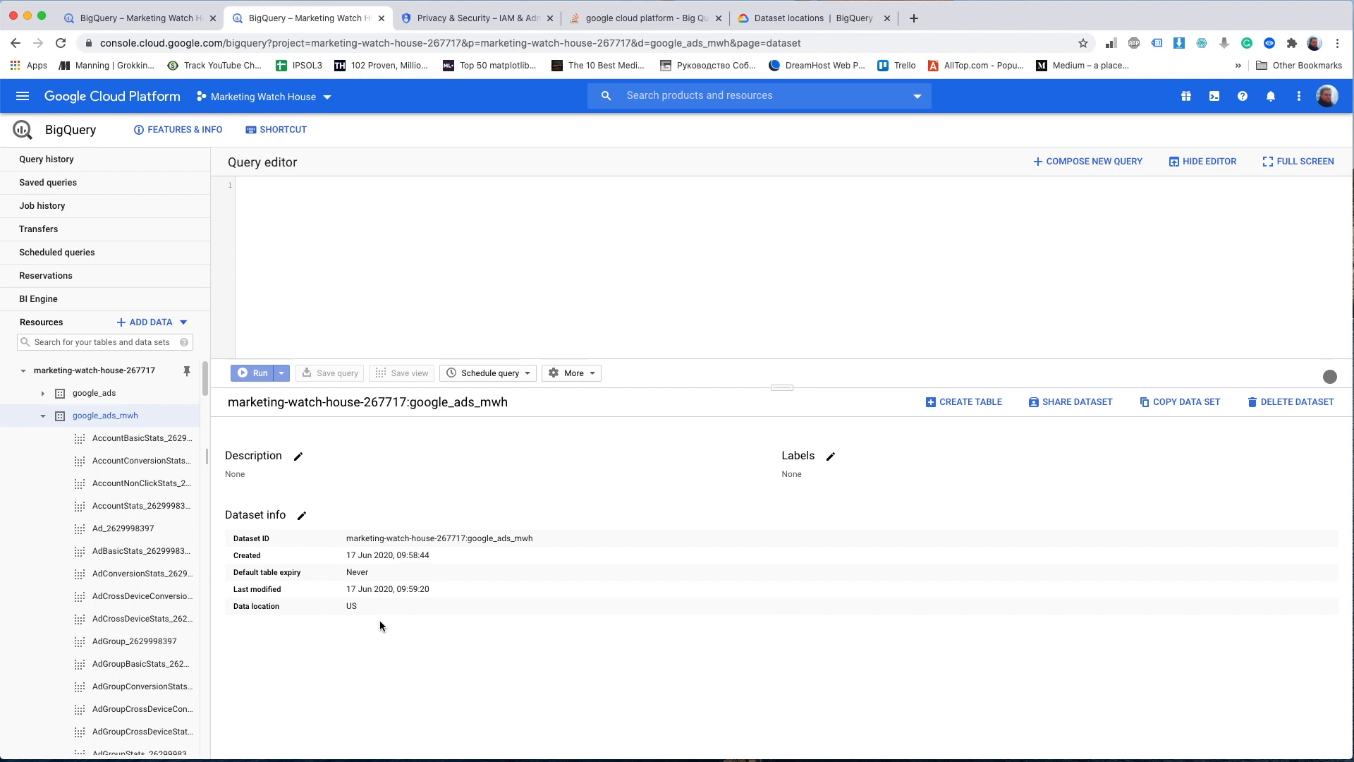
mouse_move(197, 542)
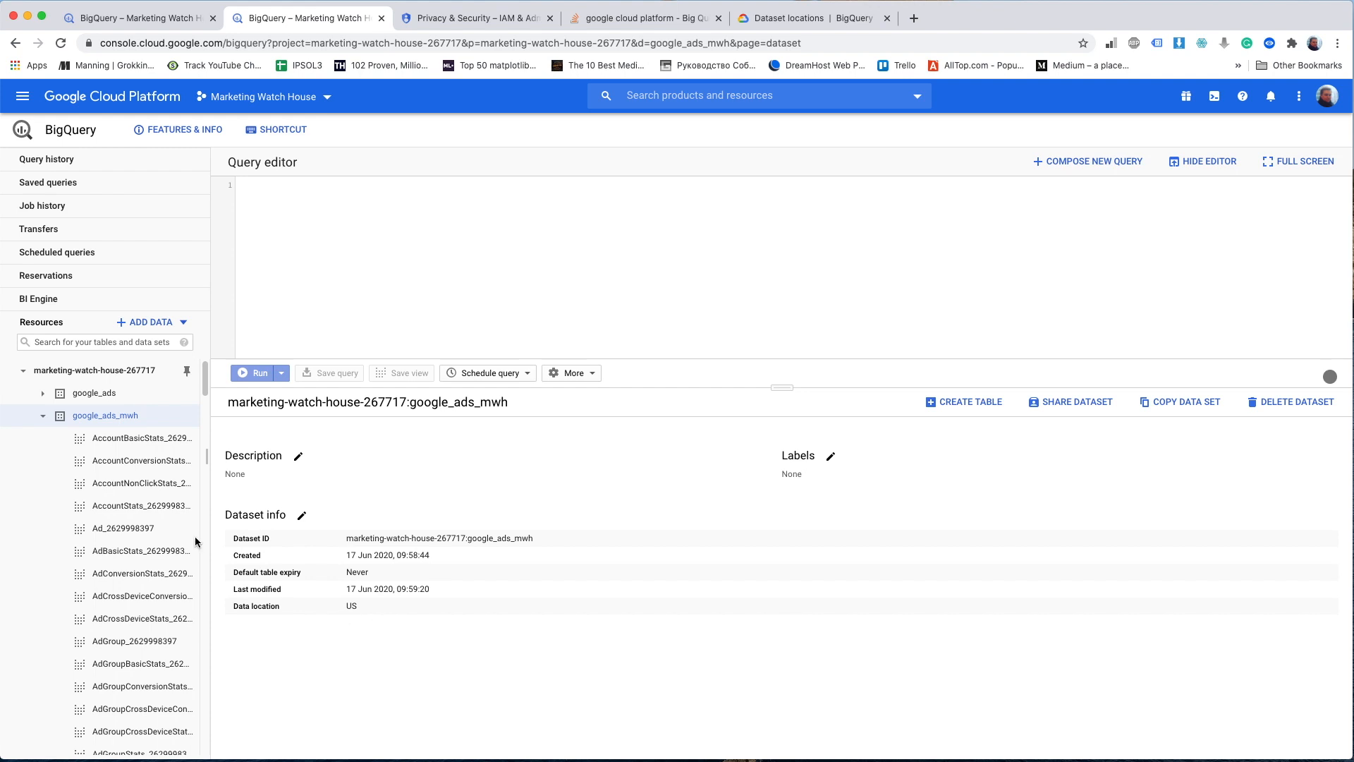
double_click(351, 606)
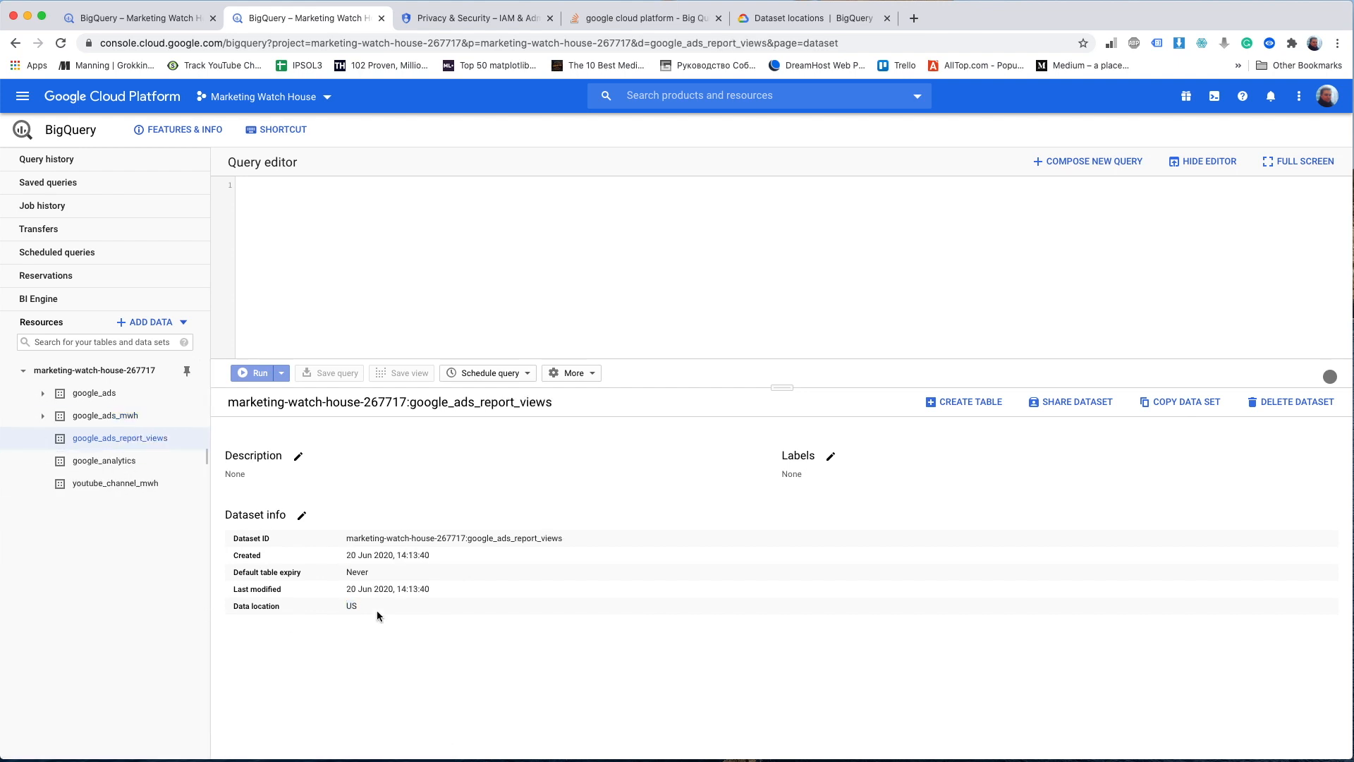
mouse_move(370, 632)
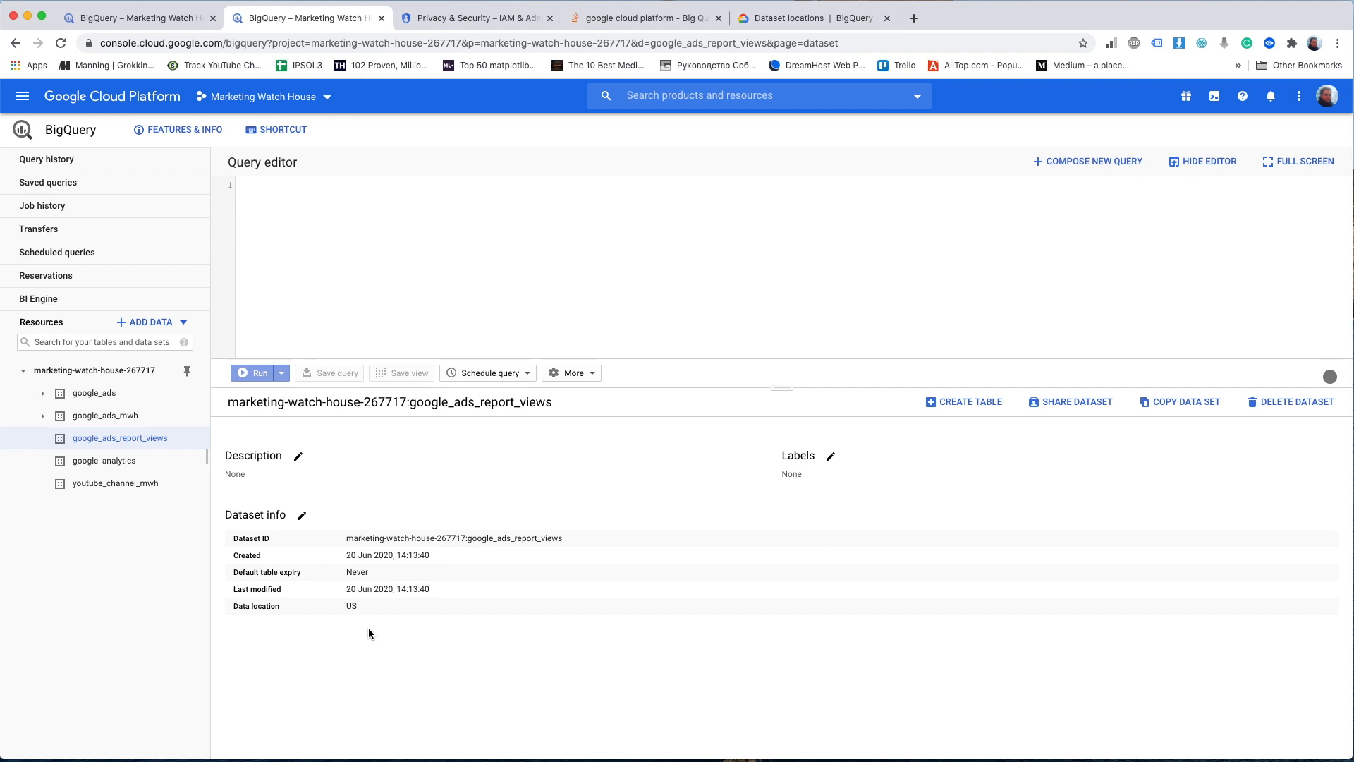
mouse_move(363, 623)
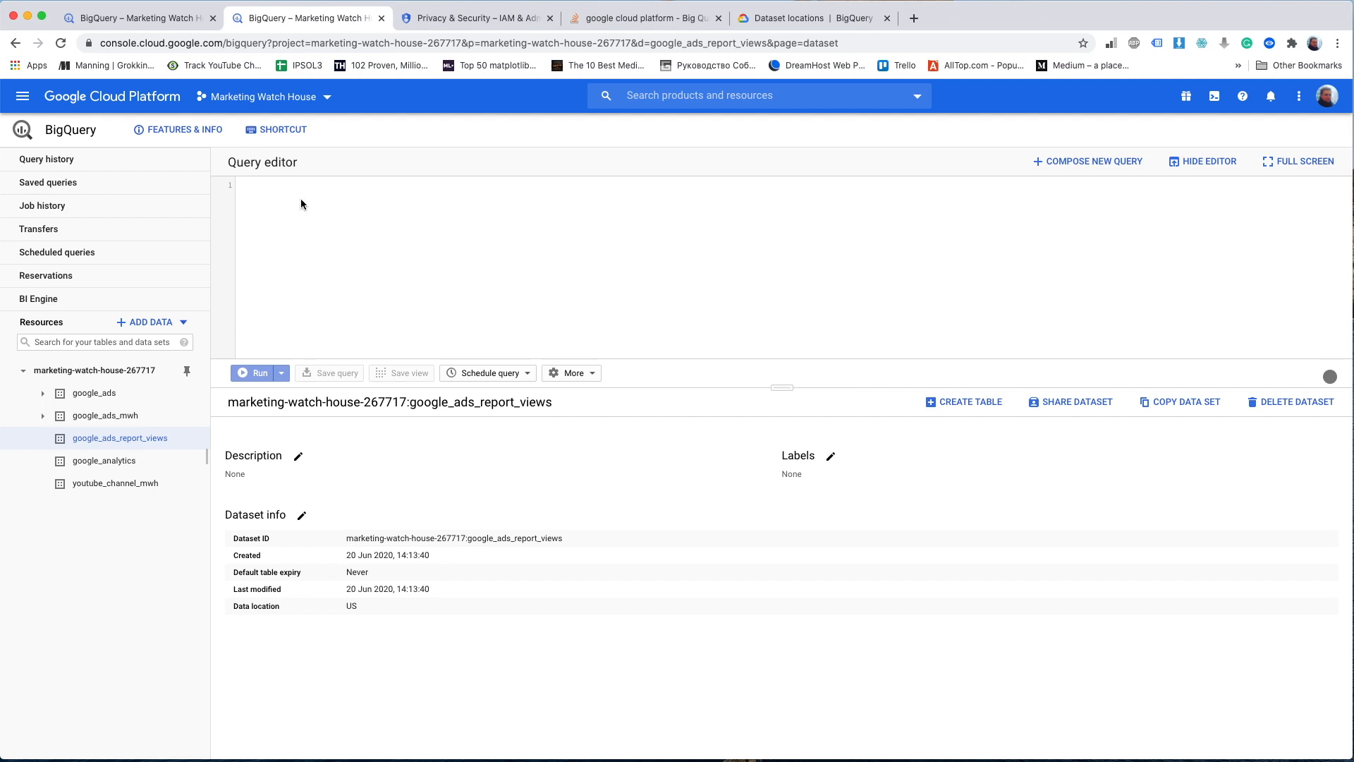
Reopen the latest successful join query from Query history in the editor.
left_click(47, 158)
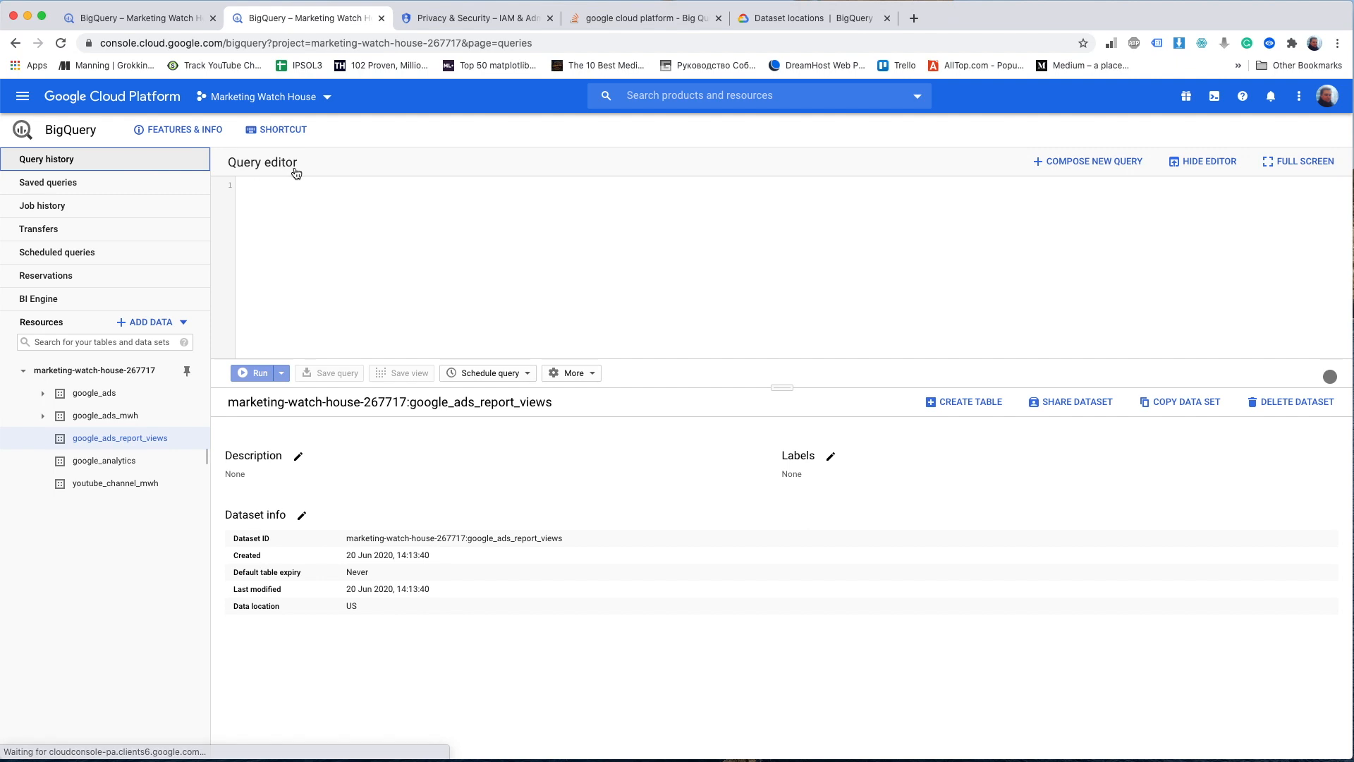
left_click(47, 158)
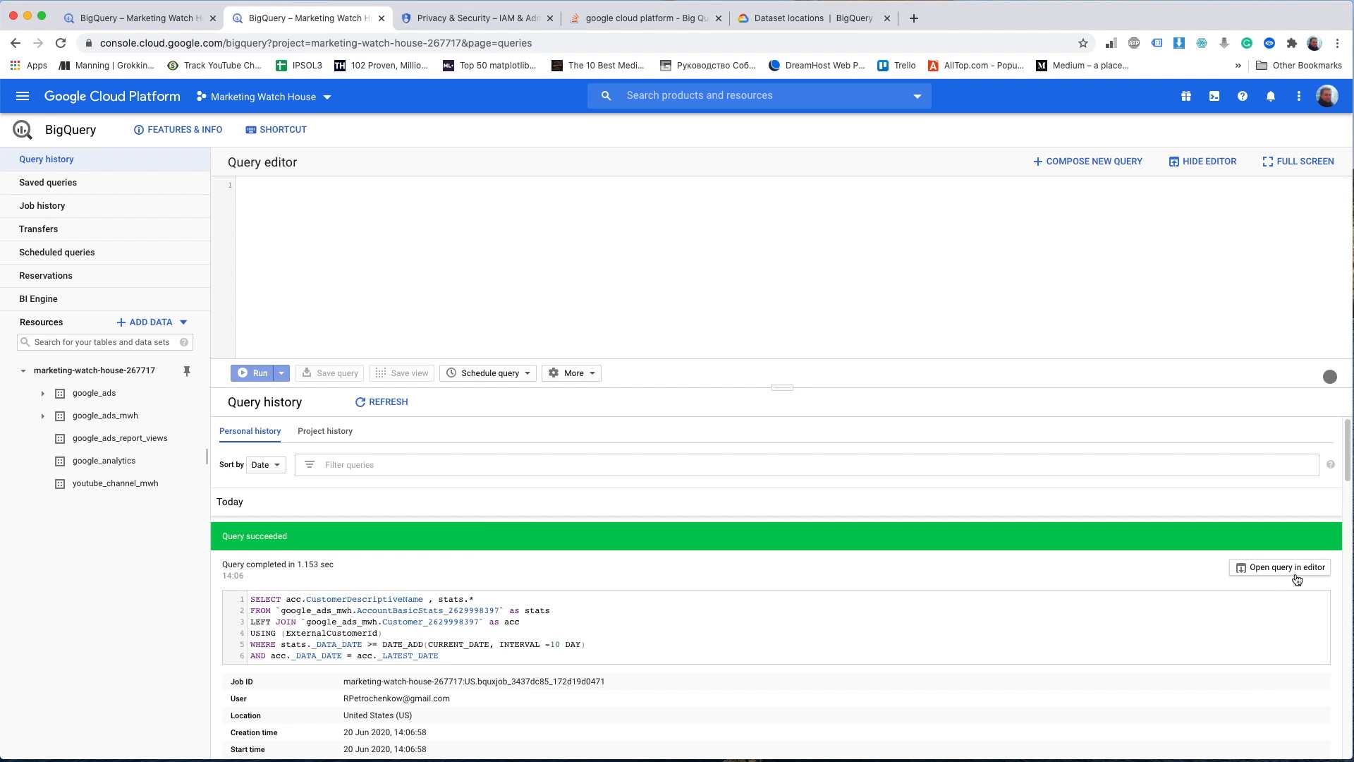
left_click(1285, 567)
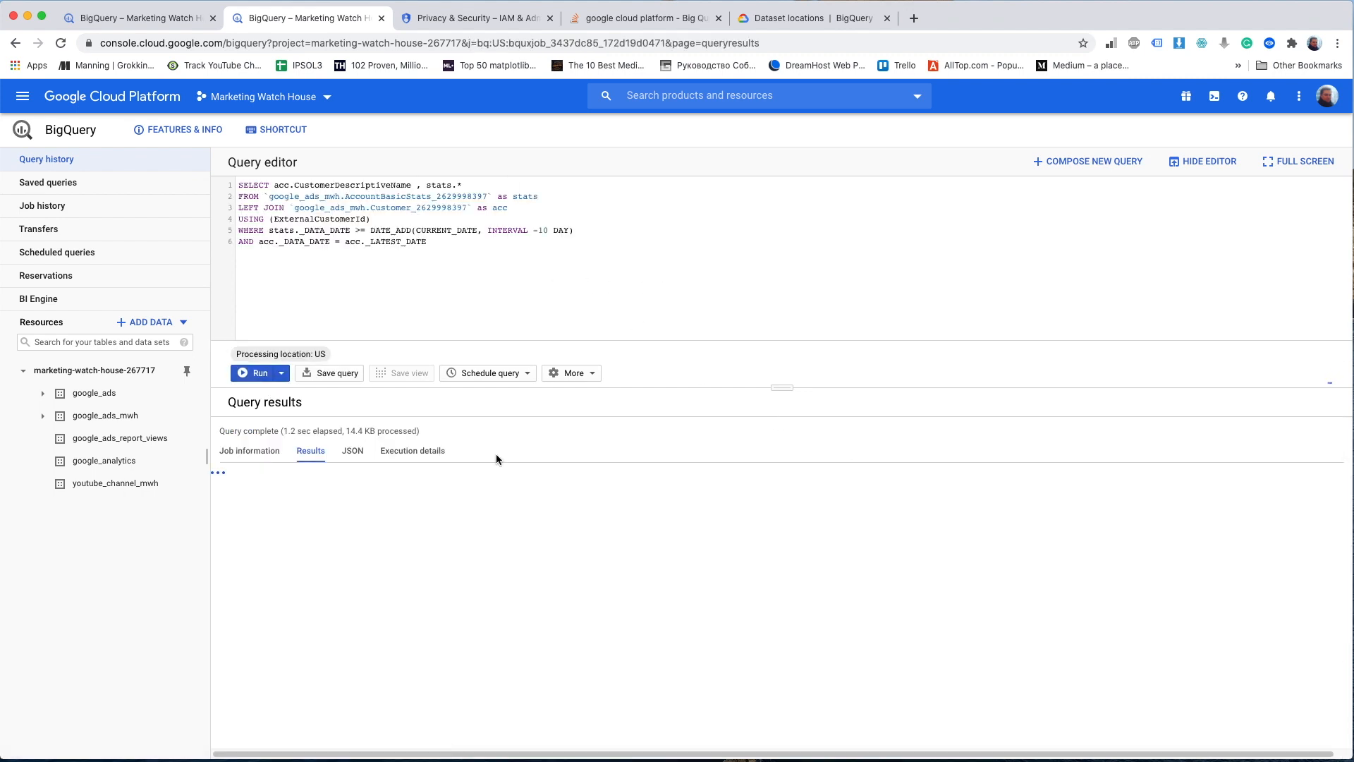
left_click(255, 373)
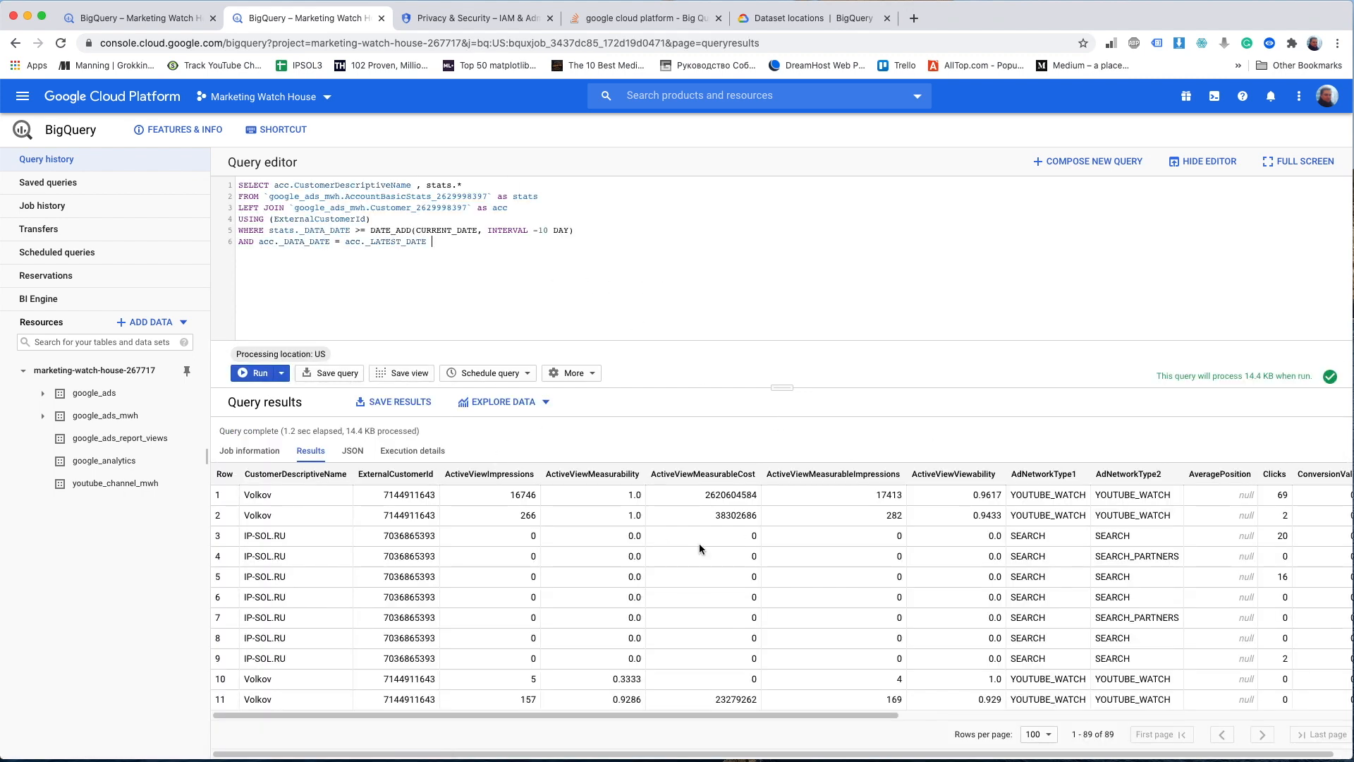
mouse_move(717, 551)
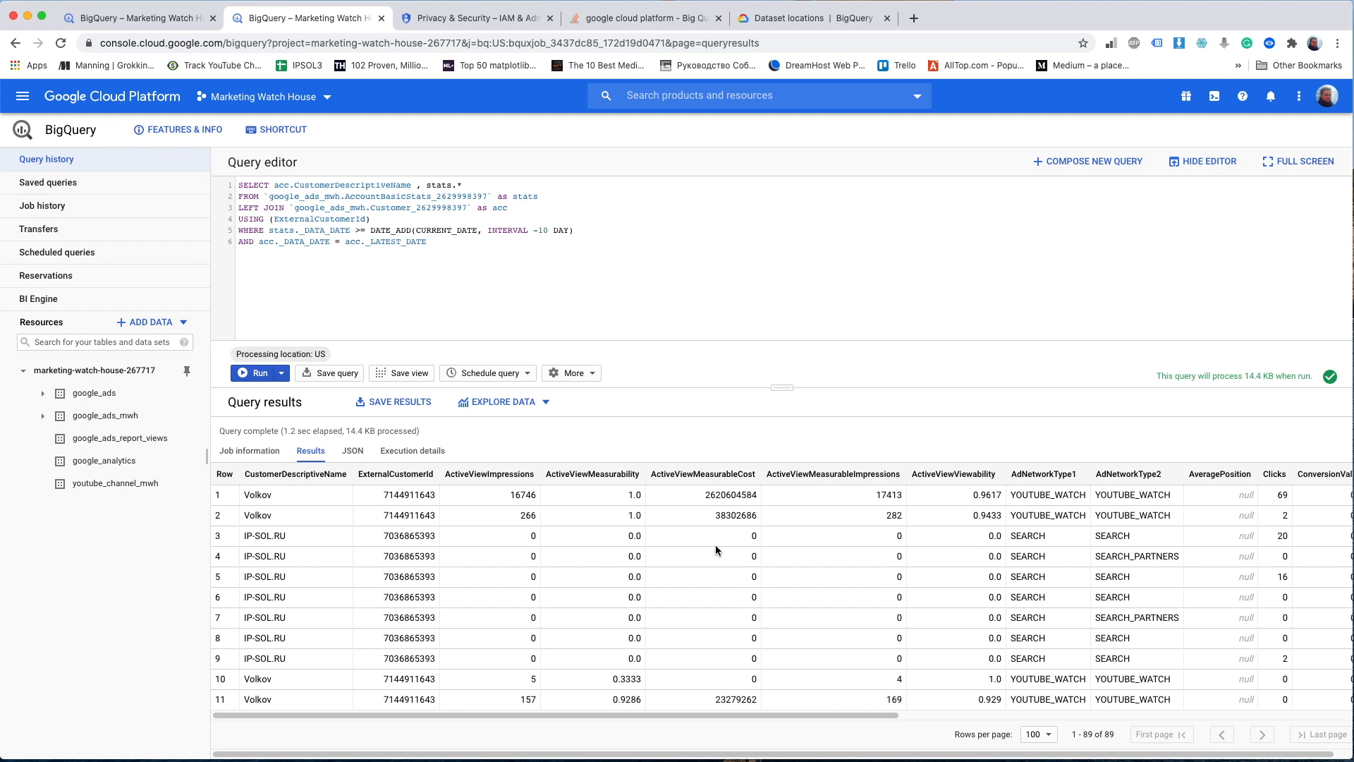
mouse_move(1255, 395)
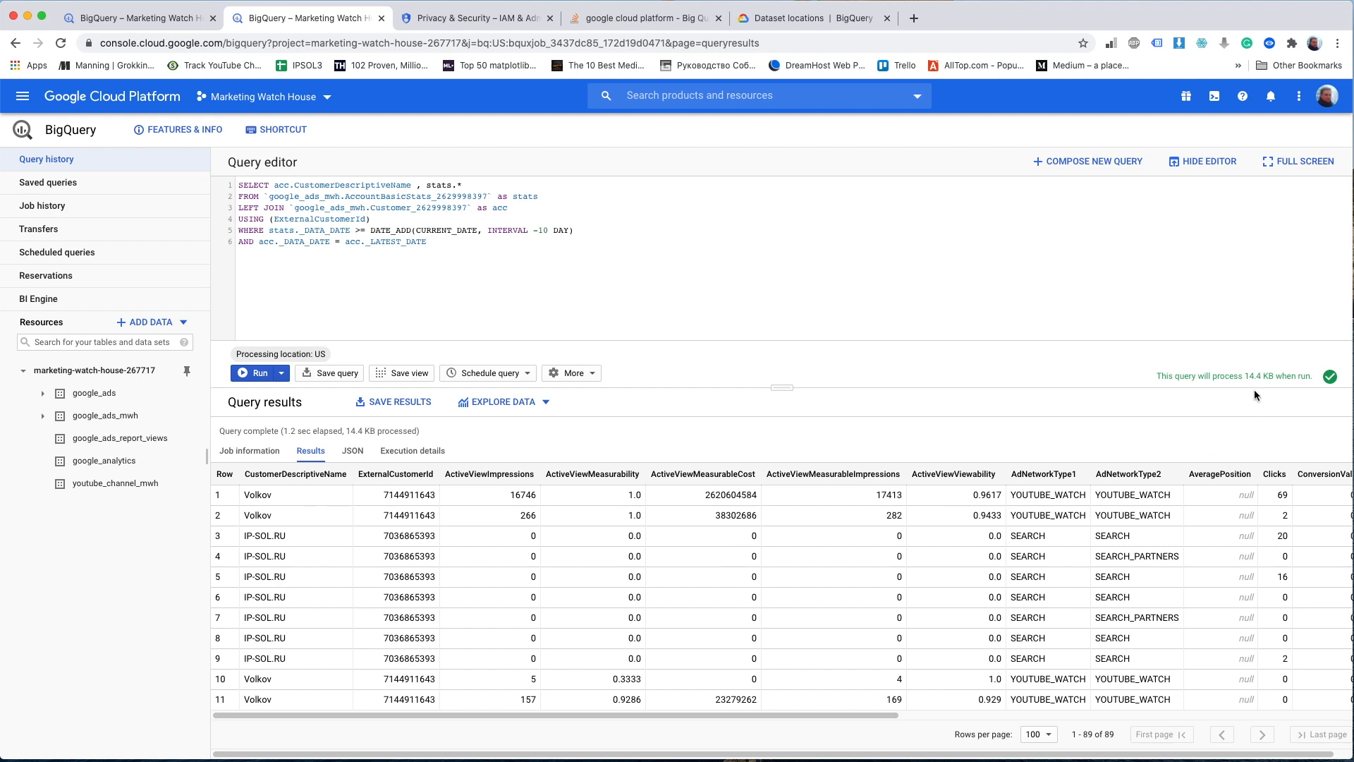
mouse_move(1262, 376)
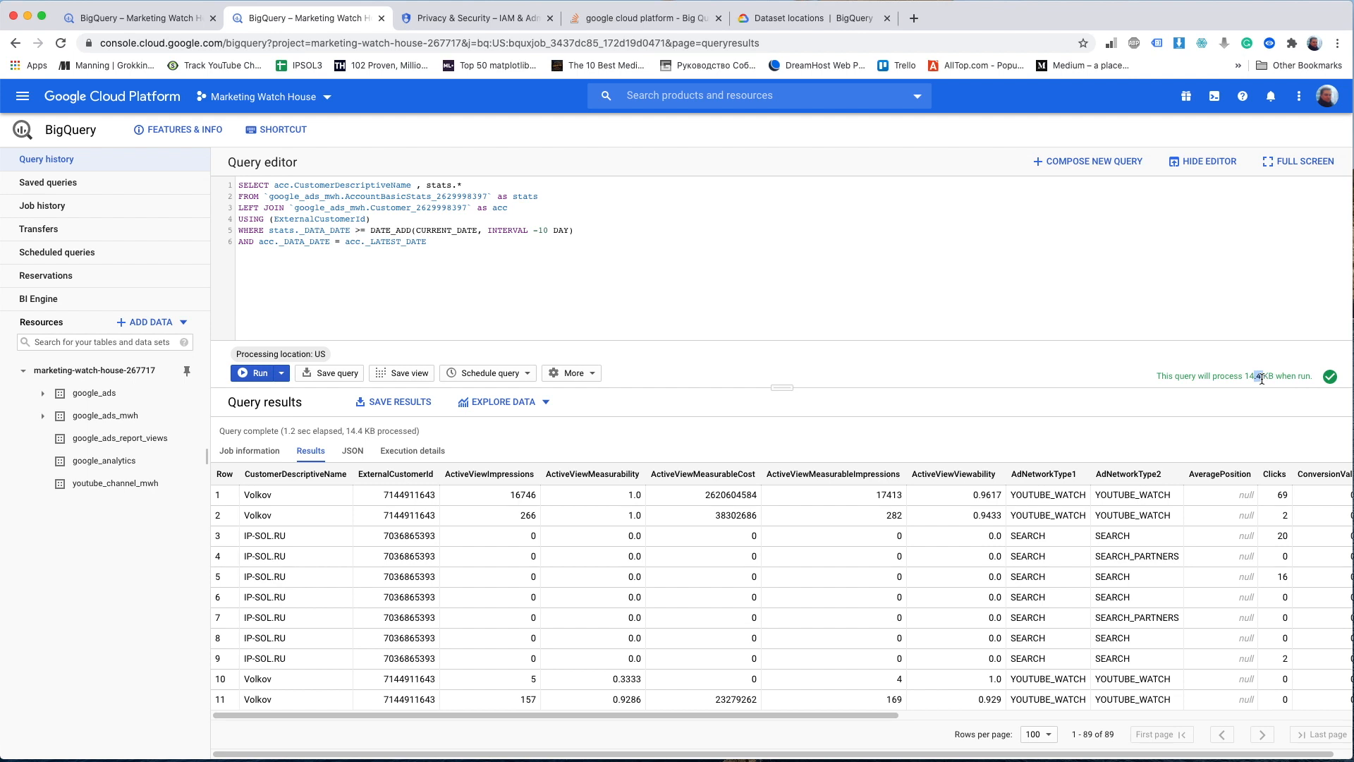
mouse_move(1238, 390)
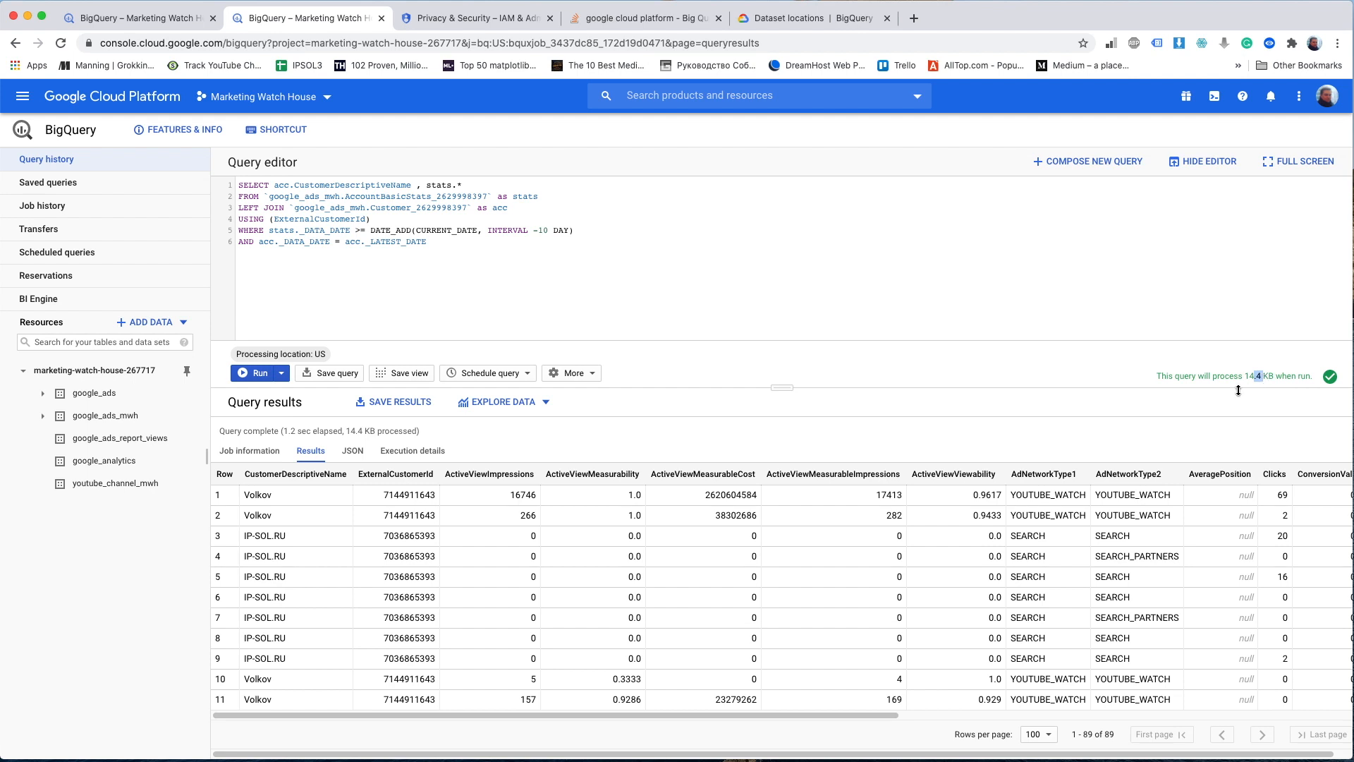
mouse_move(413, 407)
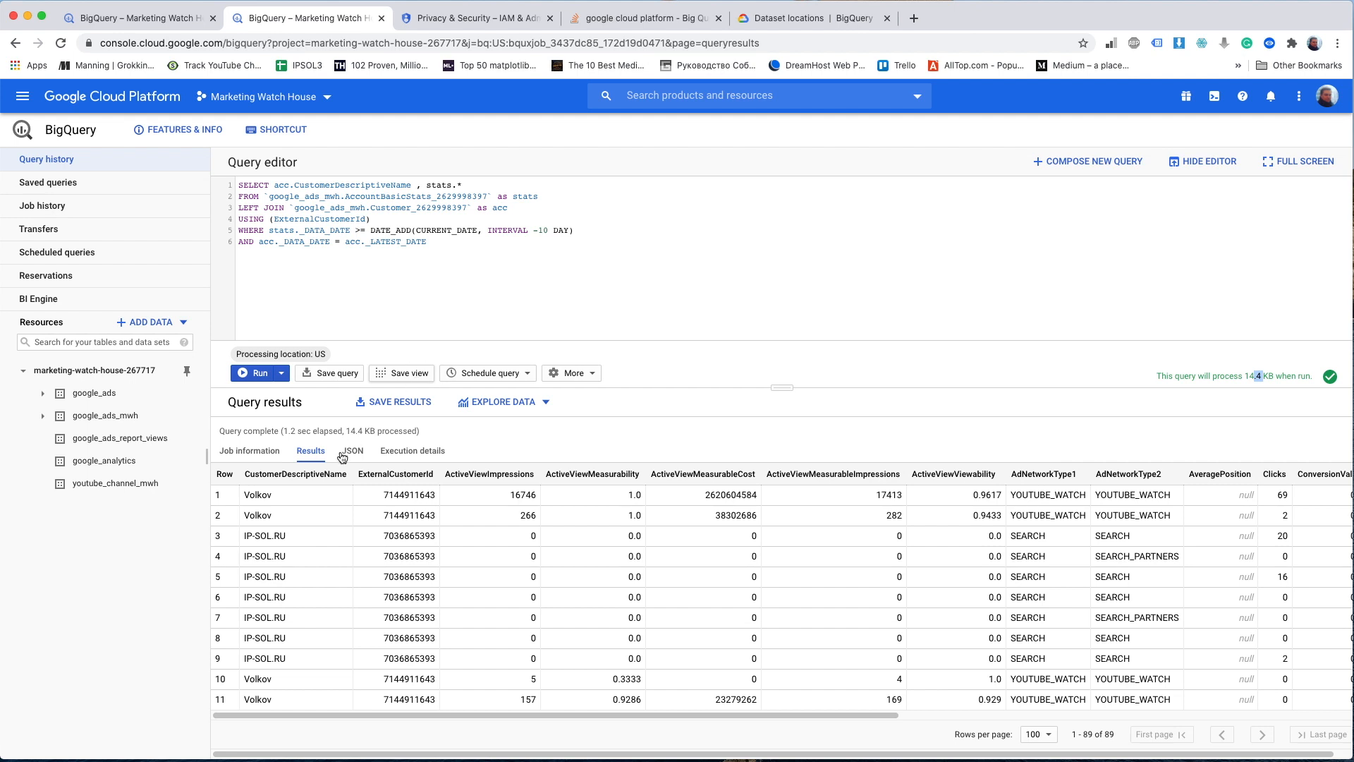
Save the query as view account_lvl_everyday_report in dataset google_ads_report_views.
left_click(408, 373)
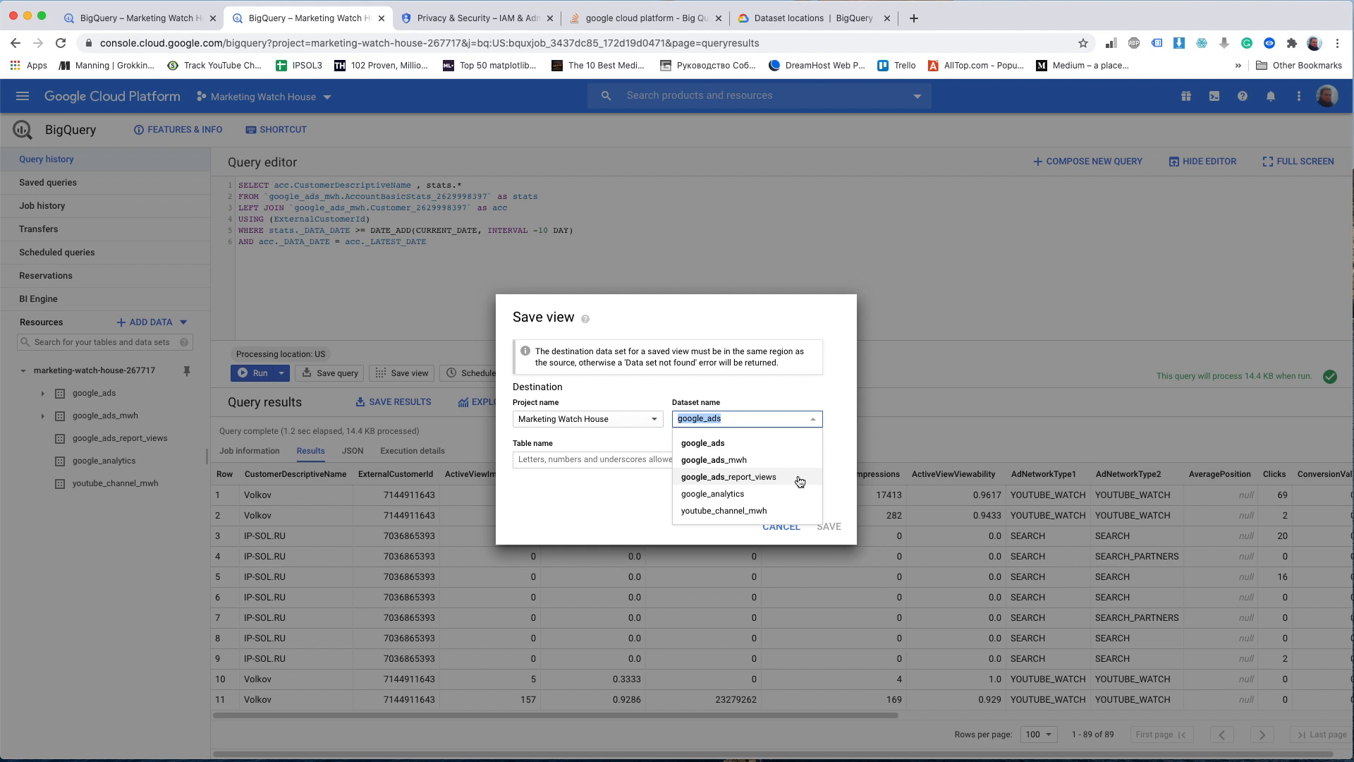
left_click(729, 476)
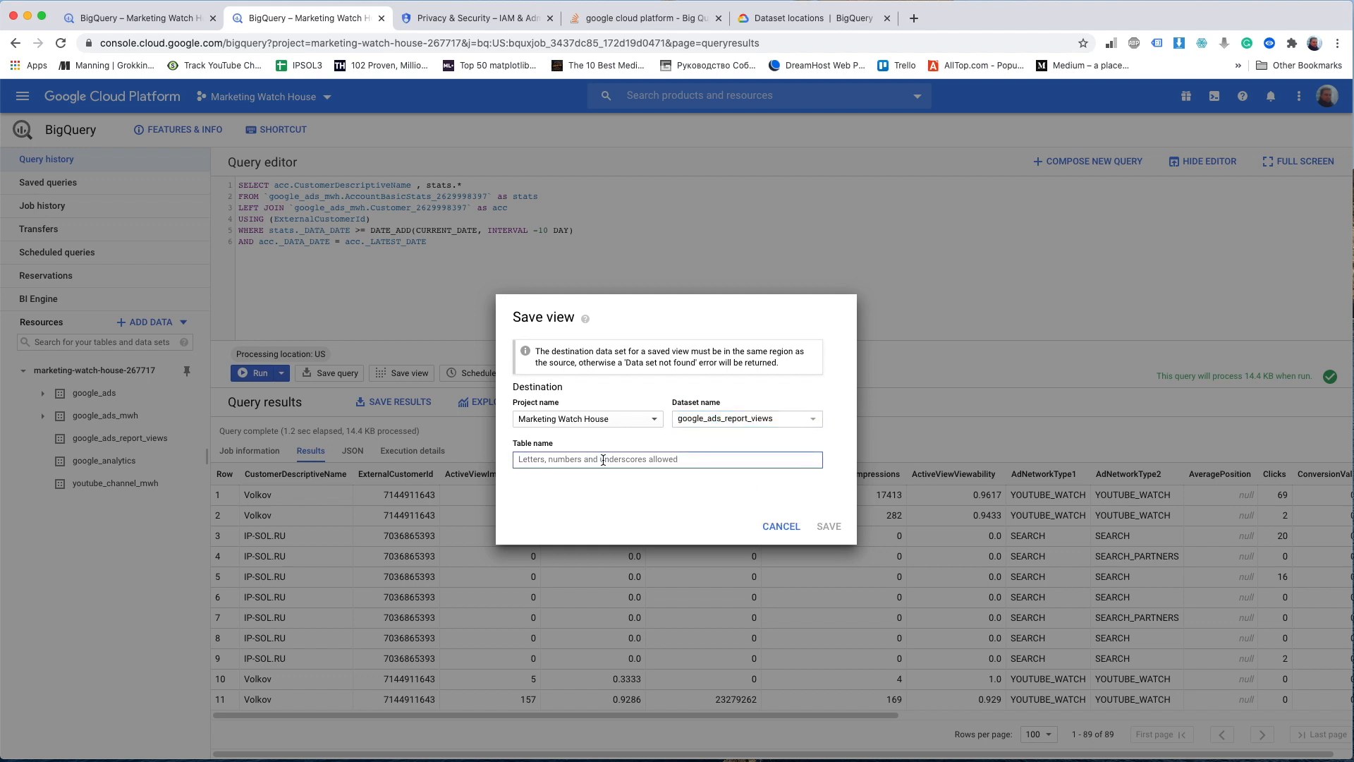
type("account_lvl_everyday_report")
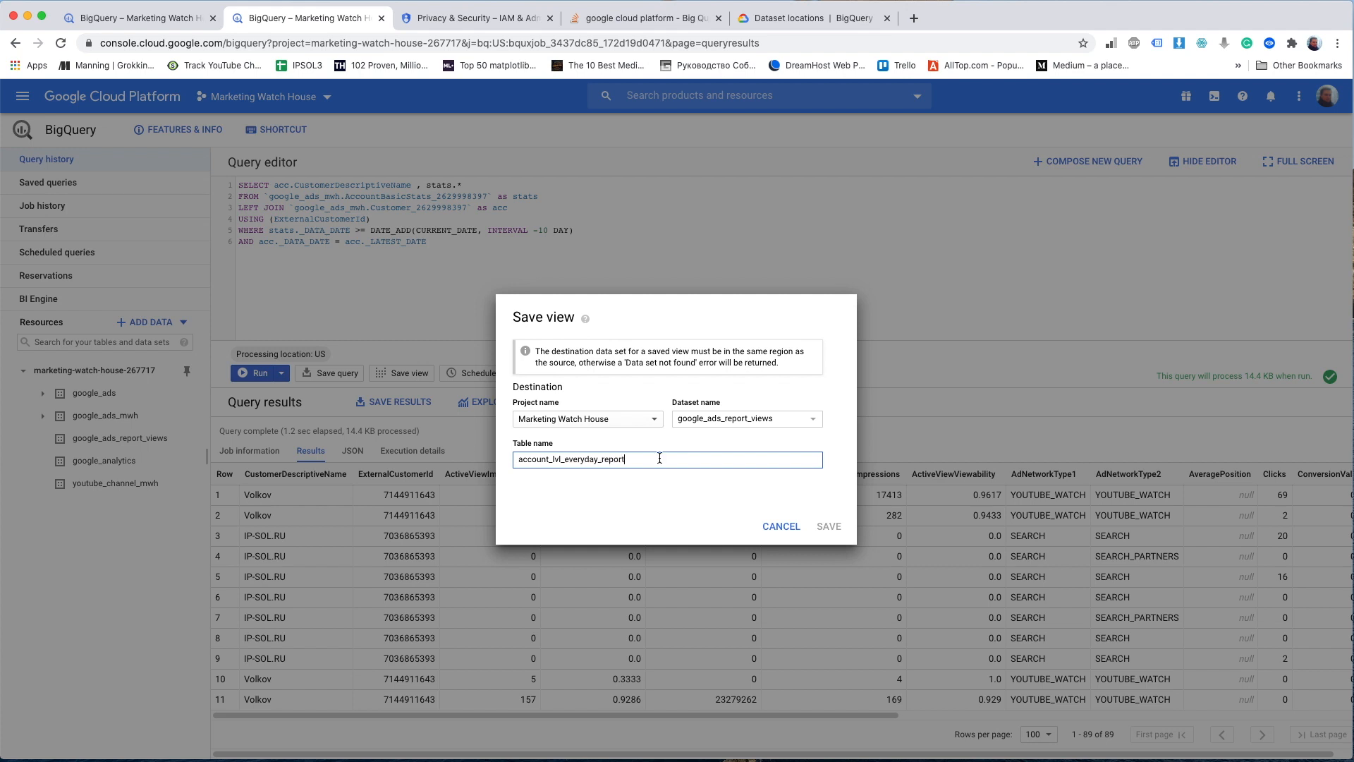
left_click(781, 526)
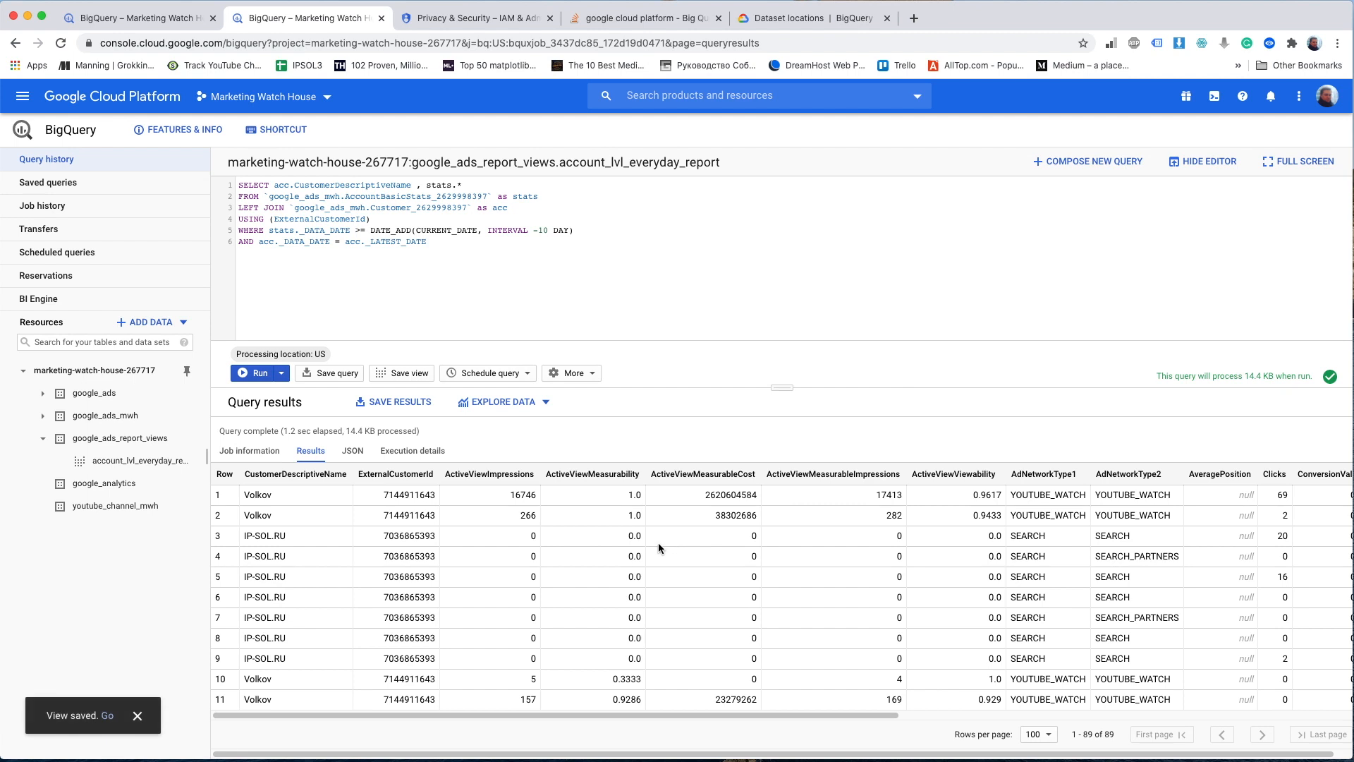
mouse_move(122, 535)
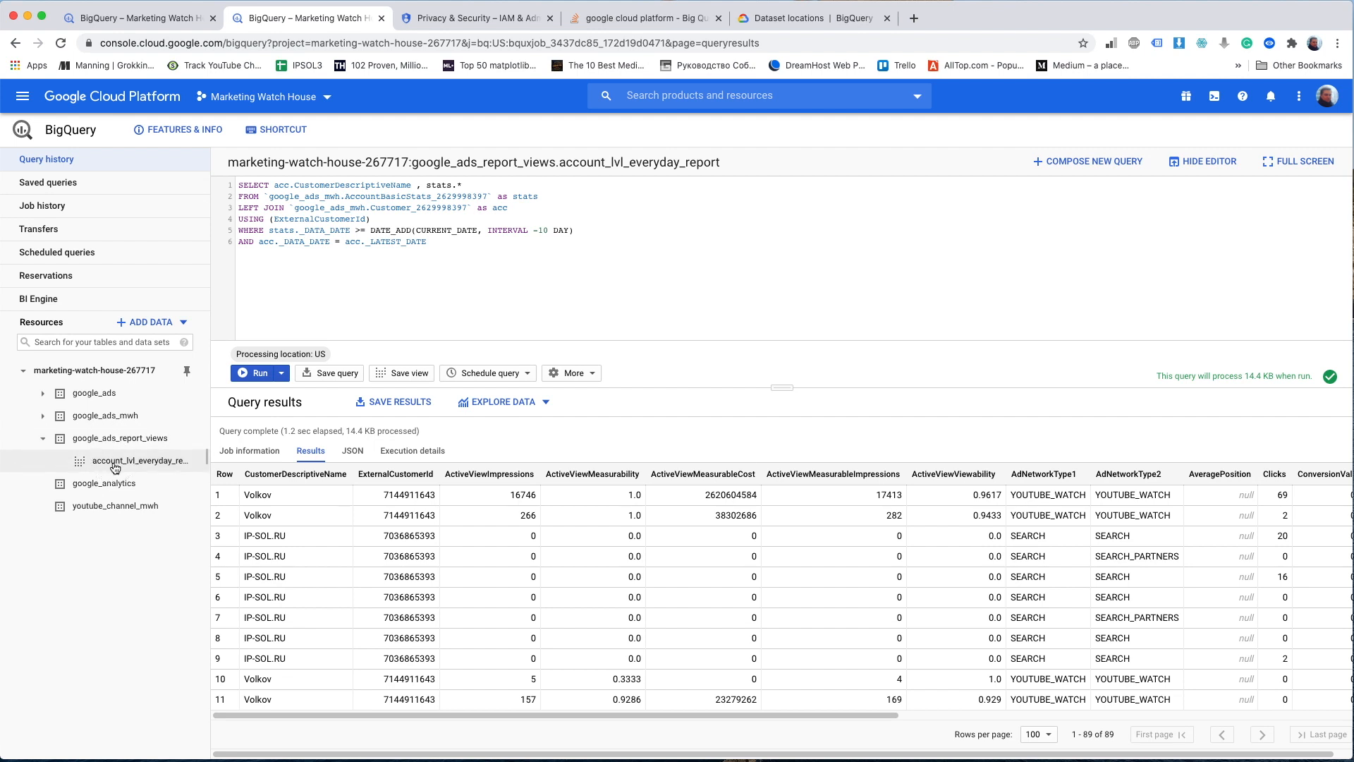
Open the account_lvl_everyday_report view and scroll its schema through _DATA_DATE.
left_click(140, 460)
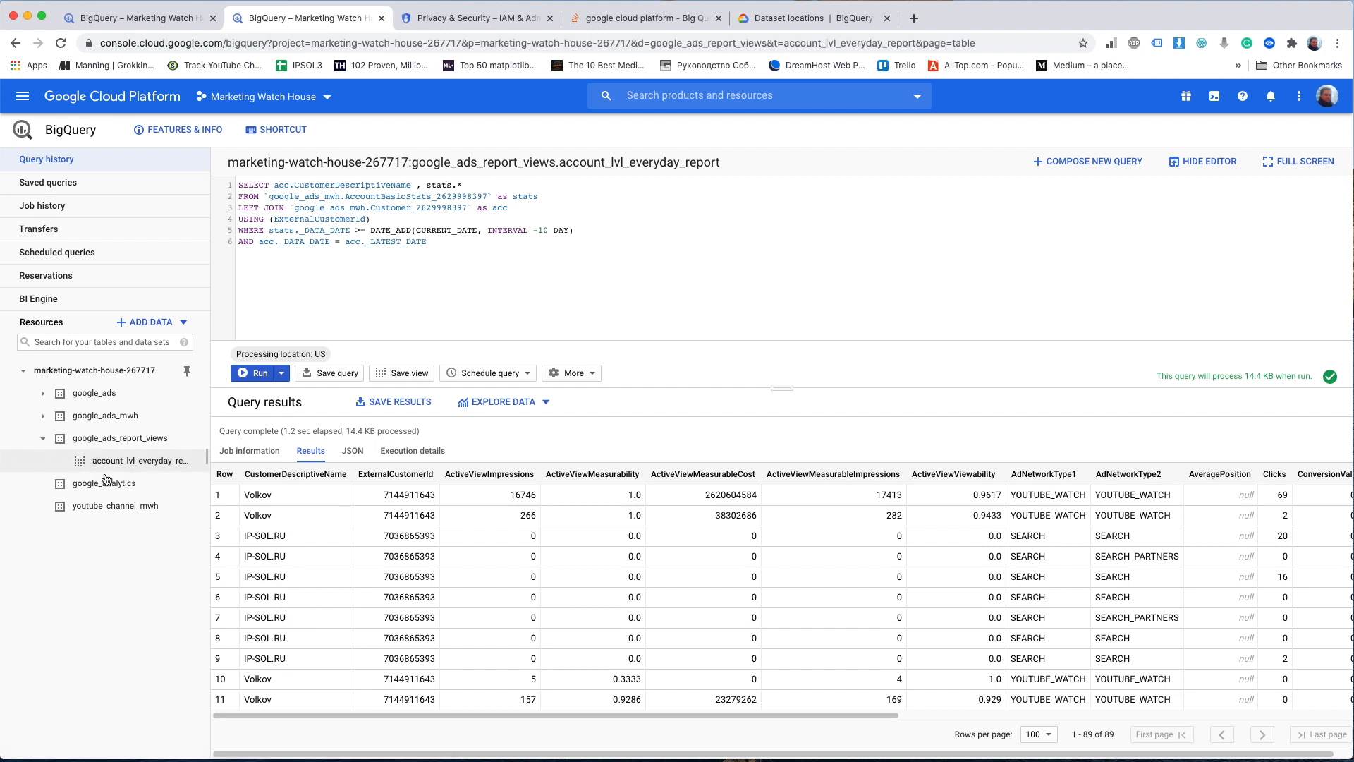
left_click(140, 460)
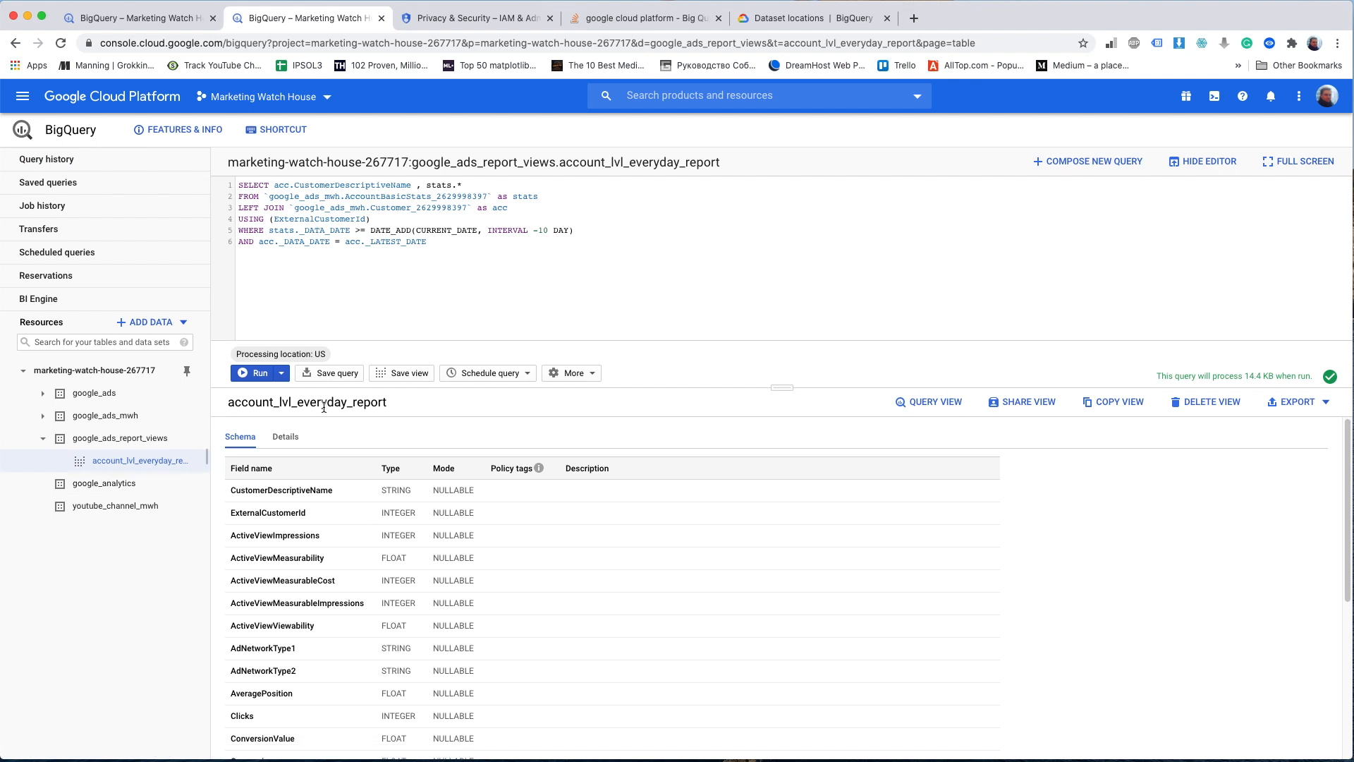
mouse_move(406, 463)
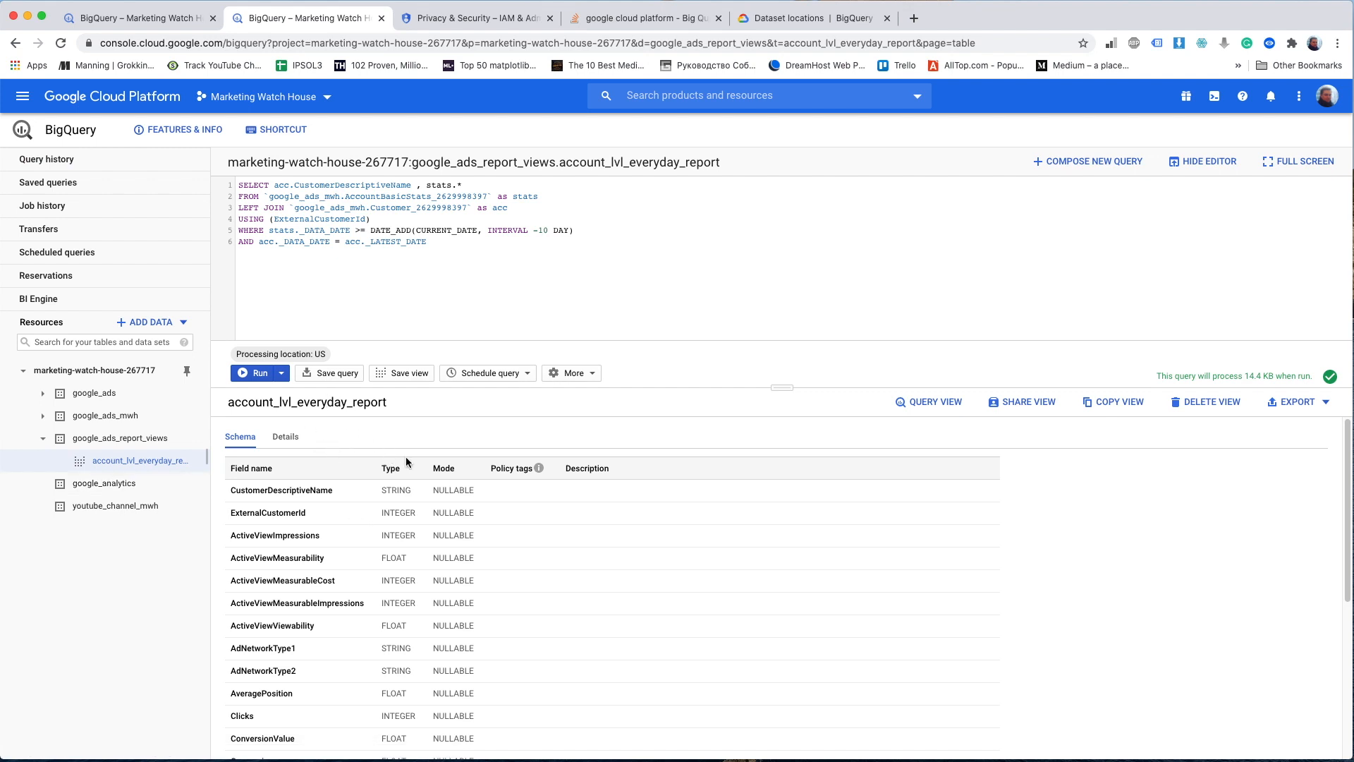
scroll("down", 3)
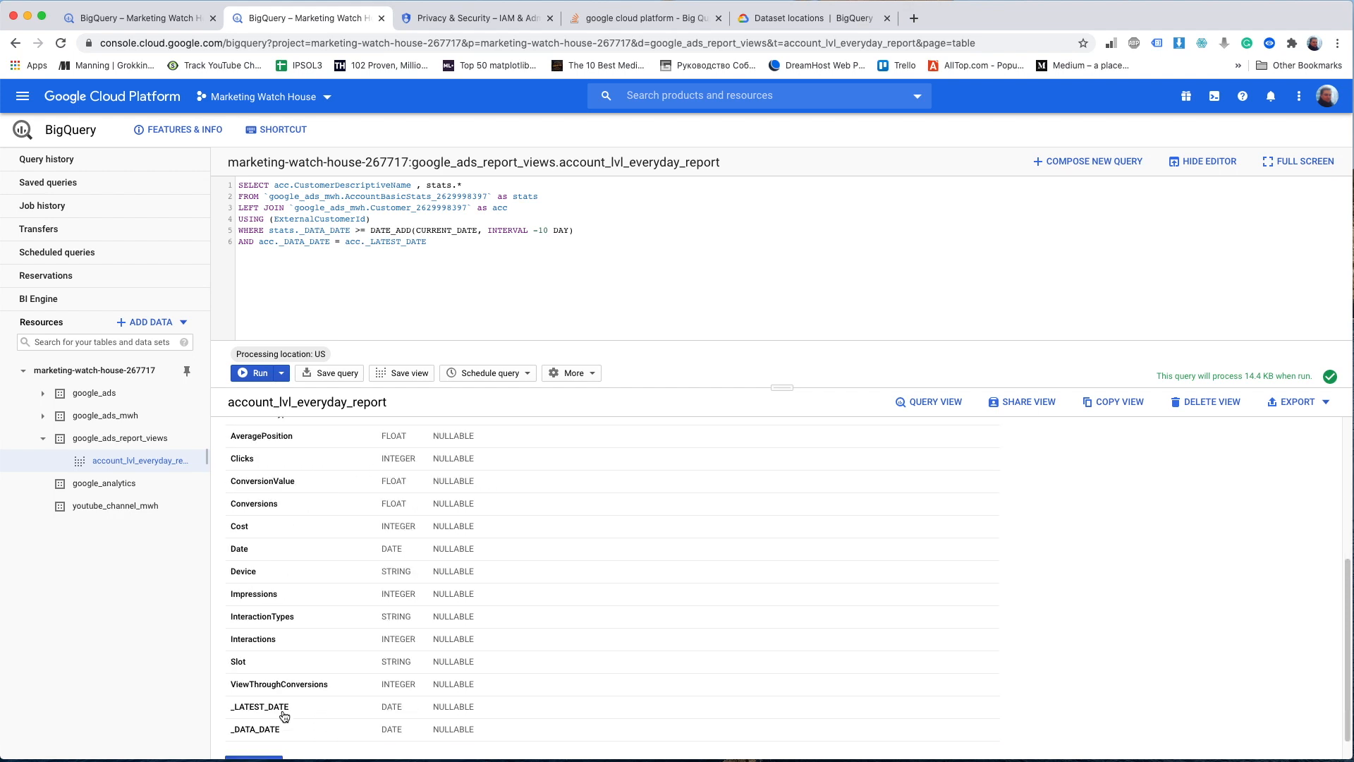
scroll("down", 3)
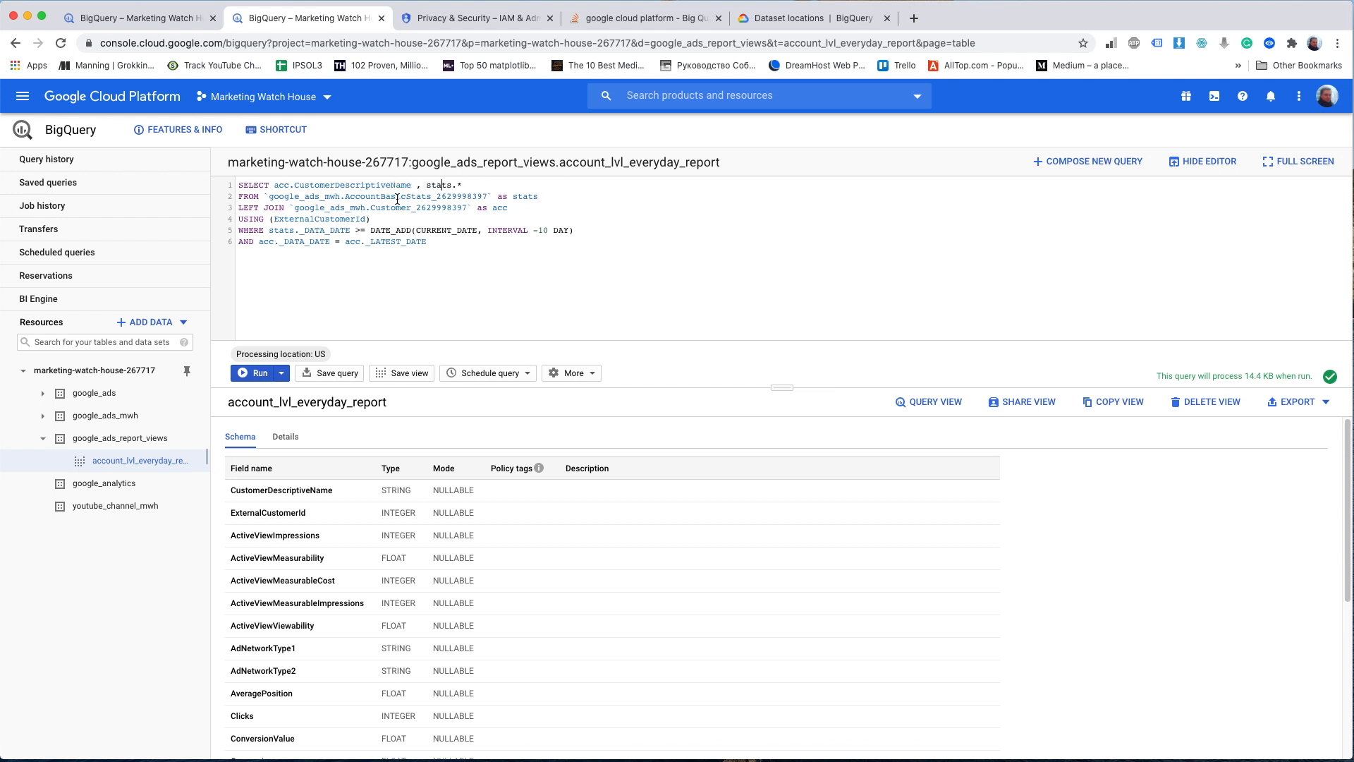
Alias acc.CustomerDescriptiveName as AccountName in the SELECT and replace the saved view.
double_click(354, 185)
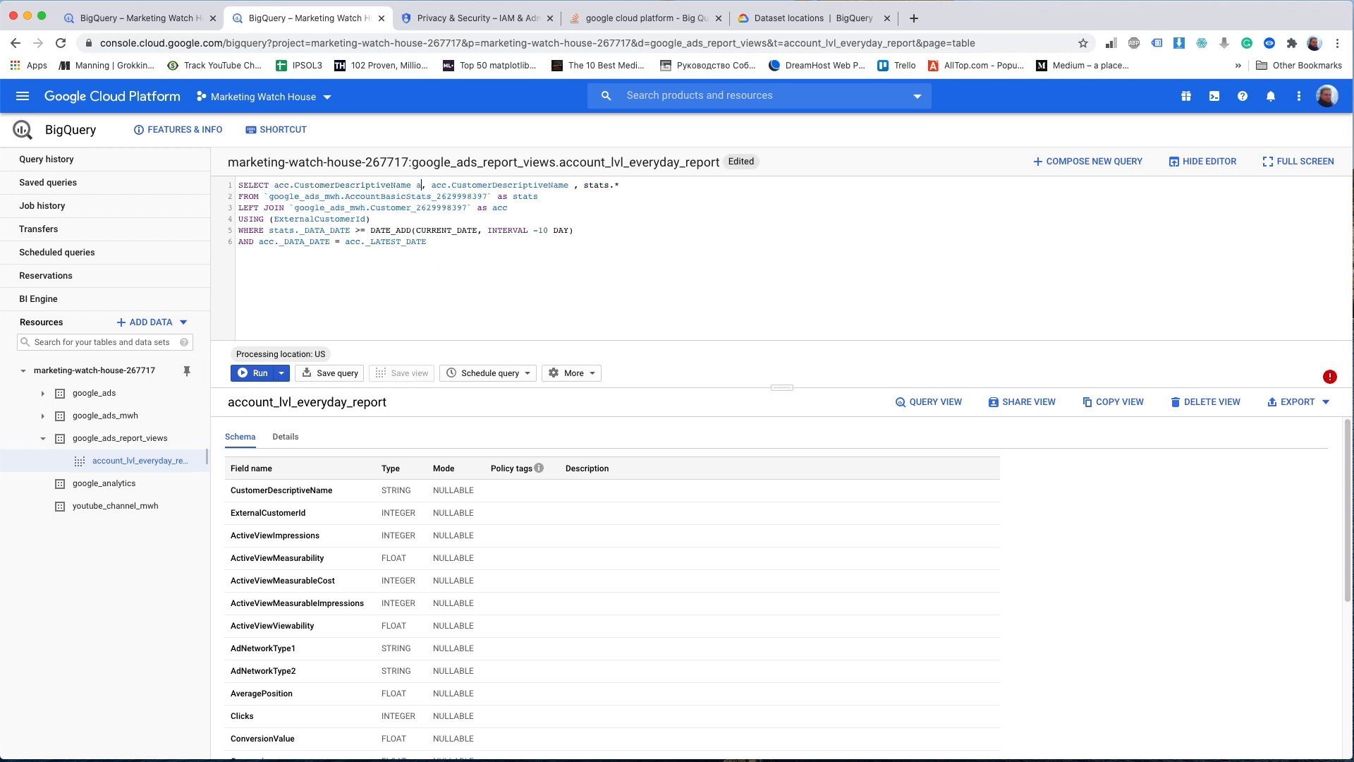
type("ccountName")
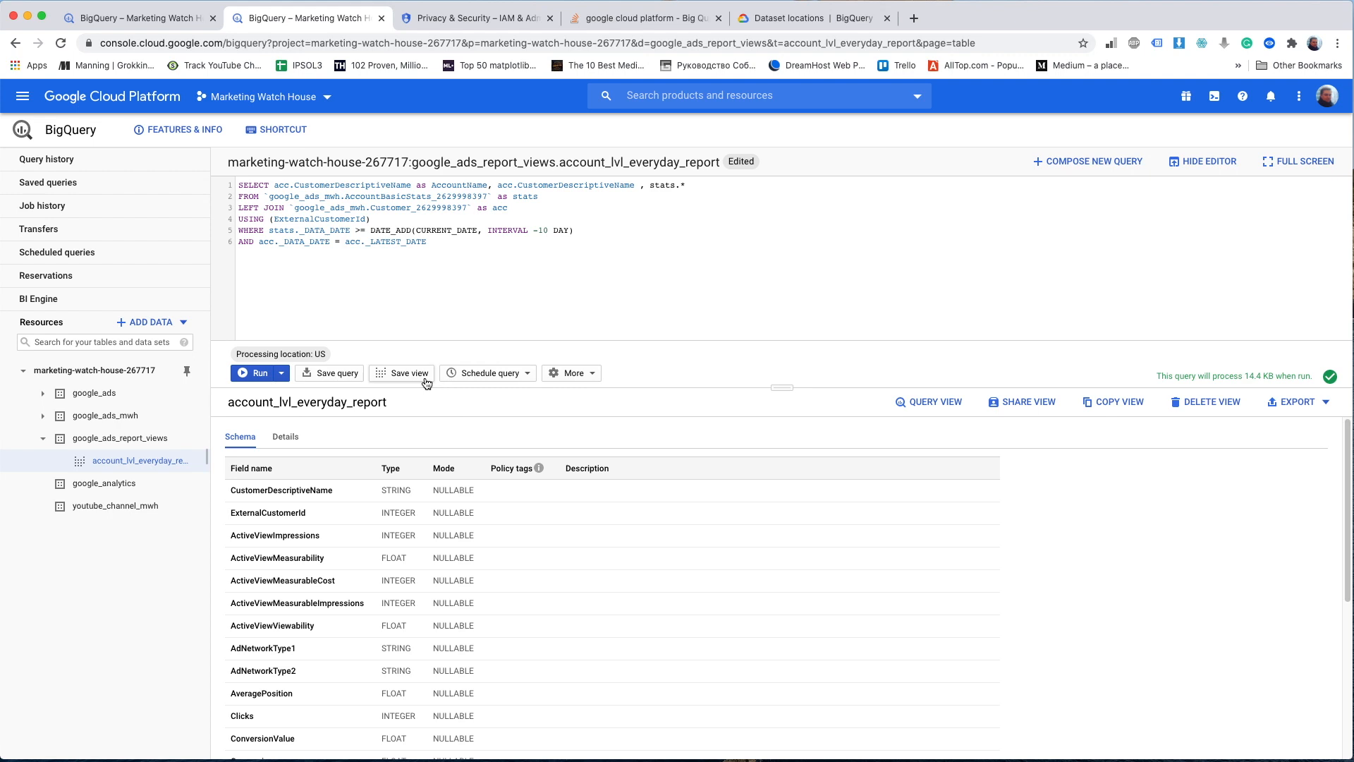
left_click(401, 373)
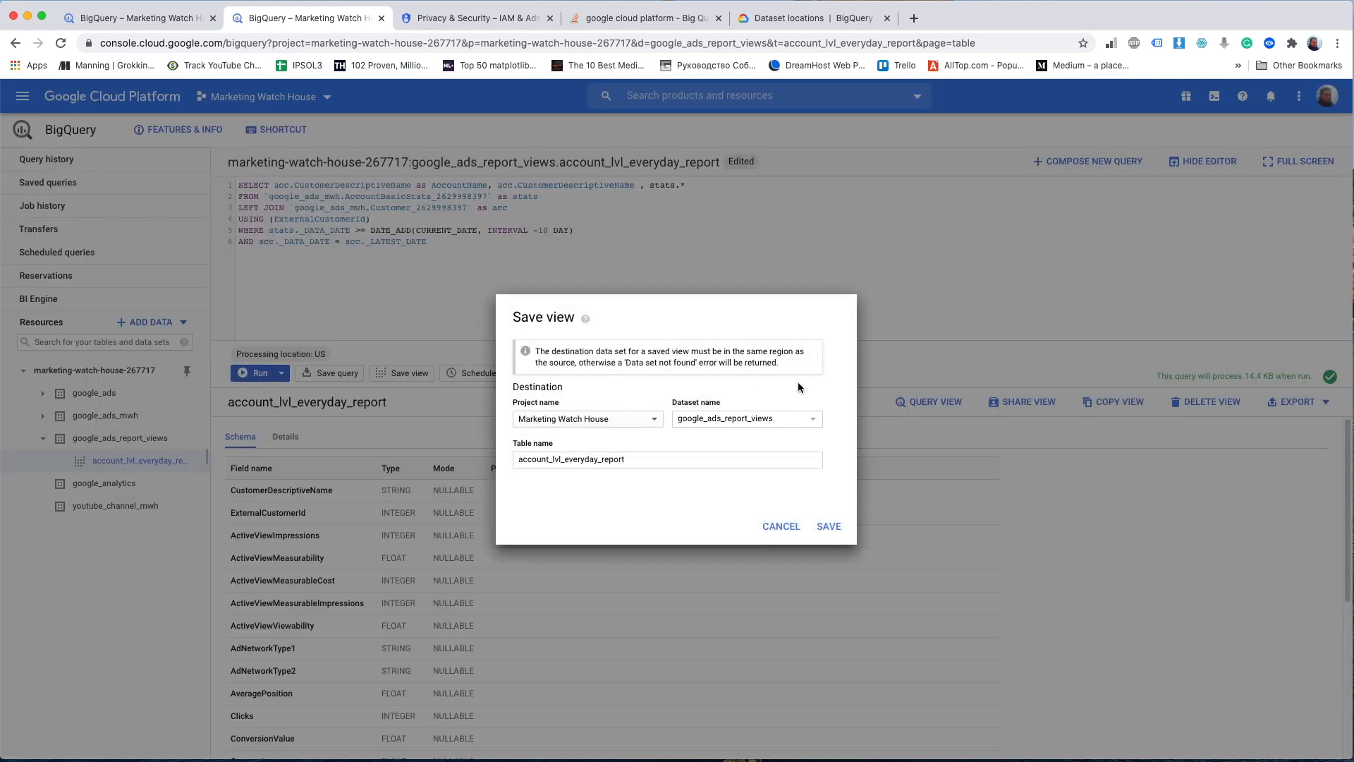
left_click(781, 526)
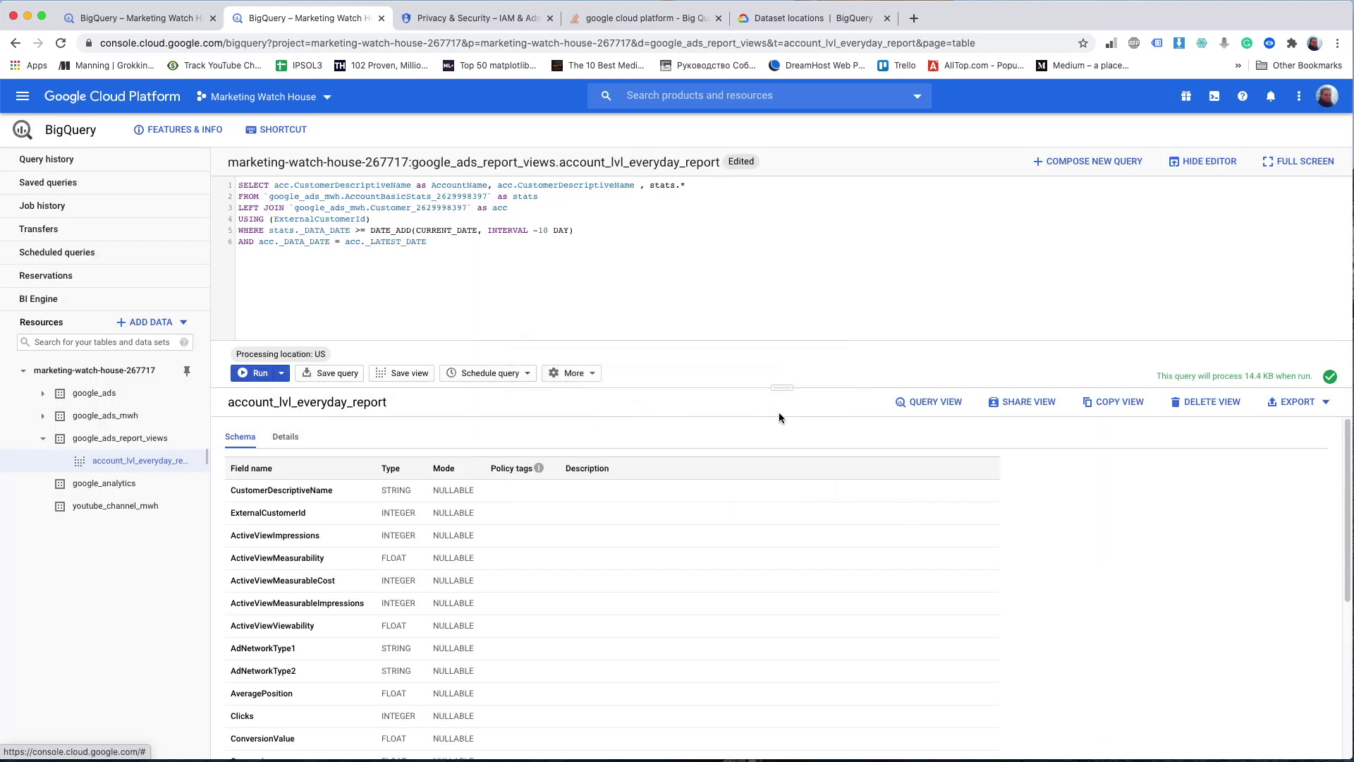
mouse_move(930, 468)
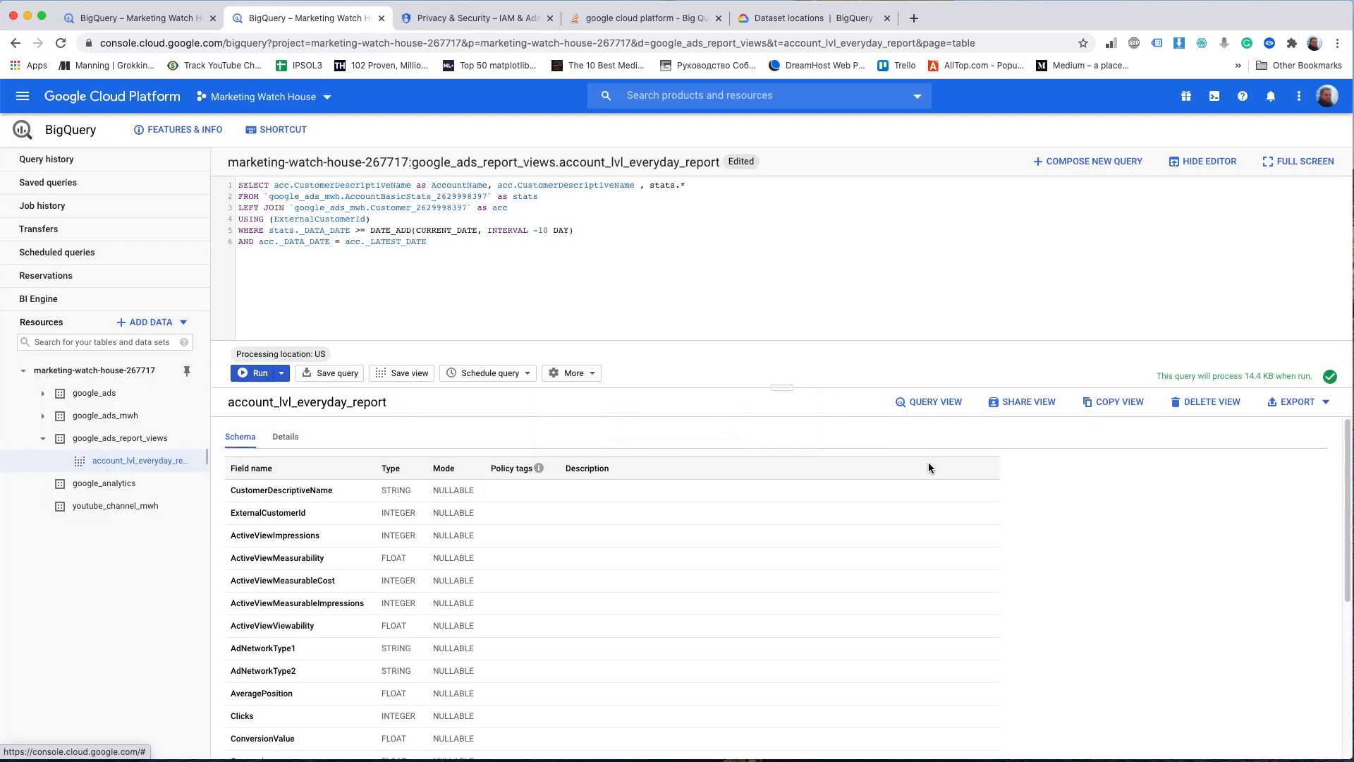
left_click(402, 373)
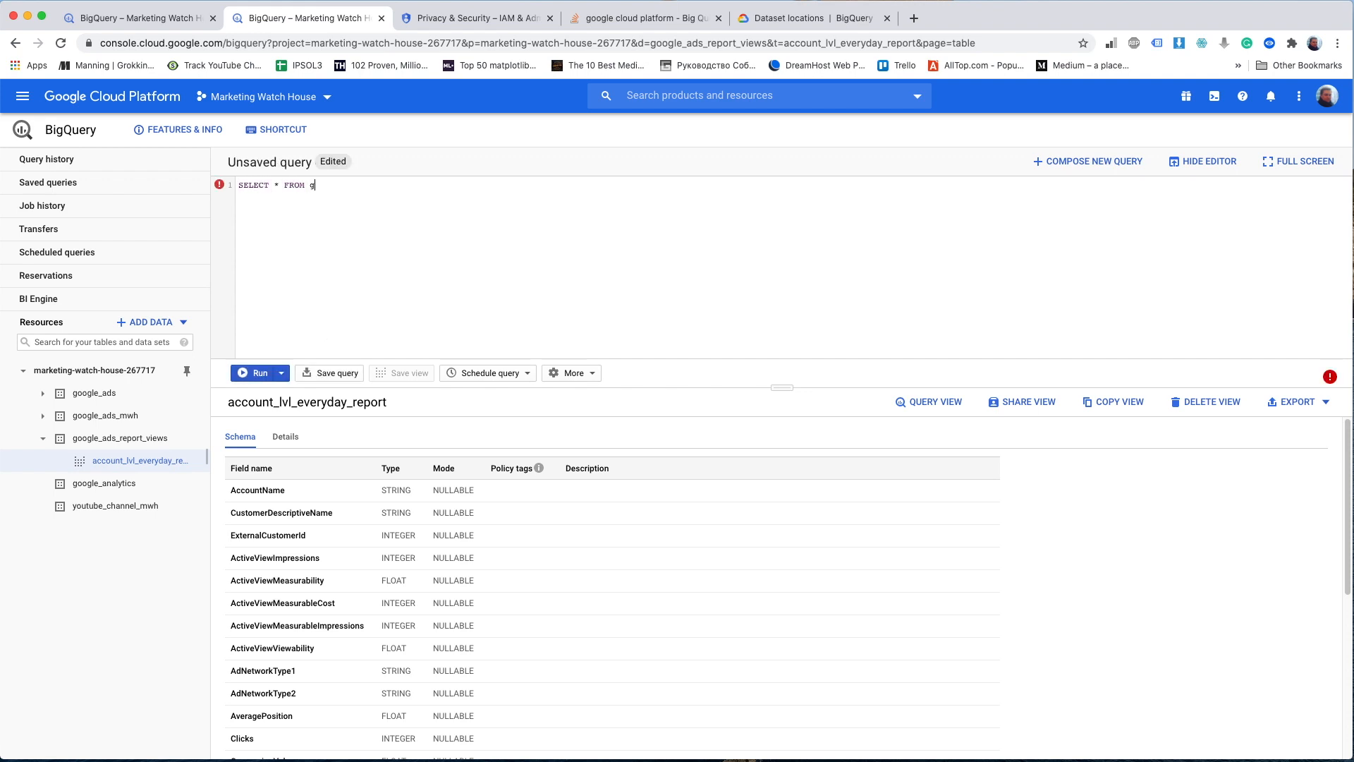
Run SELECT * FROM google_ads_report_views.account_lvl_everyday_report.
type("oog")
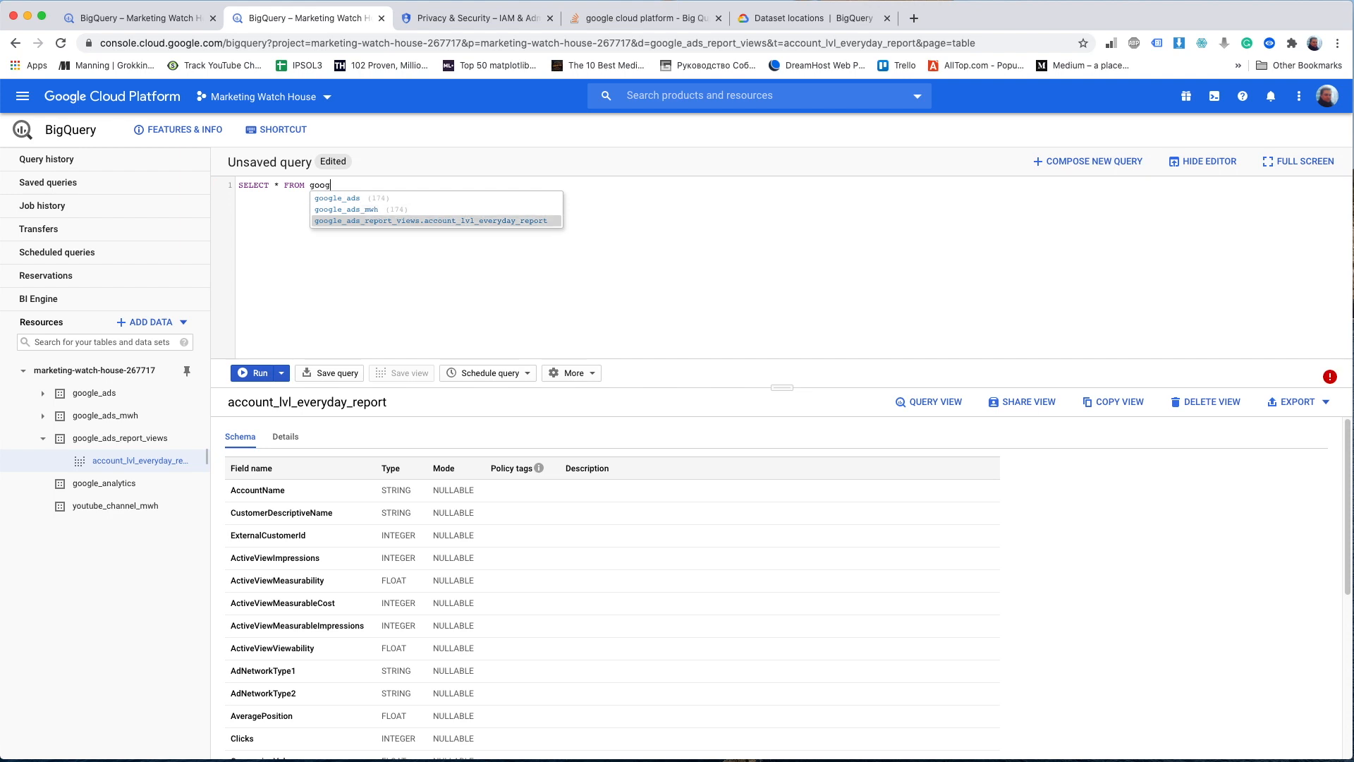
left_click(435, 220)
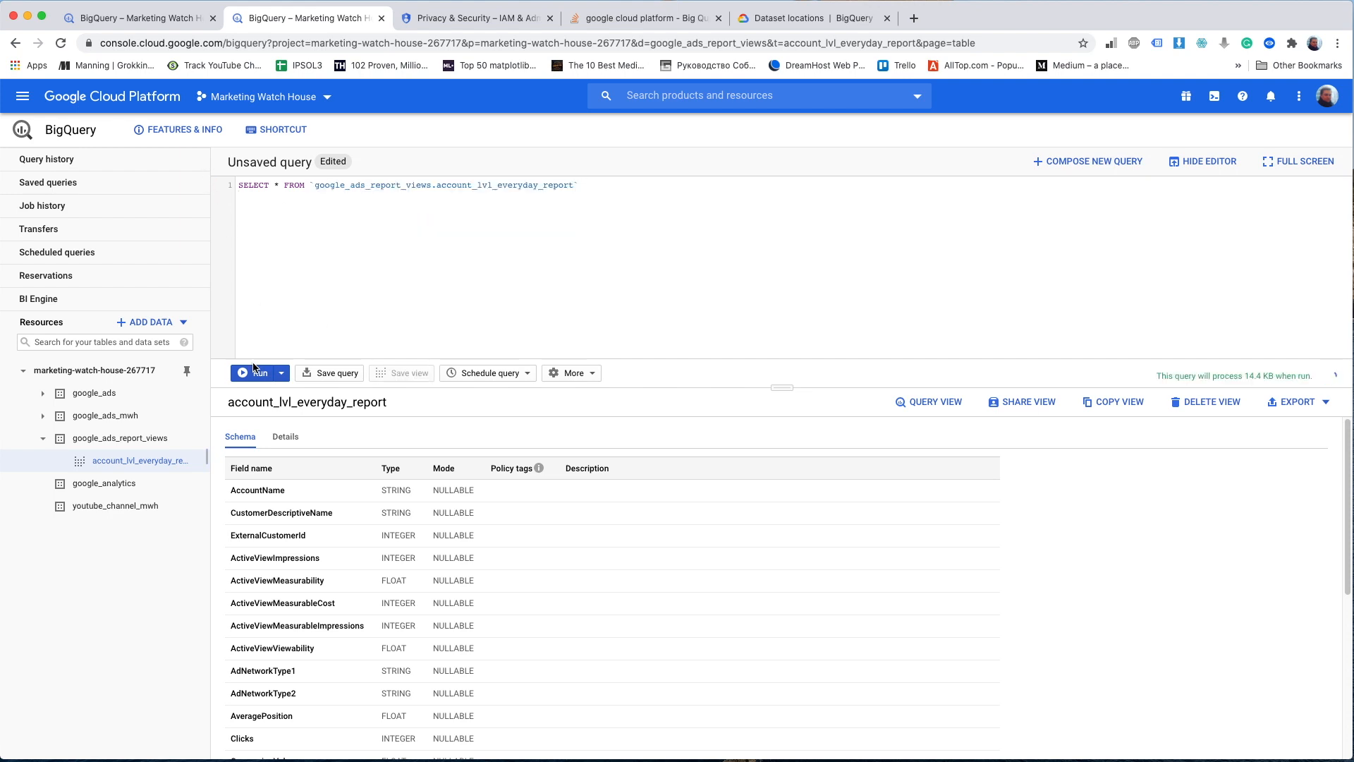
left_click(252, 372)
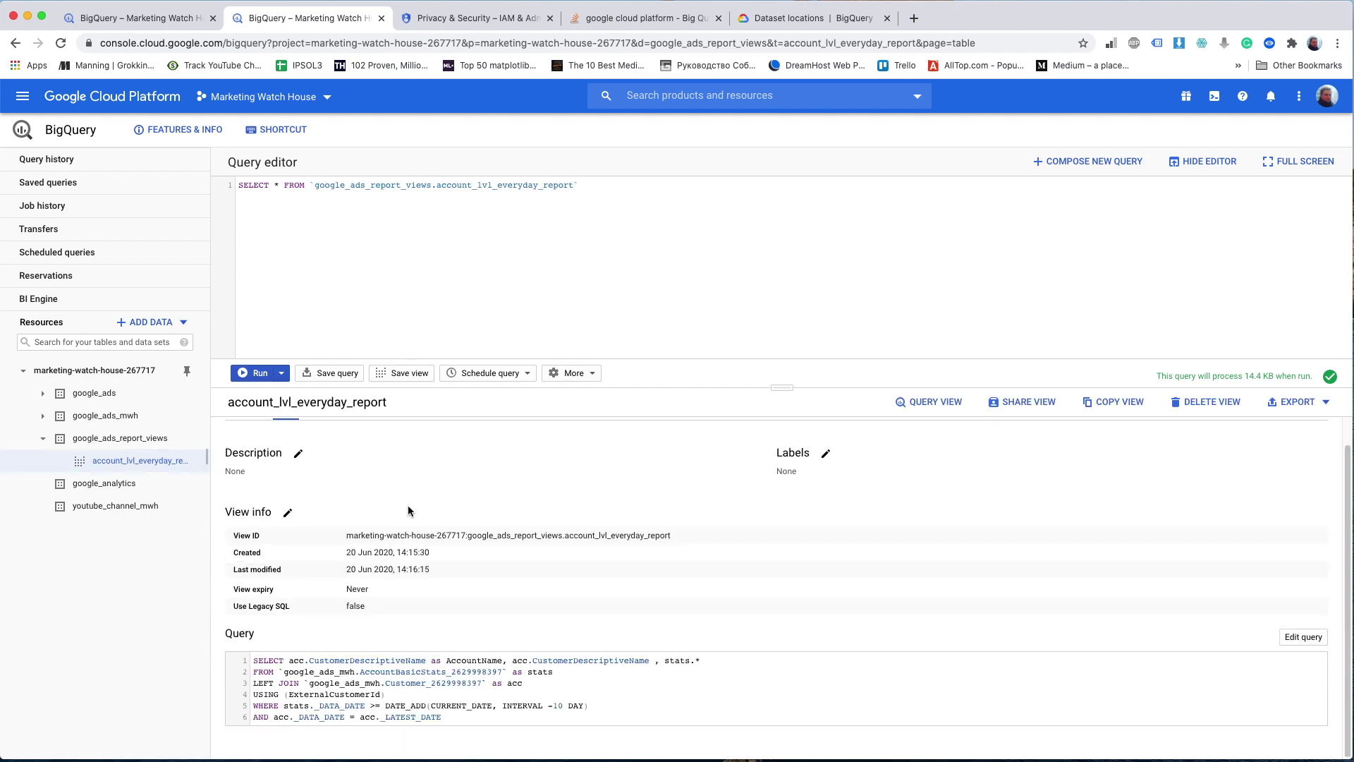
mouse_move(416, 671)
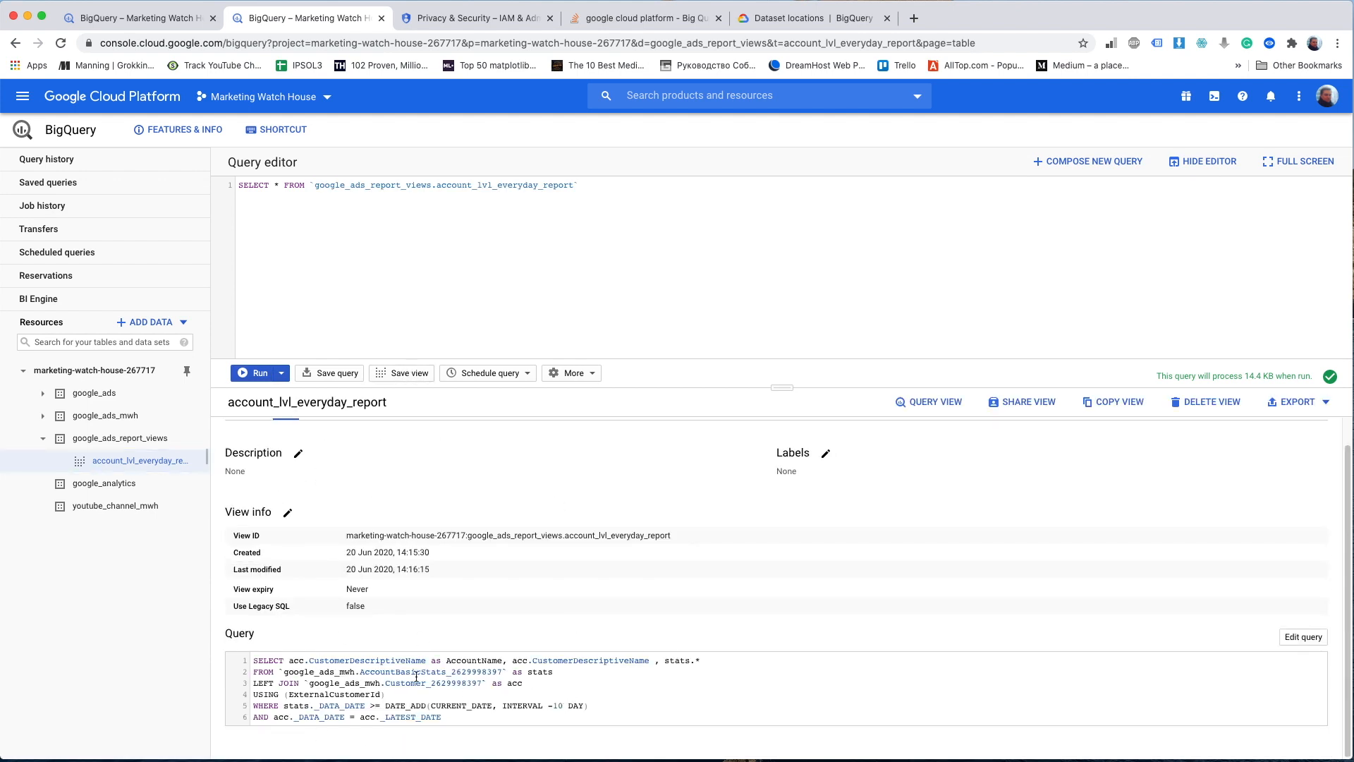
mouse_move(411, 661)
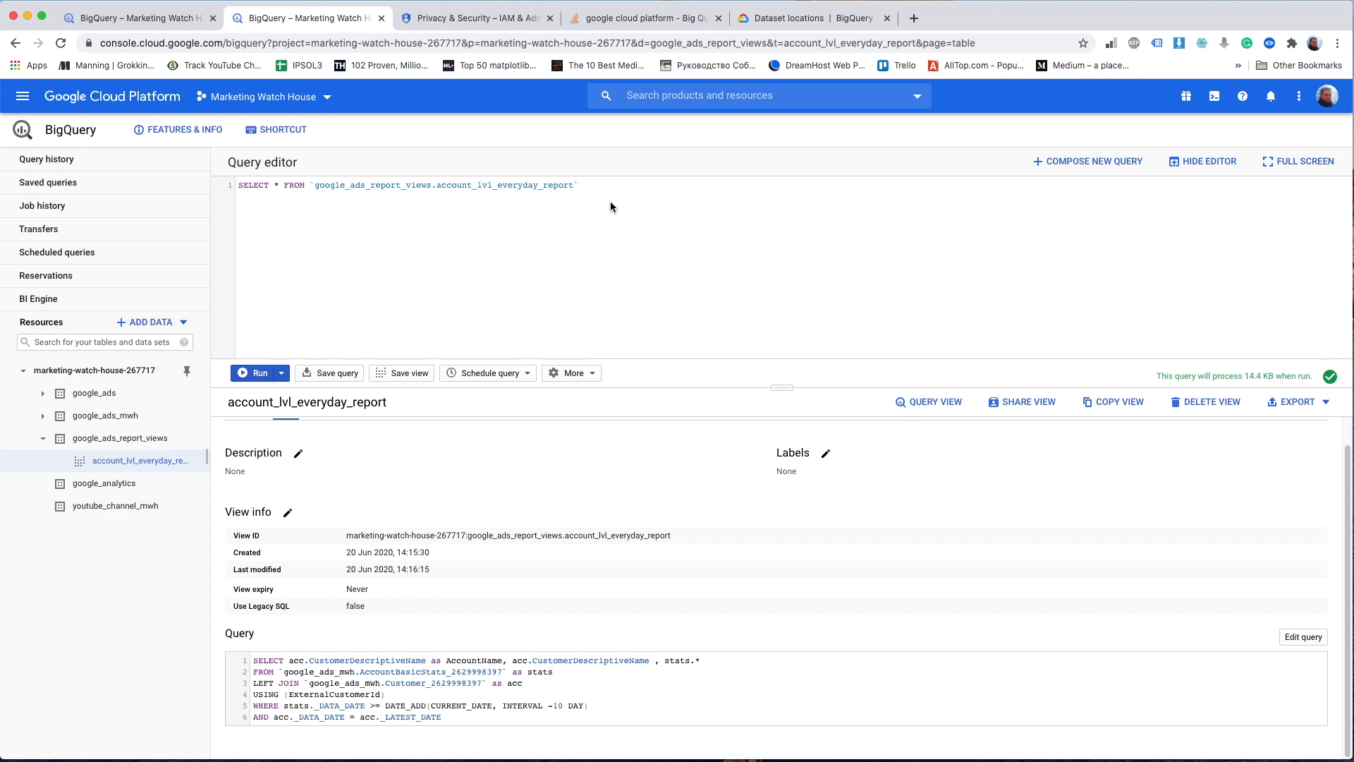
left_click(586, 185)
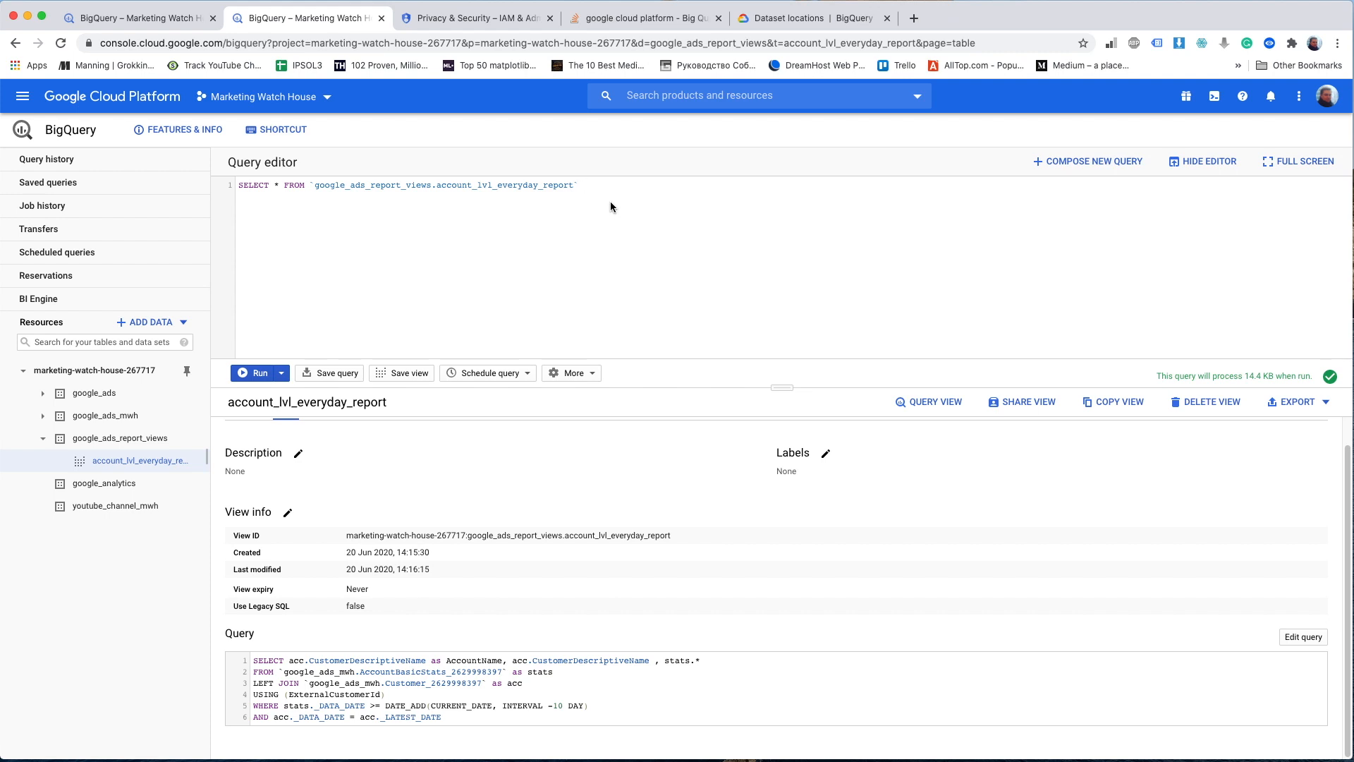
mouse_move(625, 202)
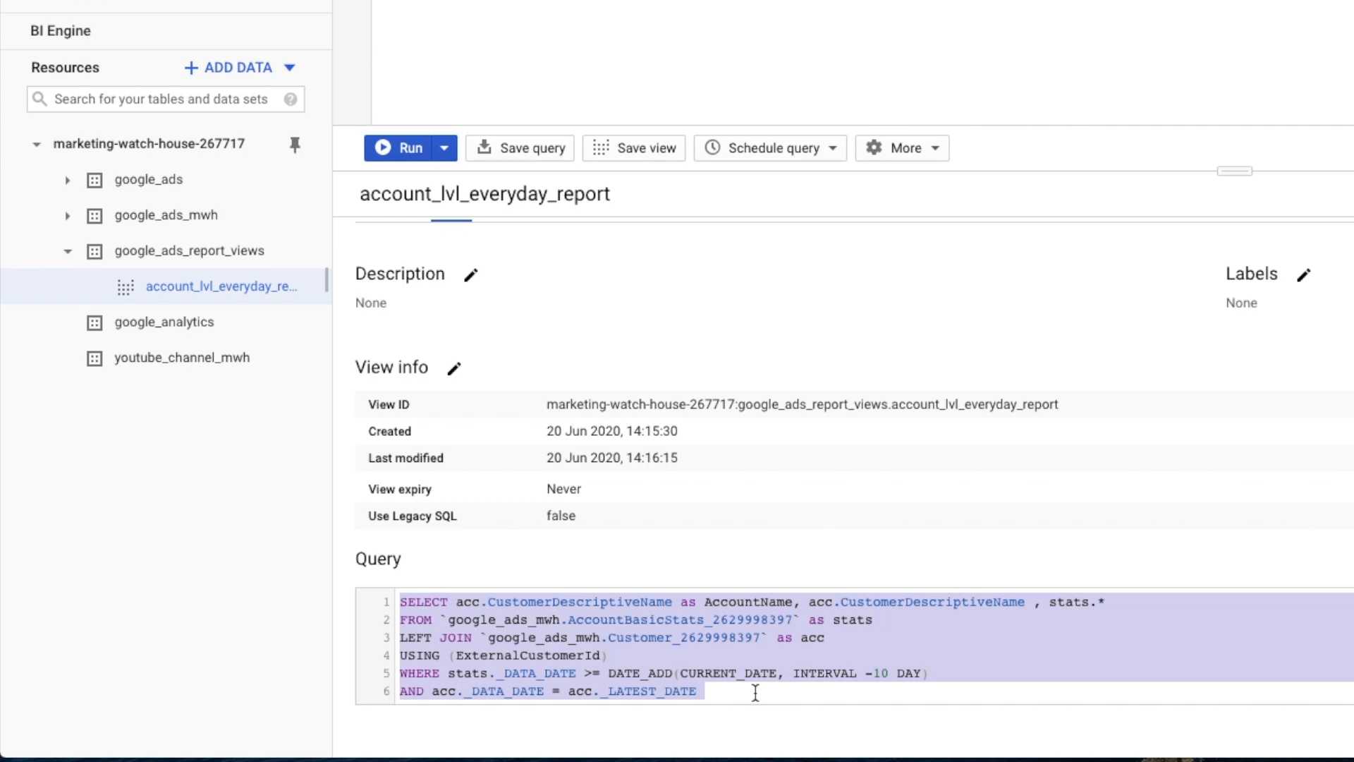
mouse_move(679, 591)
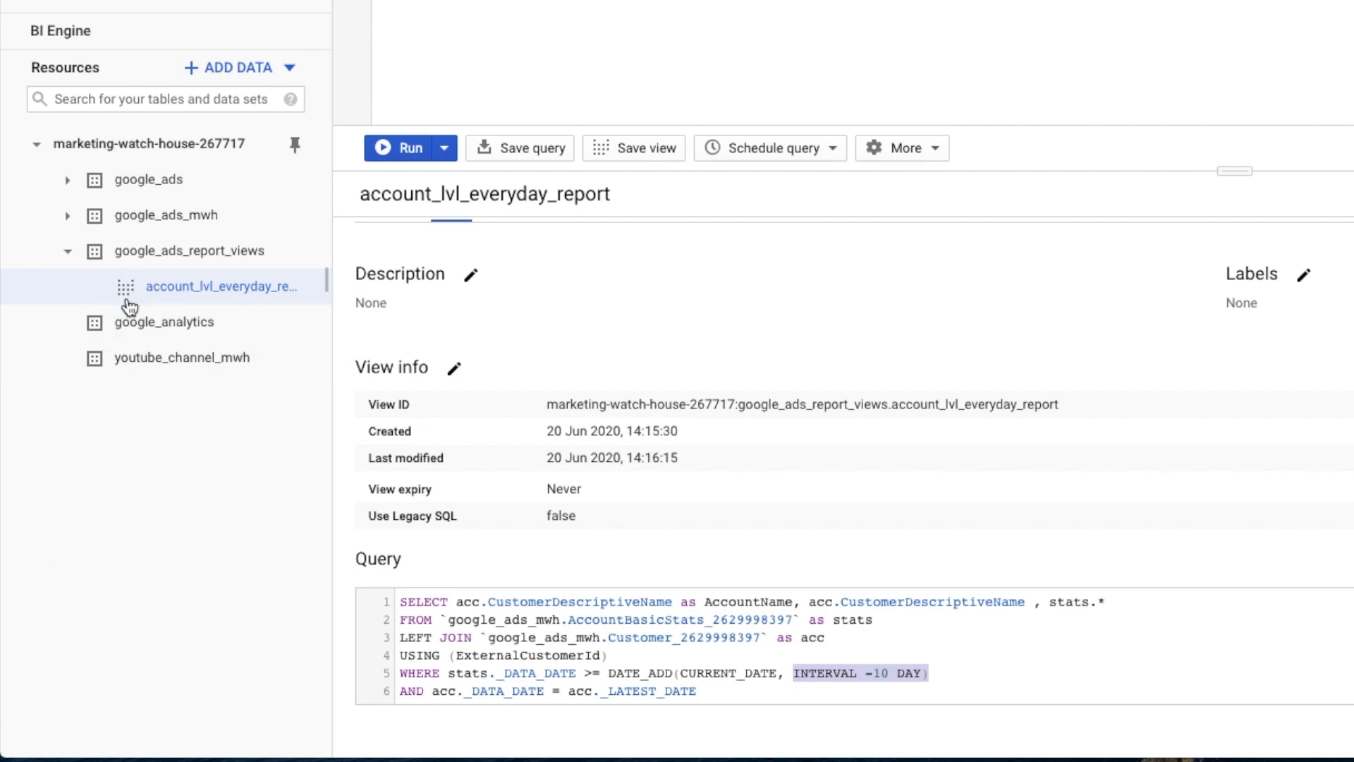
mouse_move(67, 243)
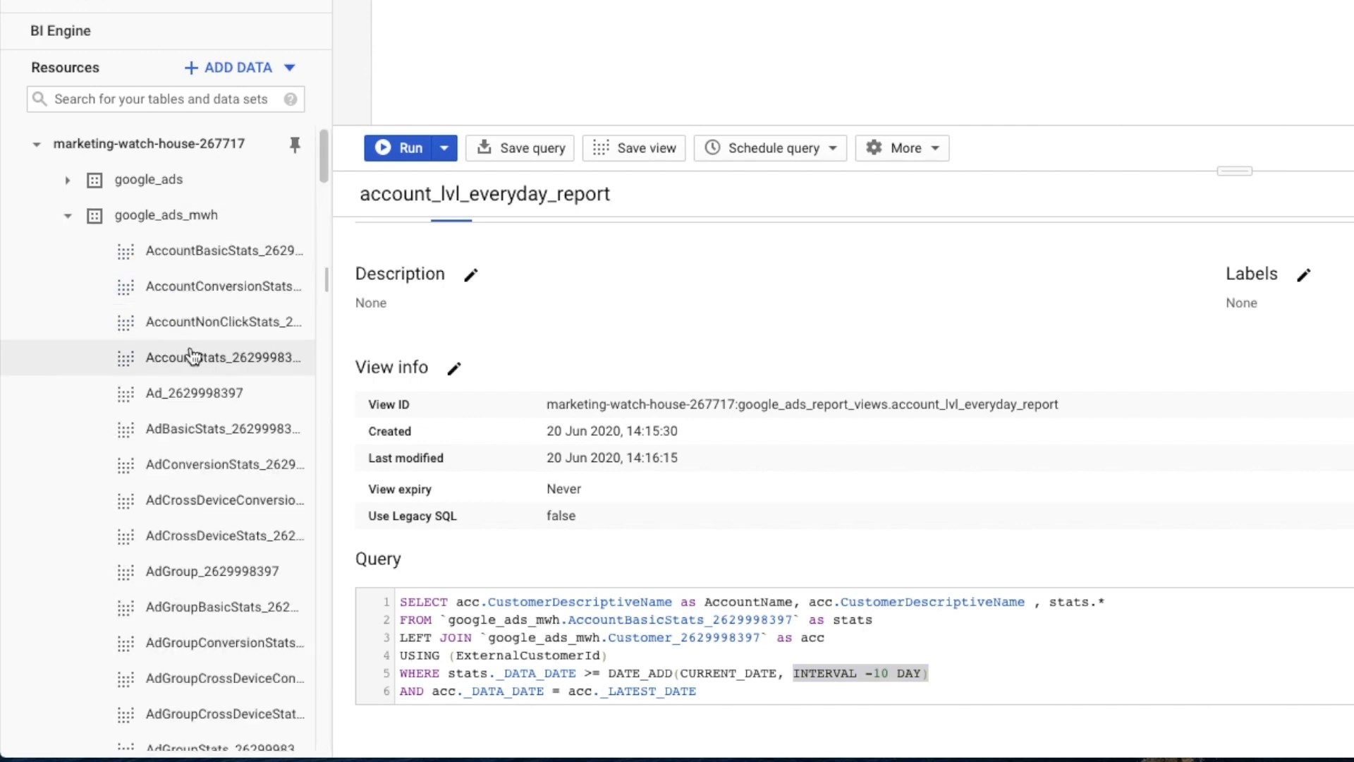
Show the google_ads_mwh dataset details, with data location US.
scroll("down", 3)
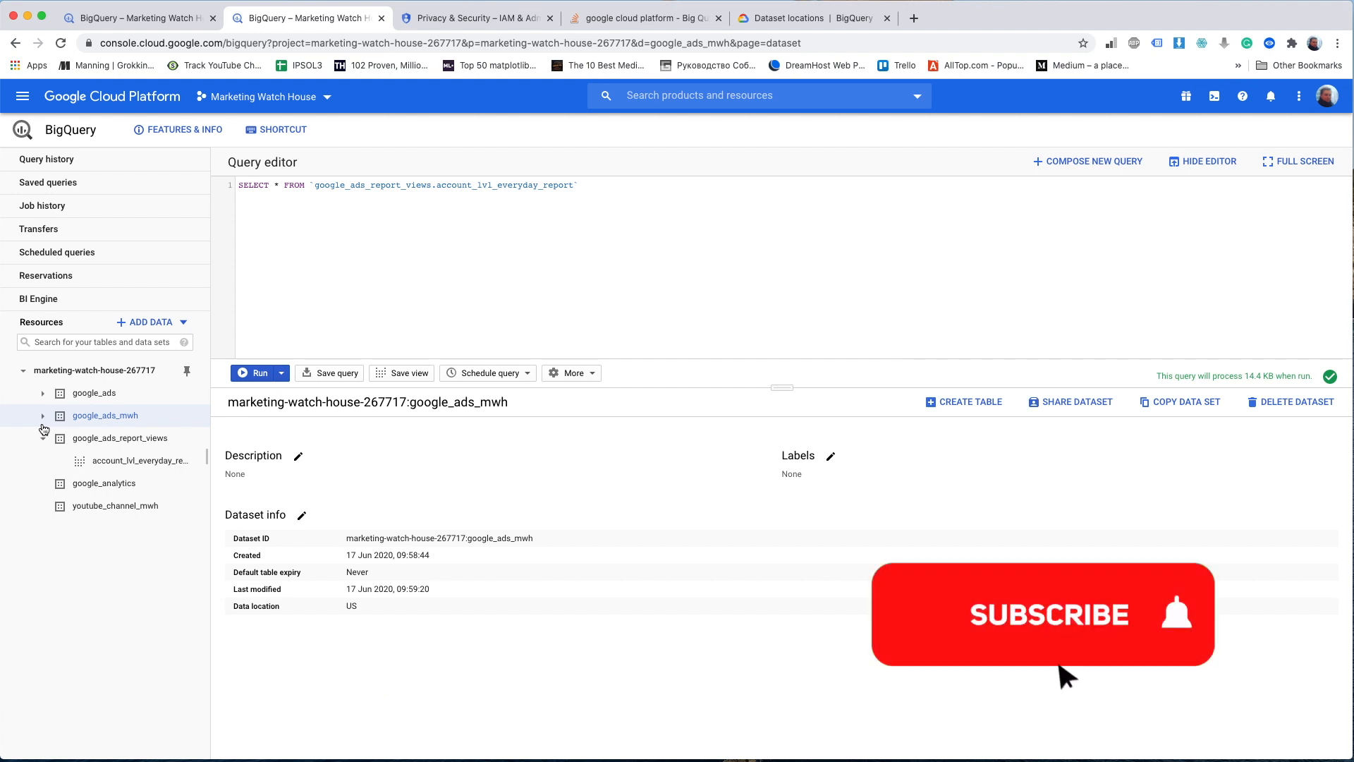
left_click(1047, 615)
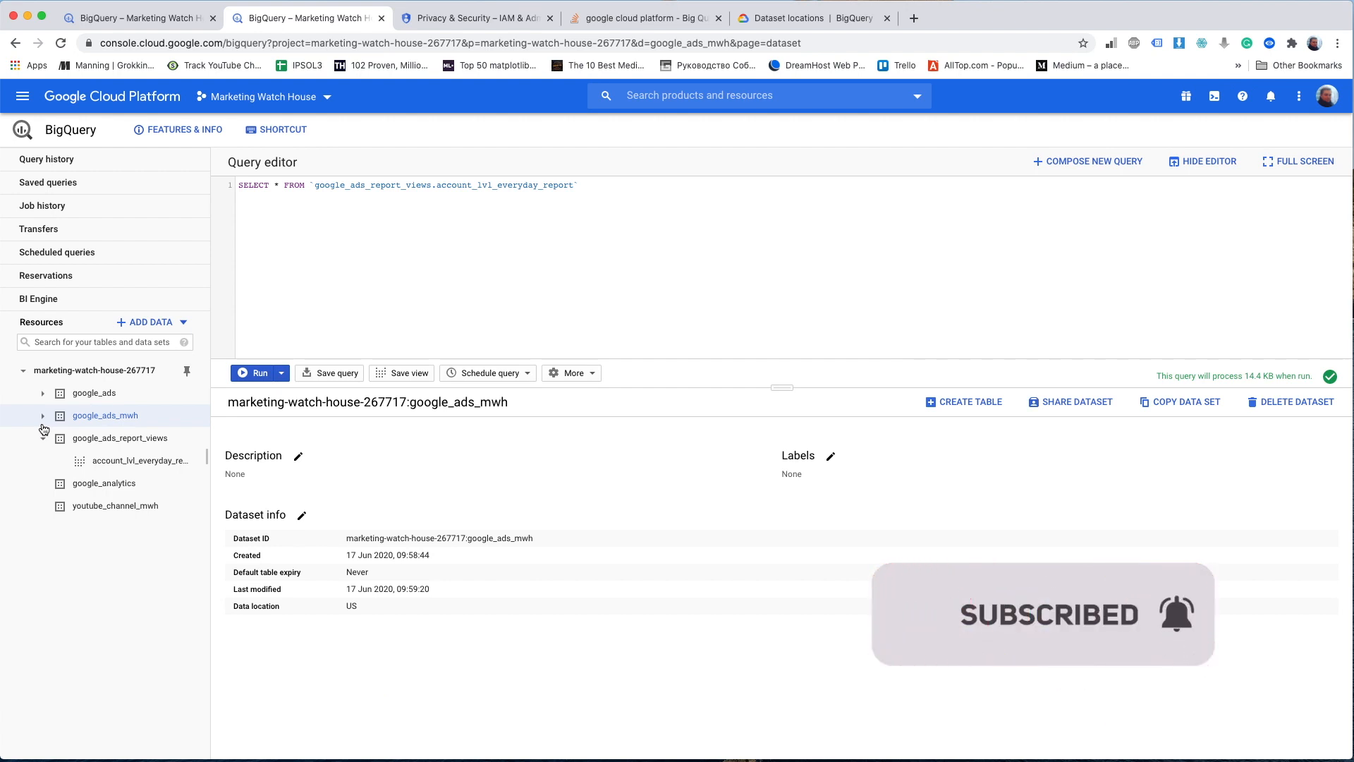